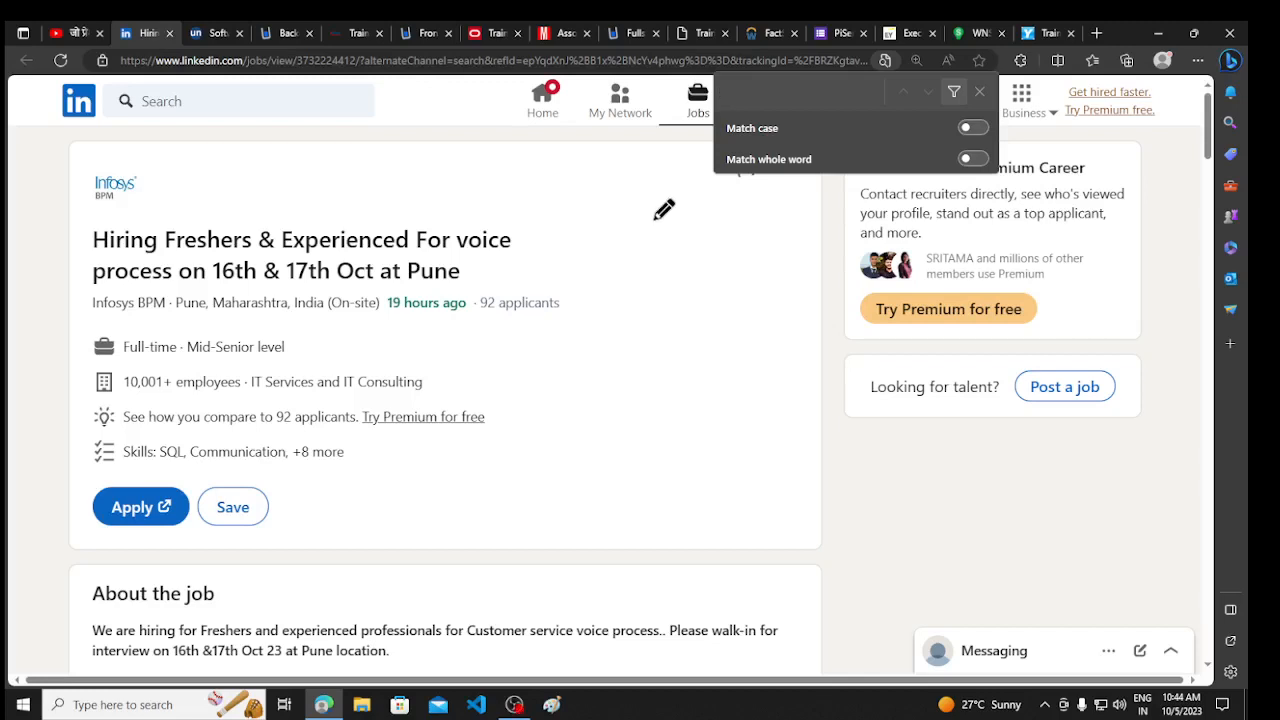
pyautogui.moveTo(520, 288)
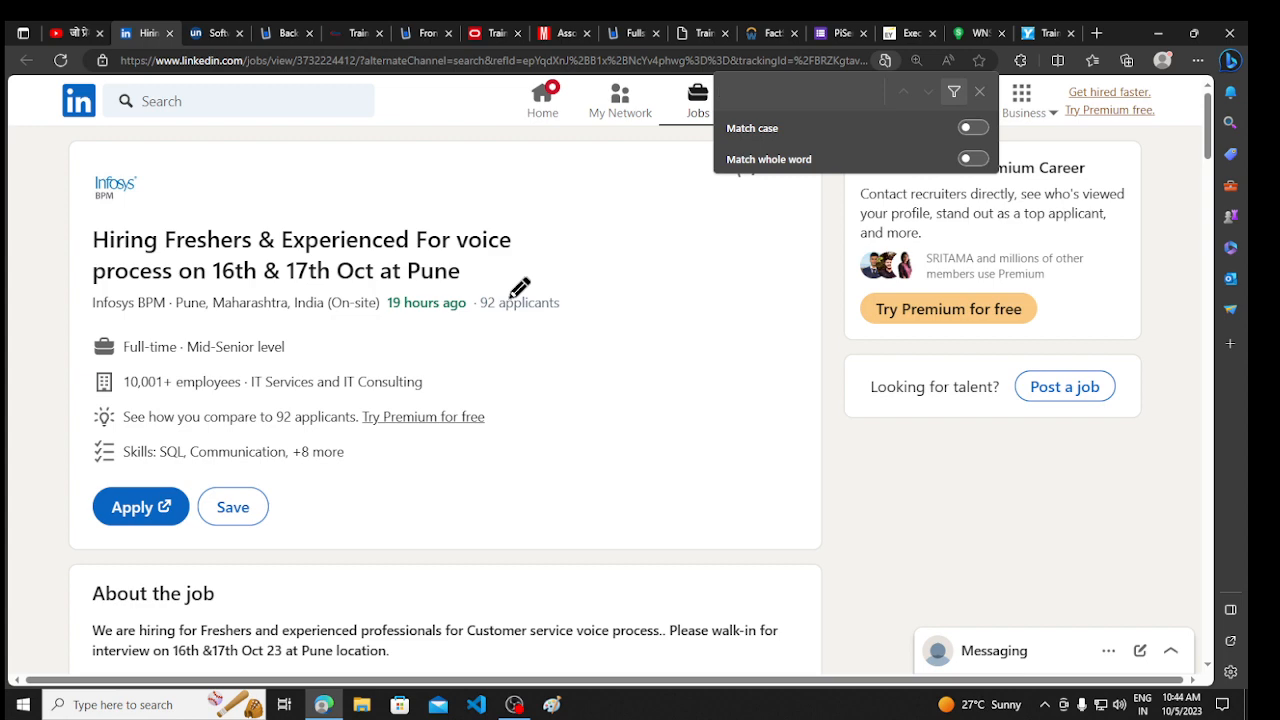
pyautogui.moveTo(115, 327)
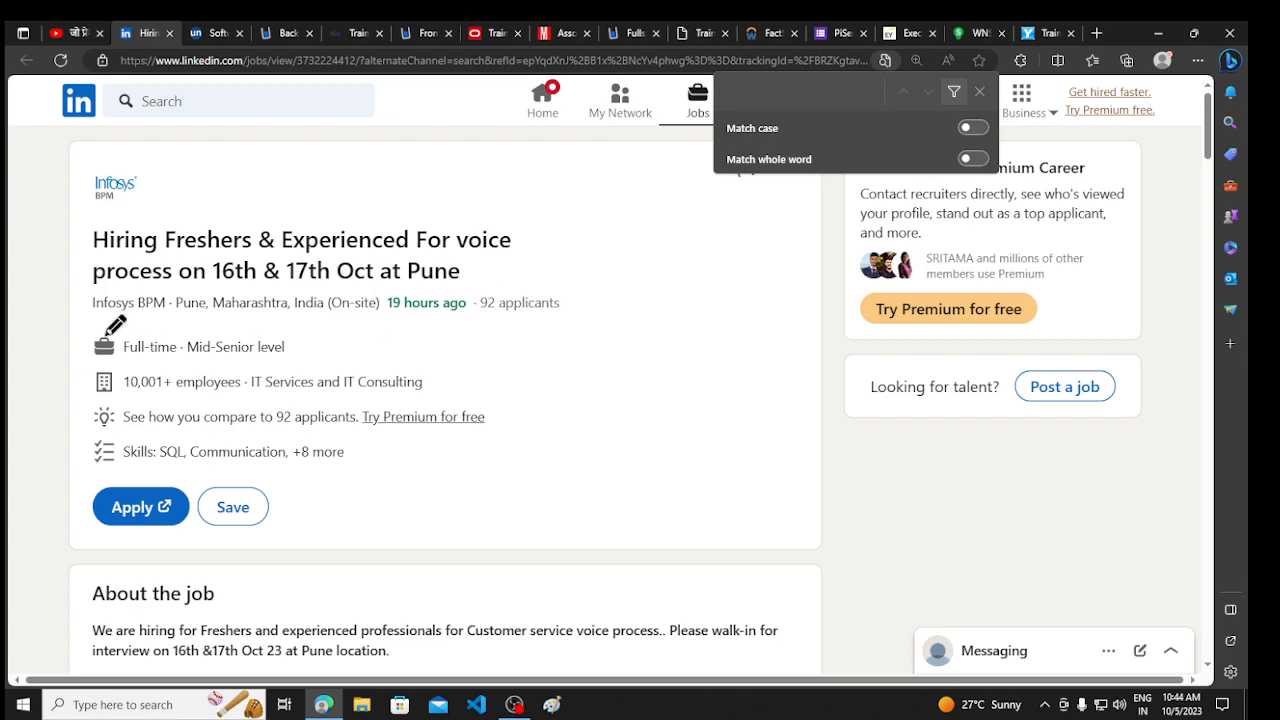
# Scroll the Infosys posting to the Process Executive roles and the 16th, 17th and 4th Oct dates
pyautogui.scroll(-3)
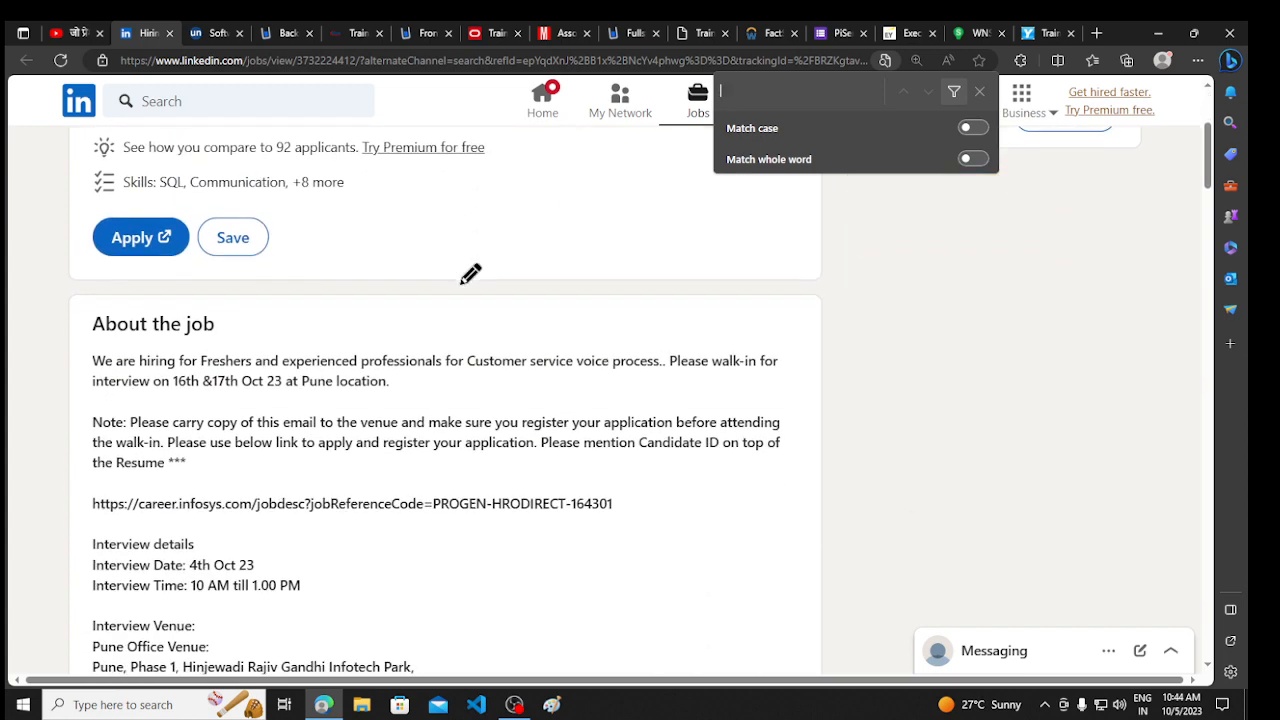
pyautogui.scroll(-3)
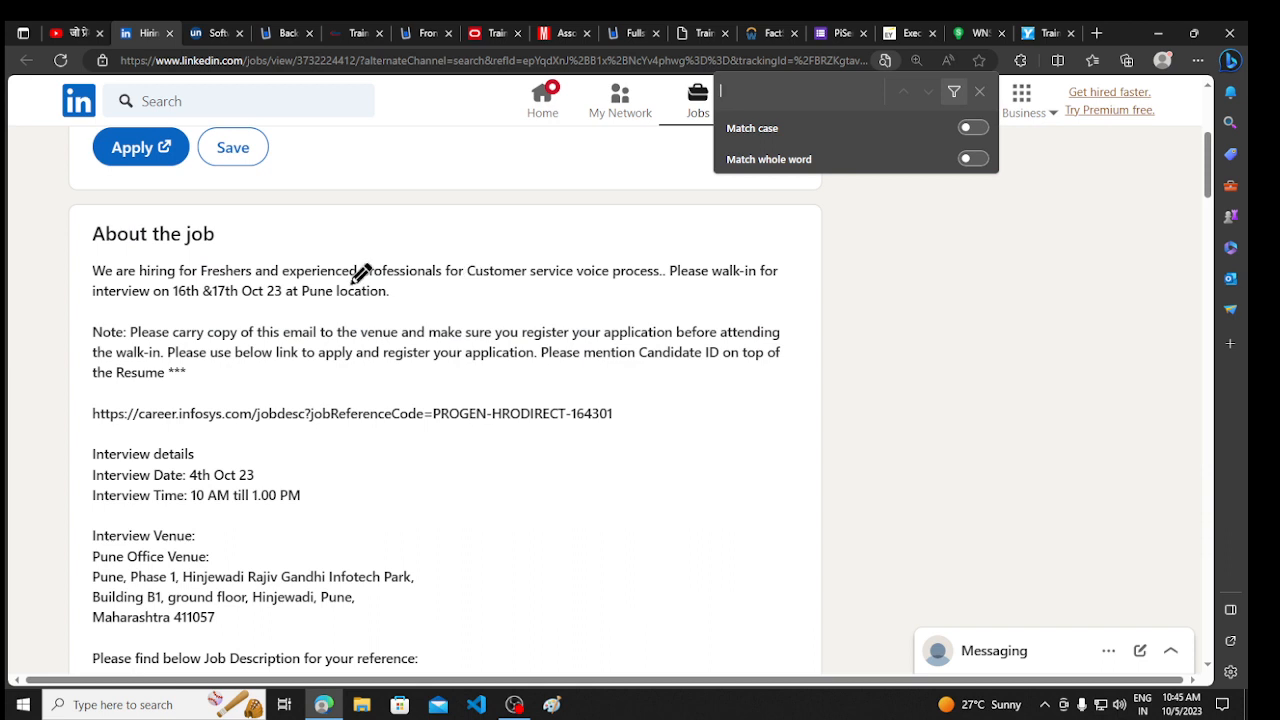
pyautogui.moveTo(364, 240)
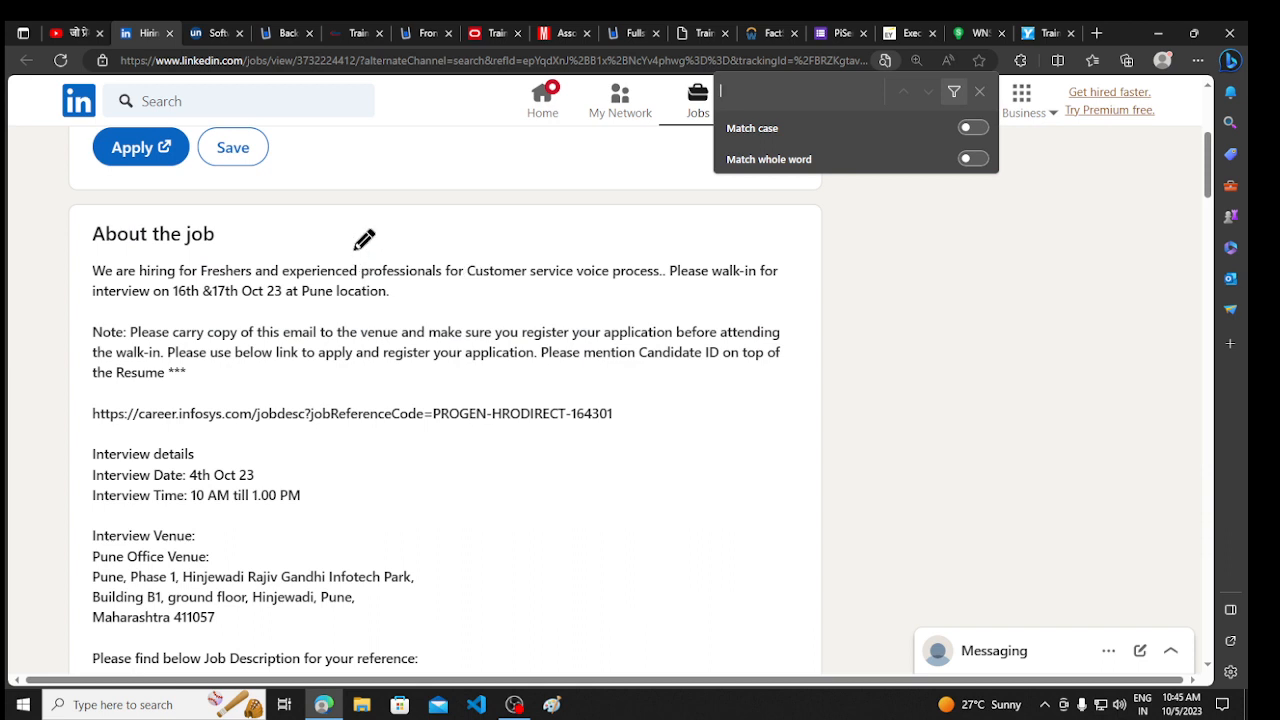
pyautogui.moveTo(369, 262)
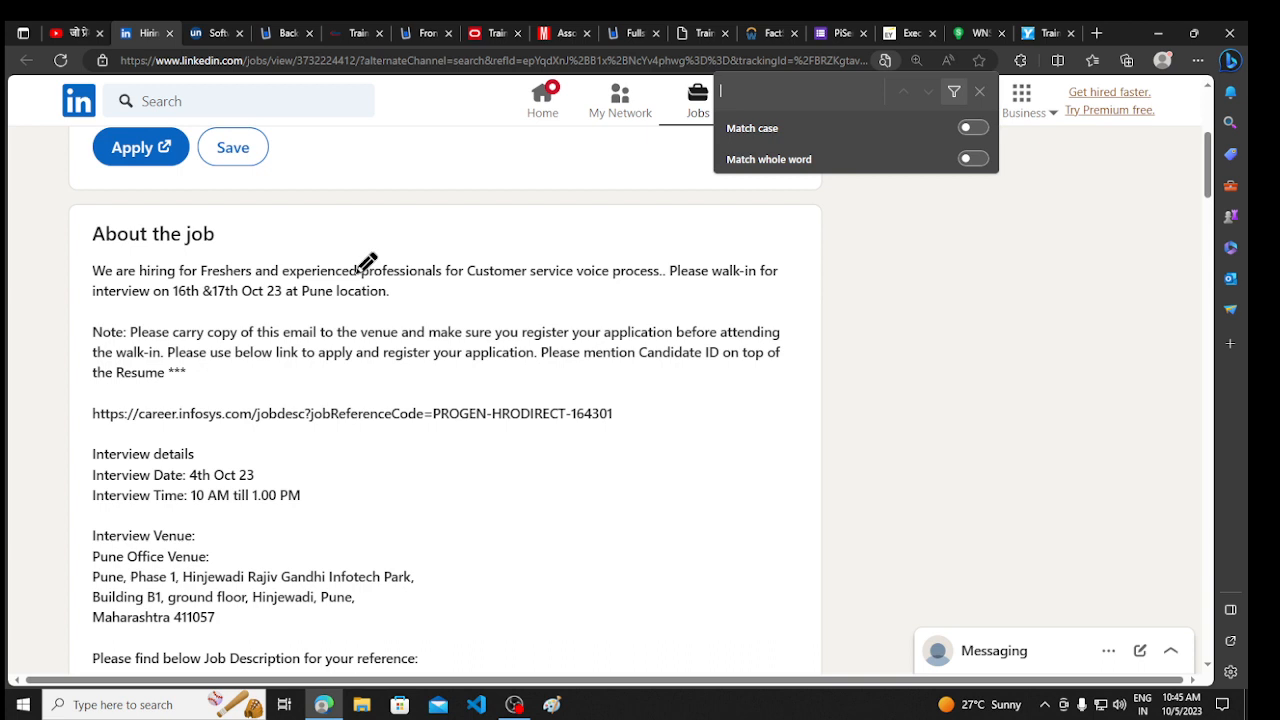
pyautogui.moveTo(210, 278)
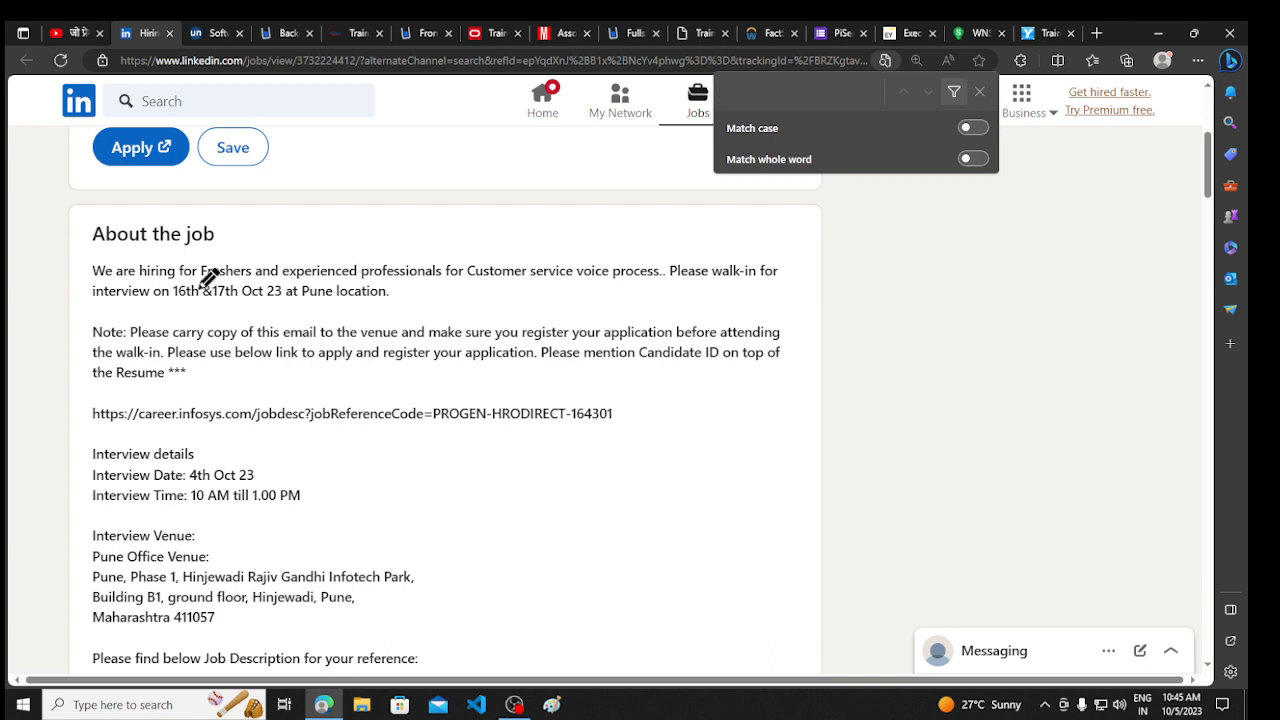
pyautogui.moveTo(524, 293)
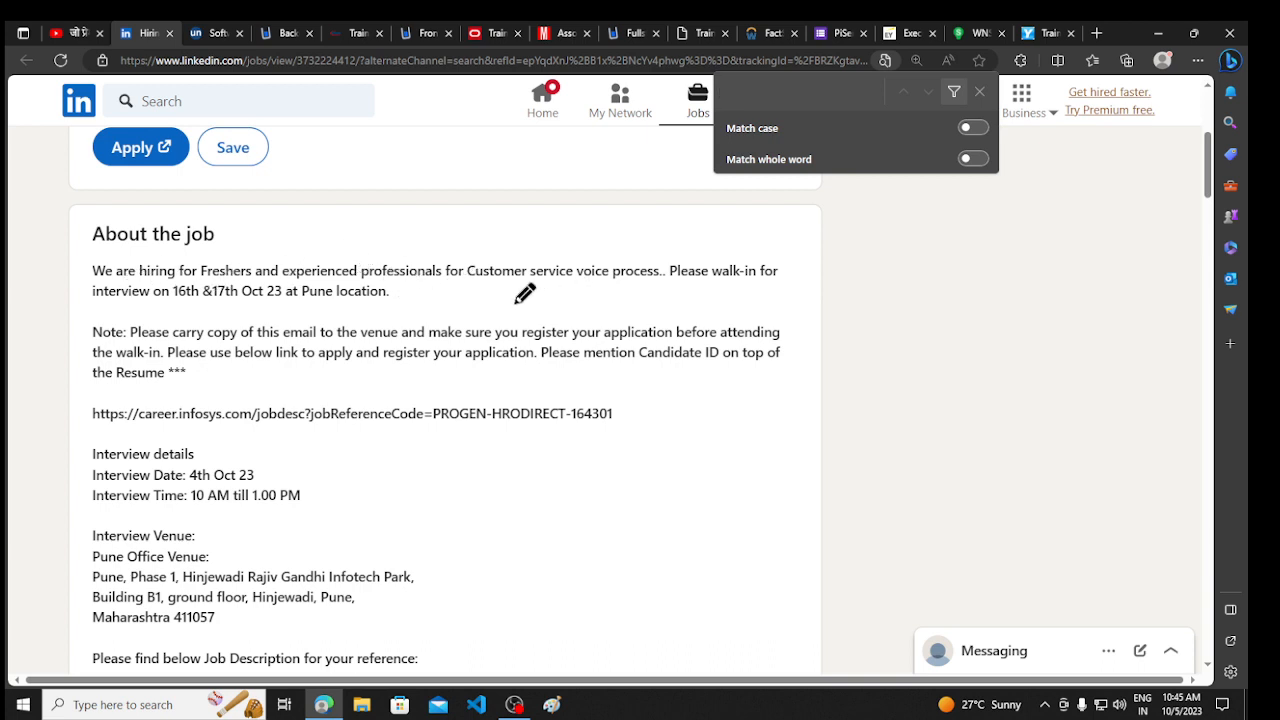
pyautogui.scroll(-3)
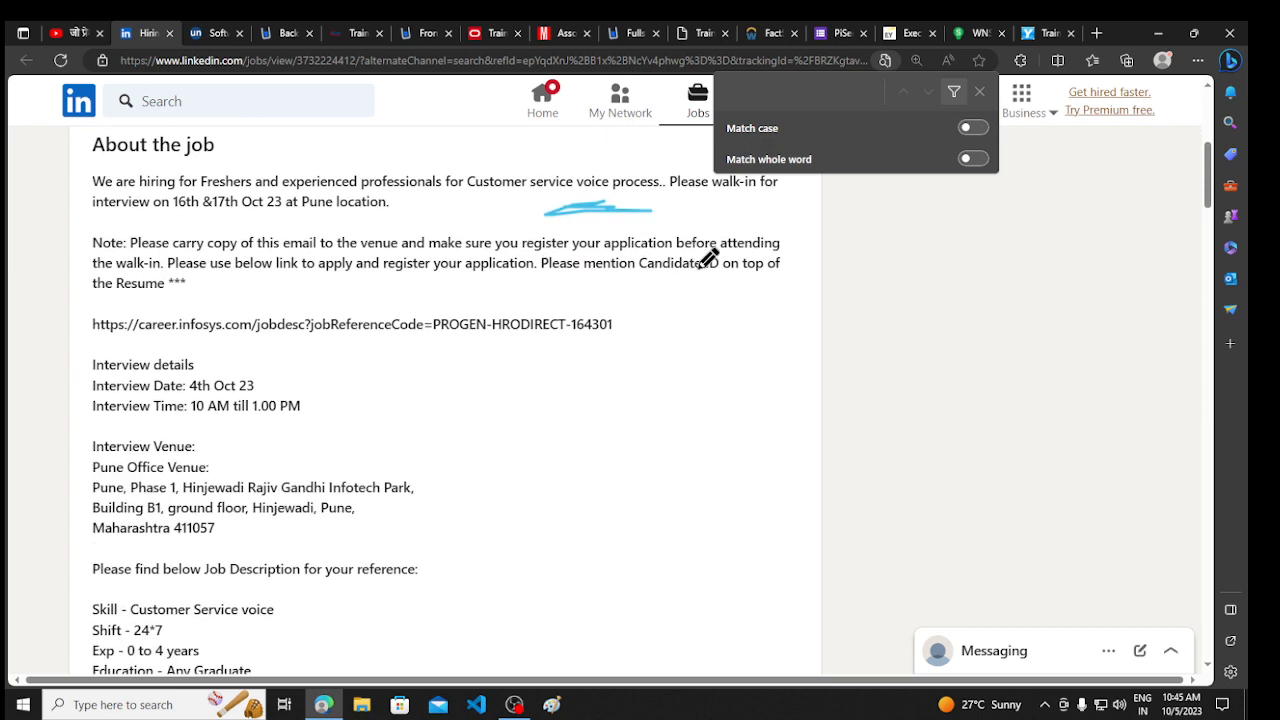
pyautogui.scroll(-3)
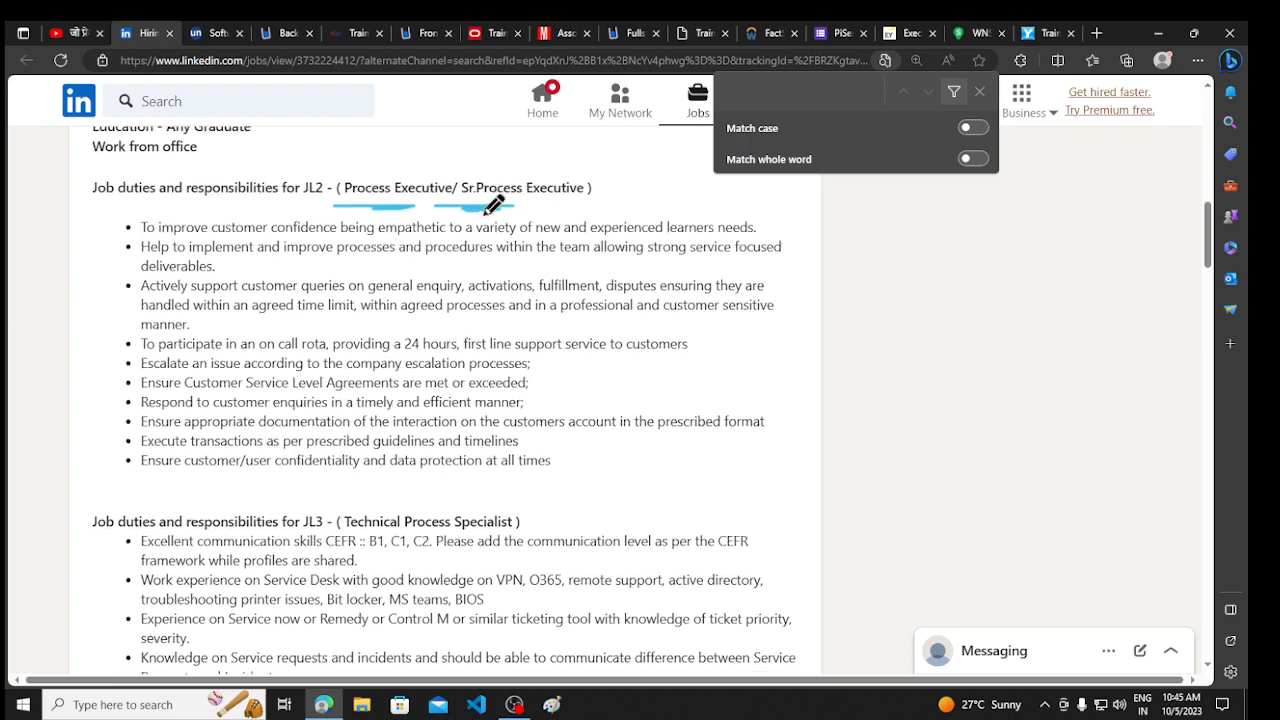
pyautogui.scroll(-3)
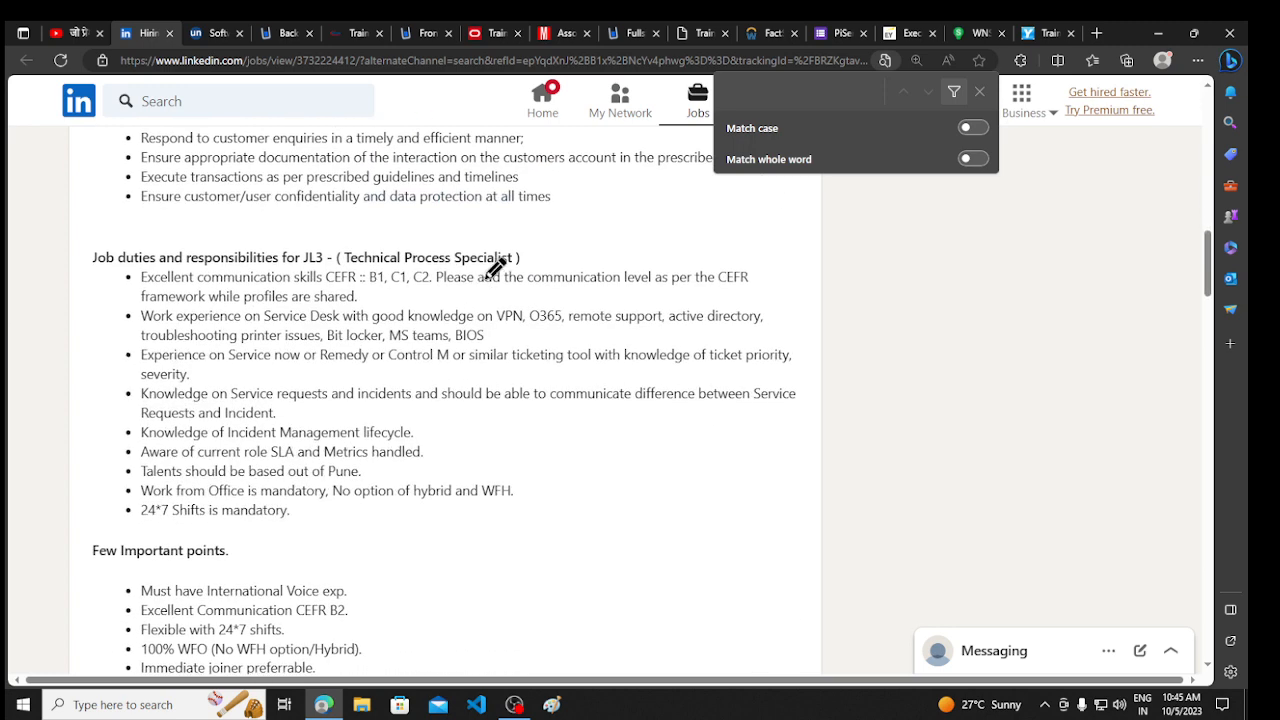
pyautogui.moveTo(556, 233)
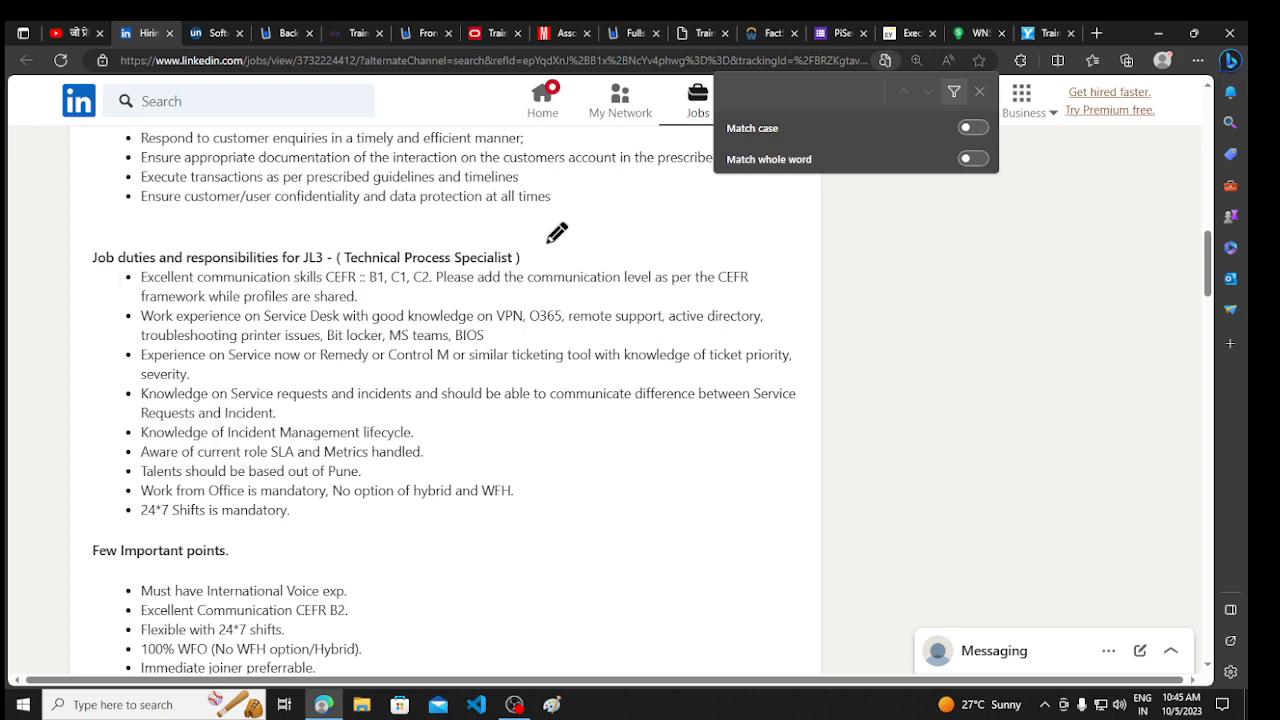
pyautogui.moveTo(597, 277)
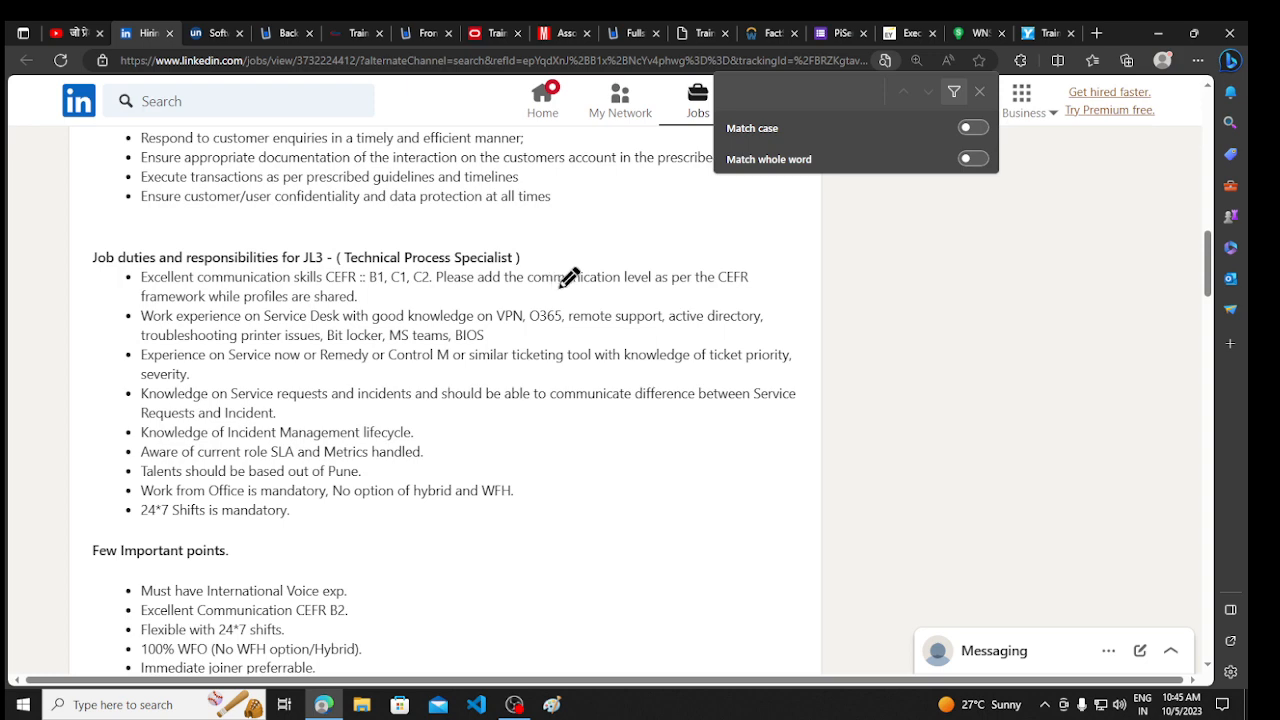
pyautogui.scroll(3)
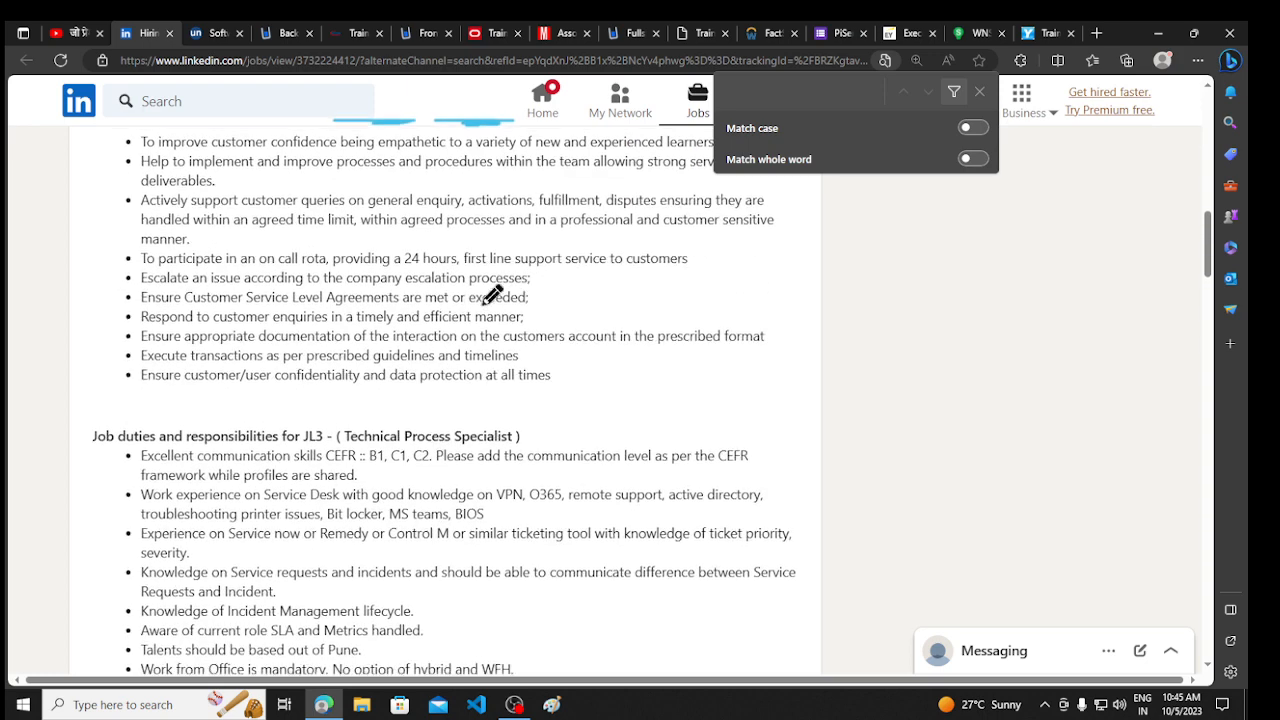
pyautogui.scroll(3)
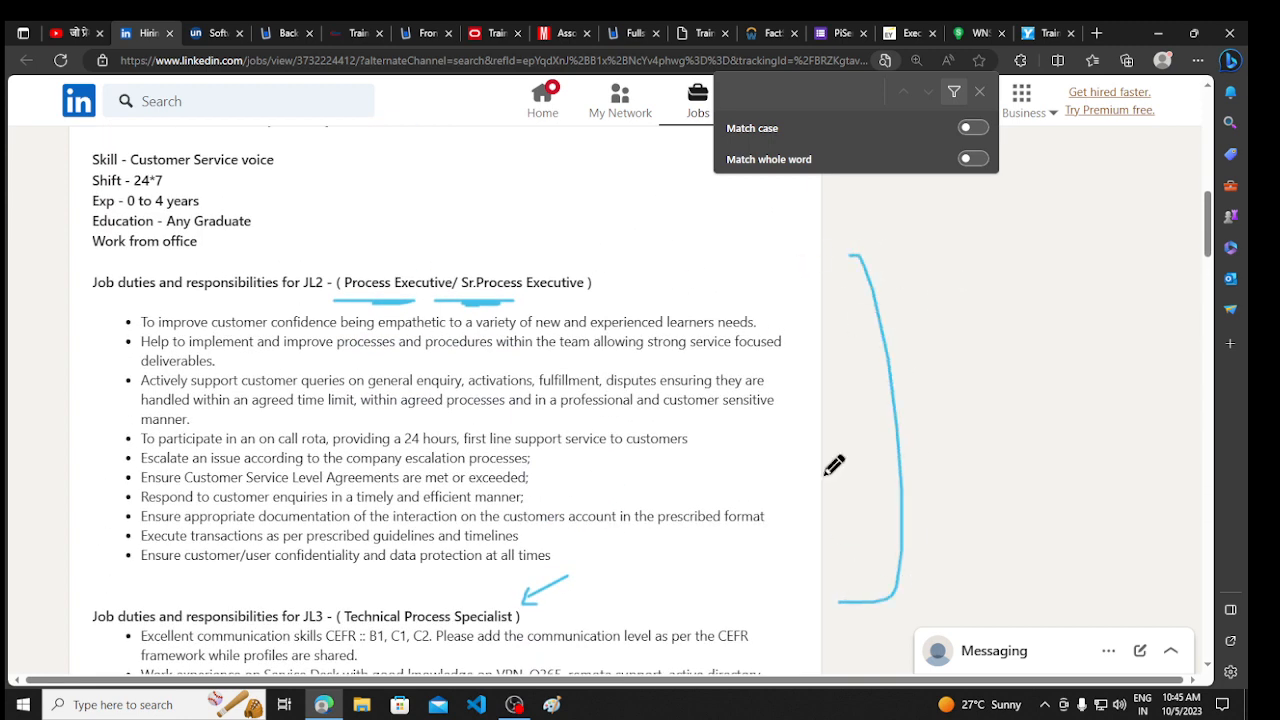
pyautogui.scroll(3)
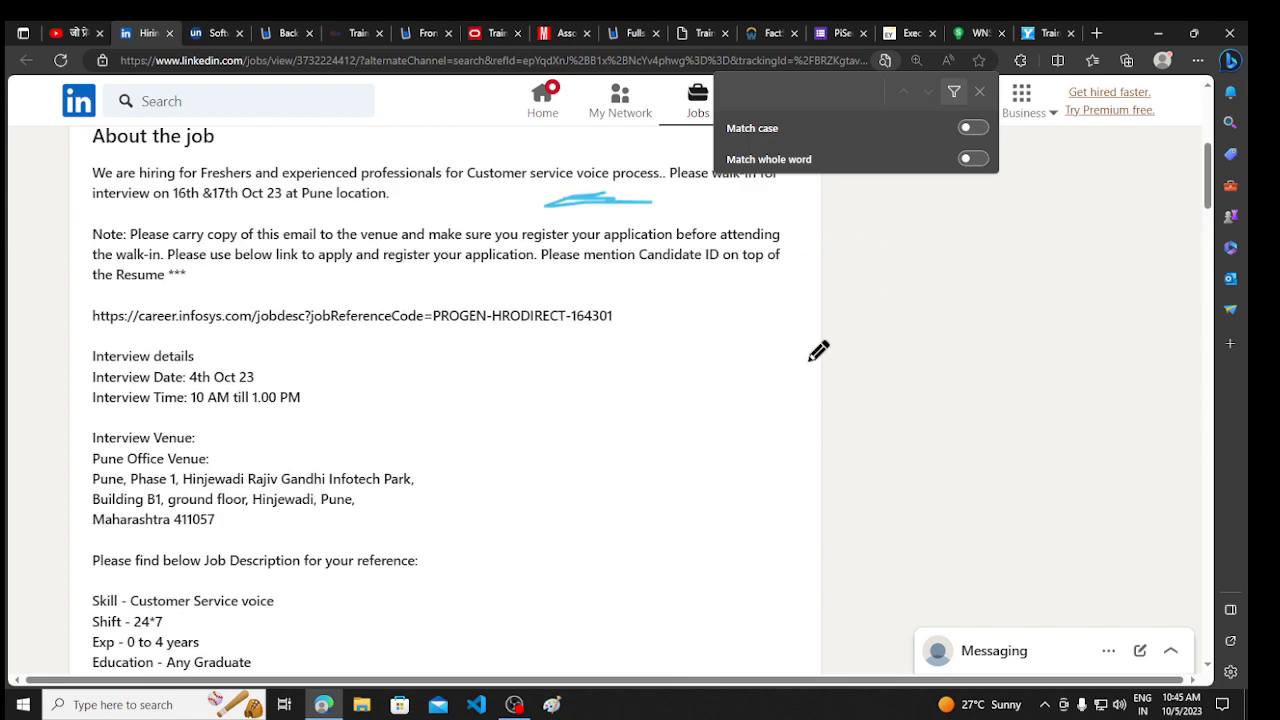
pyautogui.scroll(-3)
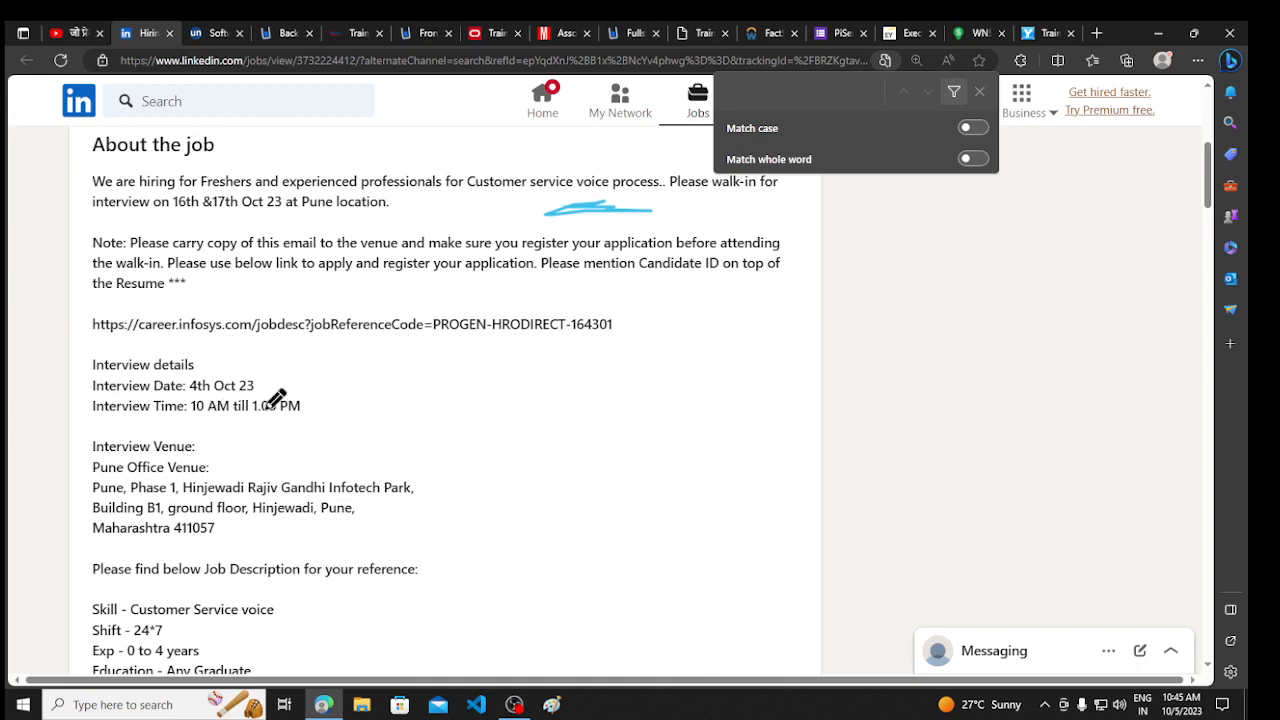
pyautogui.scroll(3)
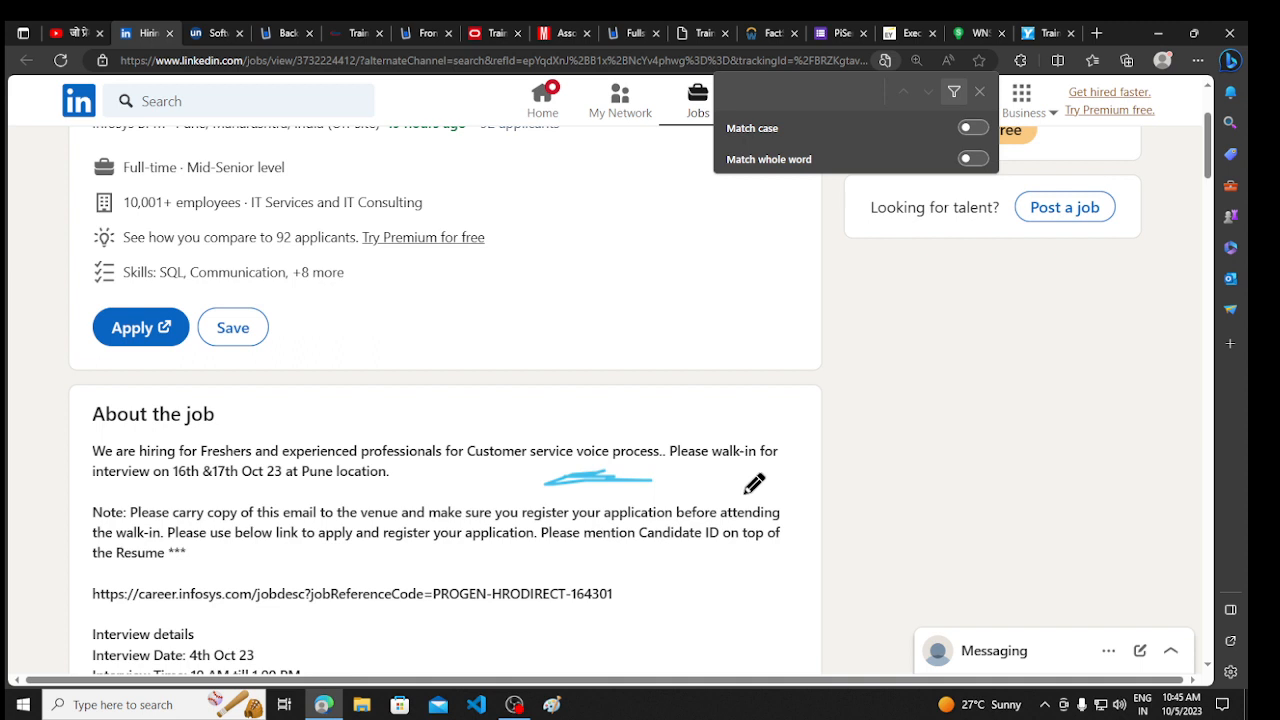
pyautogui.moveTo(197, 477)
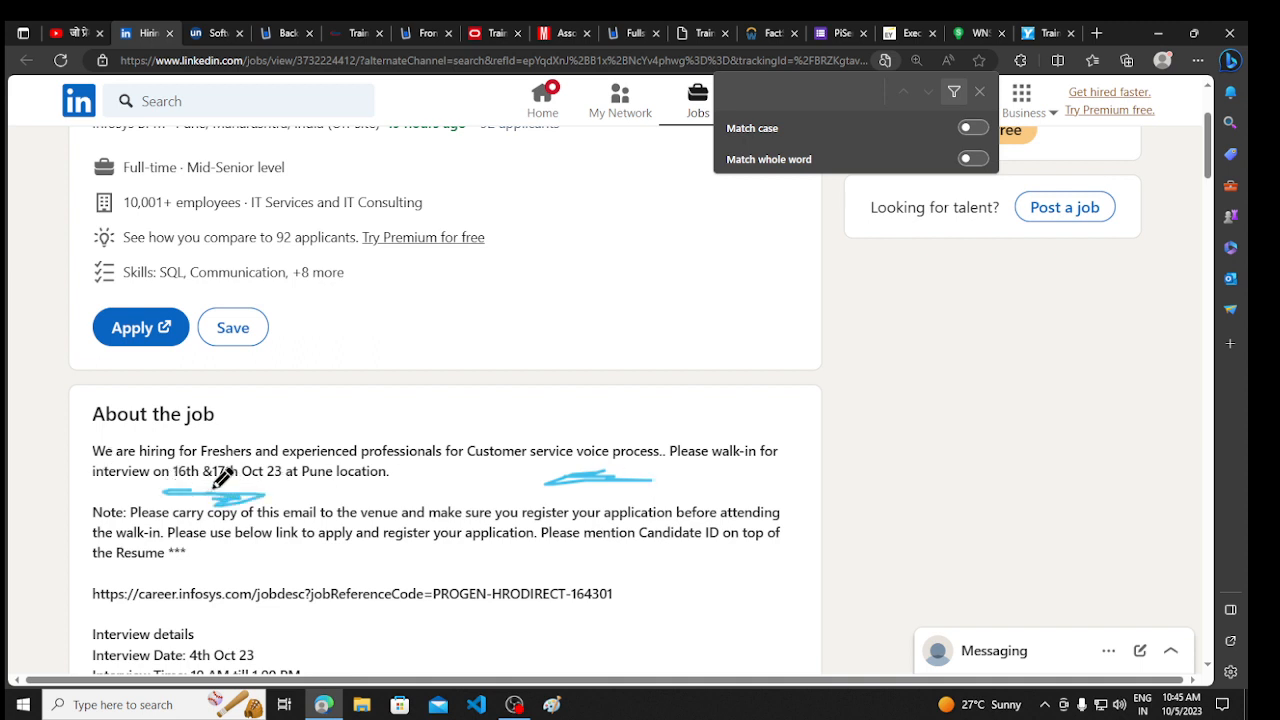
pyautogui.scroll(-3)
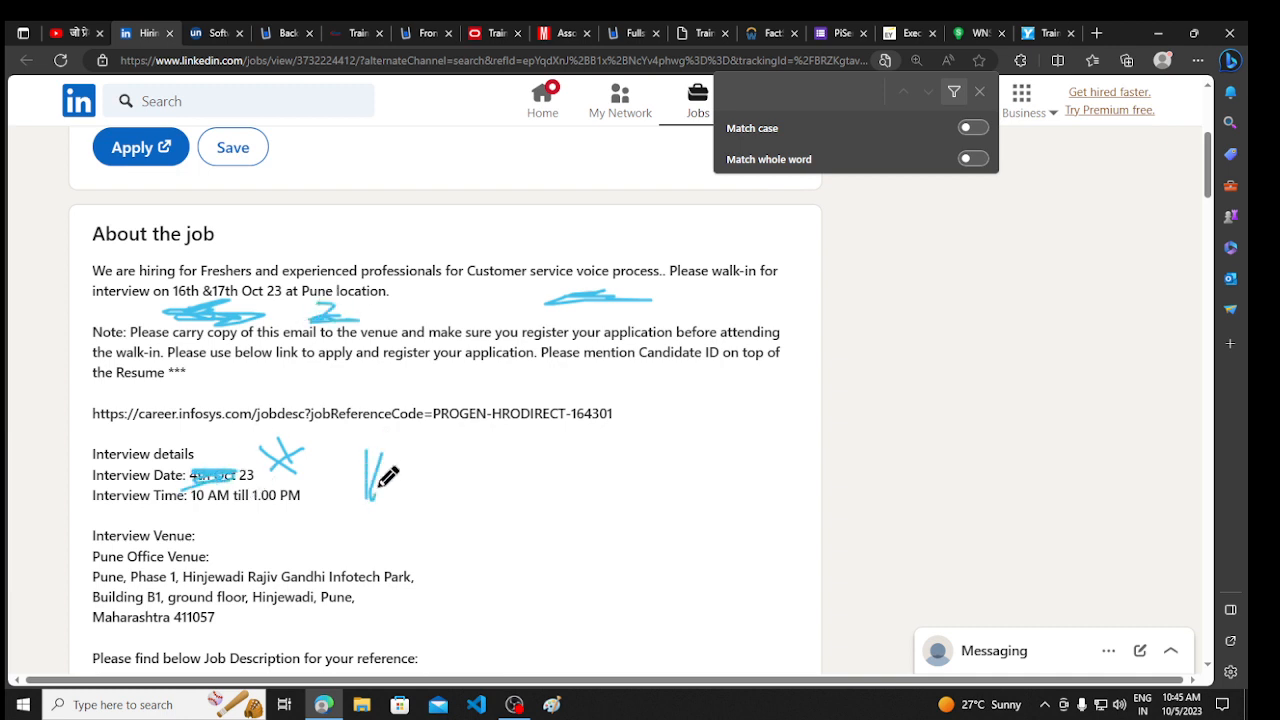
# Ink the correct walk-in dates beside the crossed-out date, then scroll to the JL3 duties
pyautogui.moveTo(375, 485); pyautogui.dragTo(515, 435)
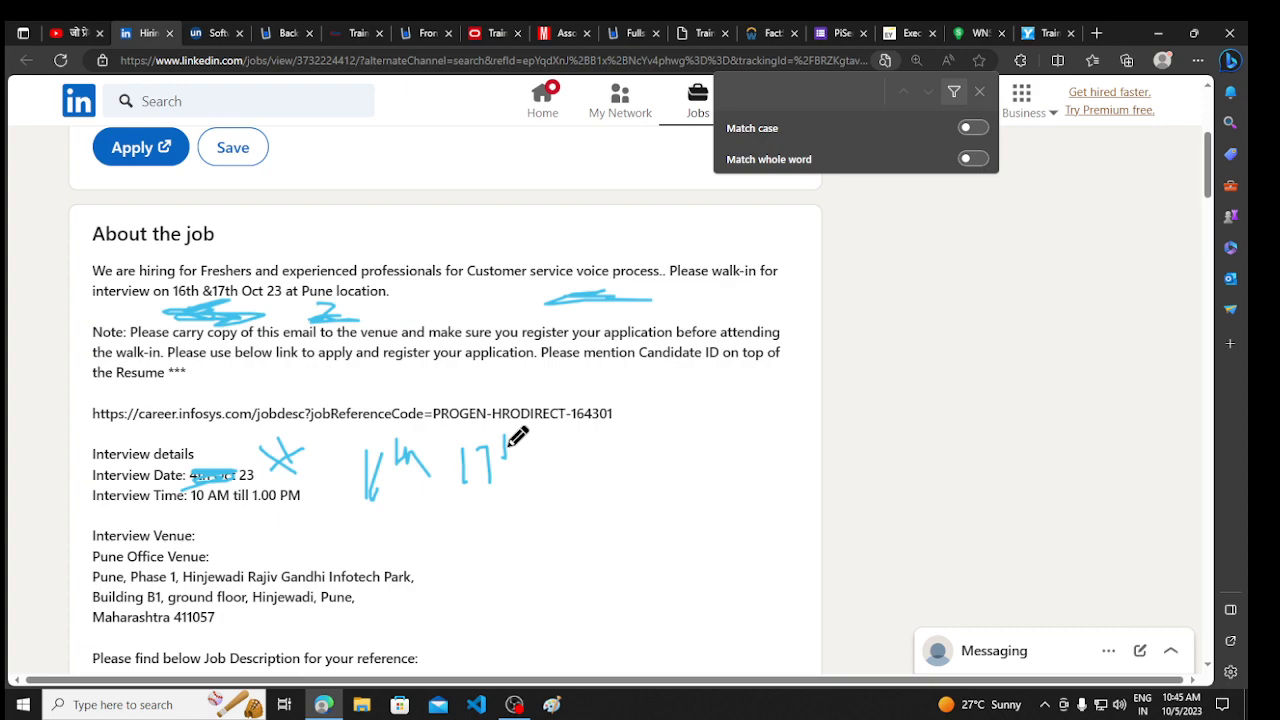
pyautogui.scroll(3)
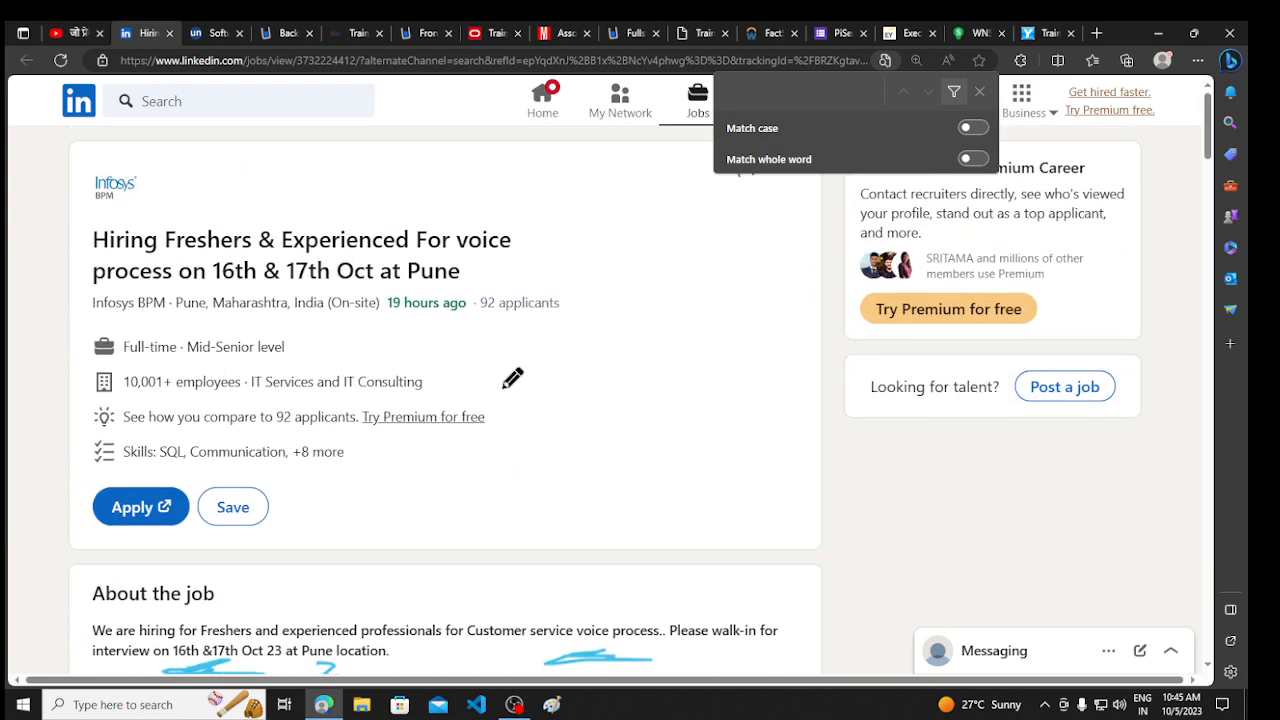
pyautogui.moveTo(483, 214)
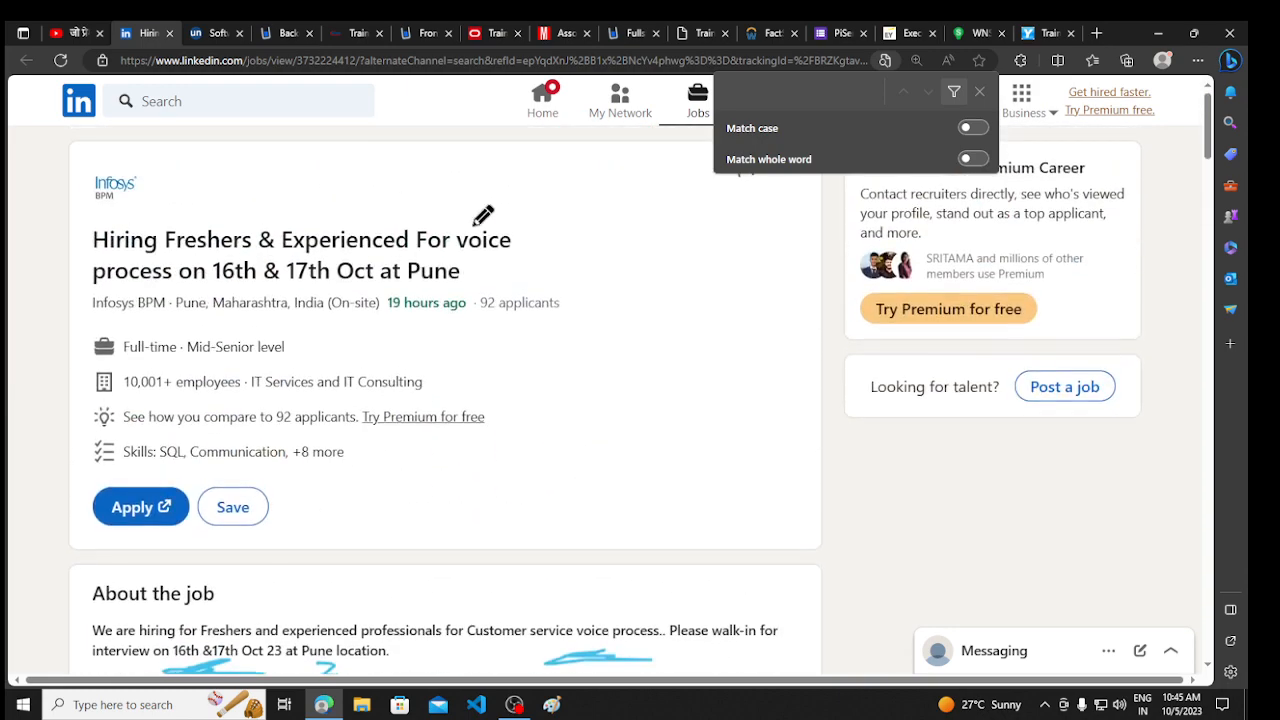
pyautogui.scroll(-3)
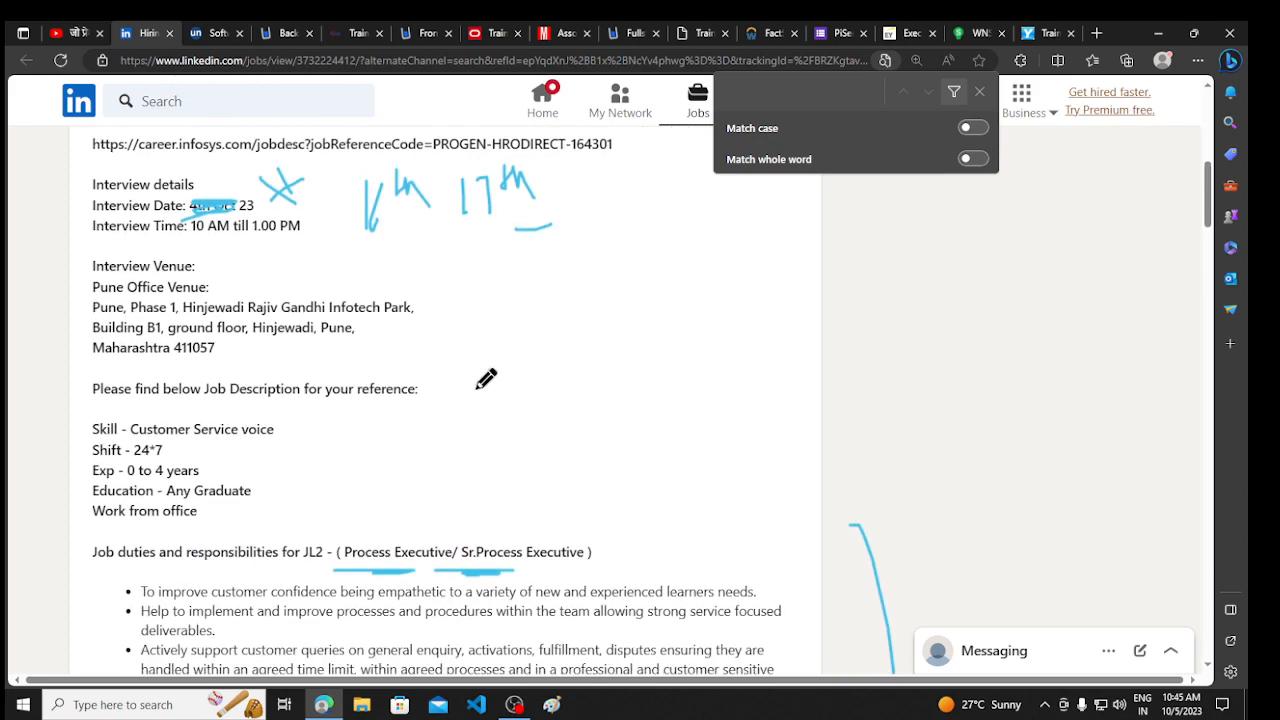
pyautogui.scroll(-3)
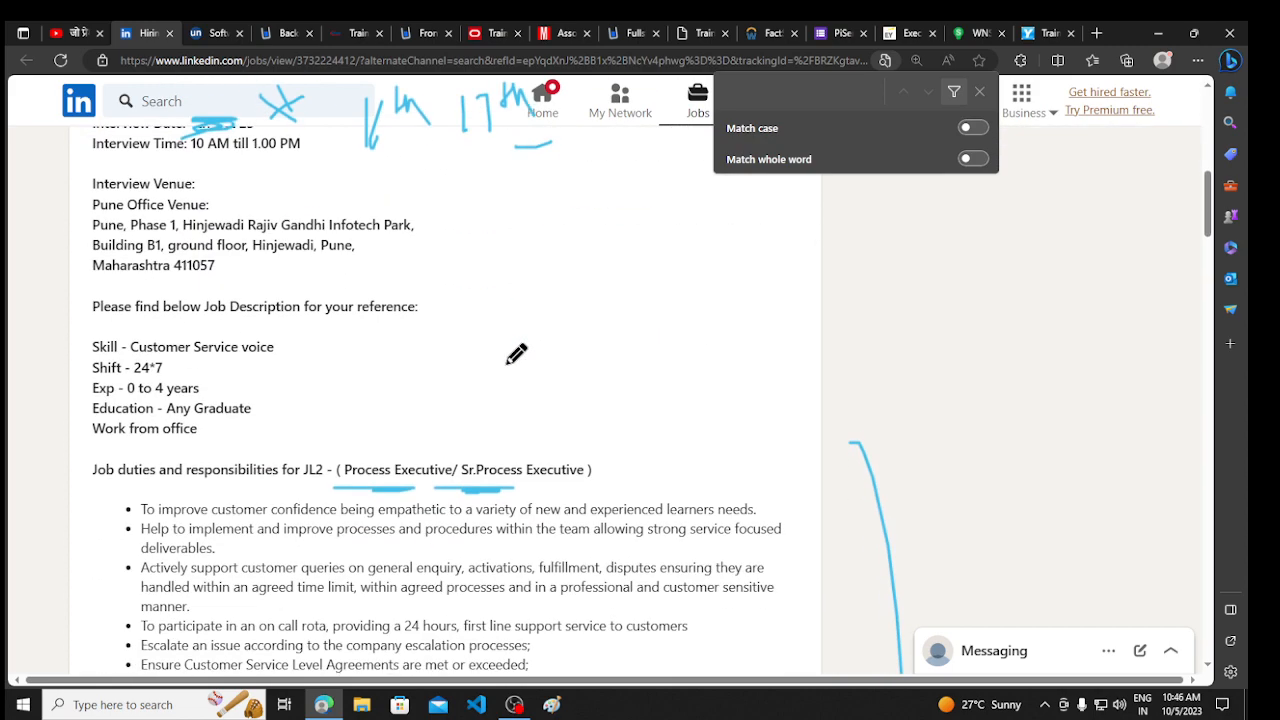
pyautogui.scroll(-3)
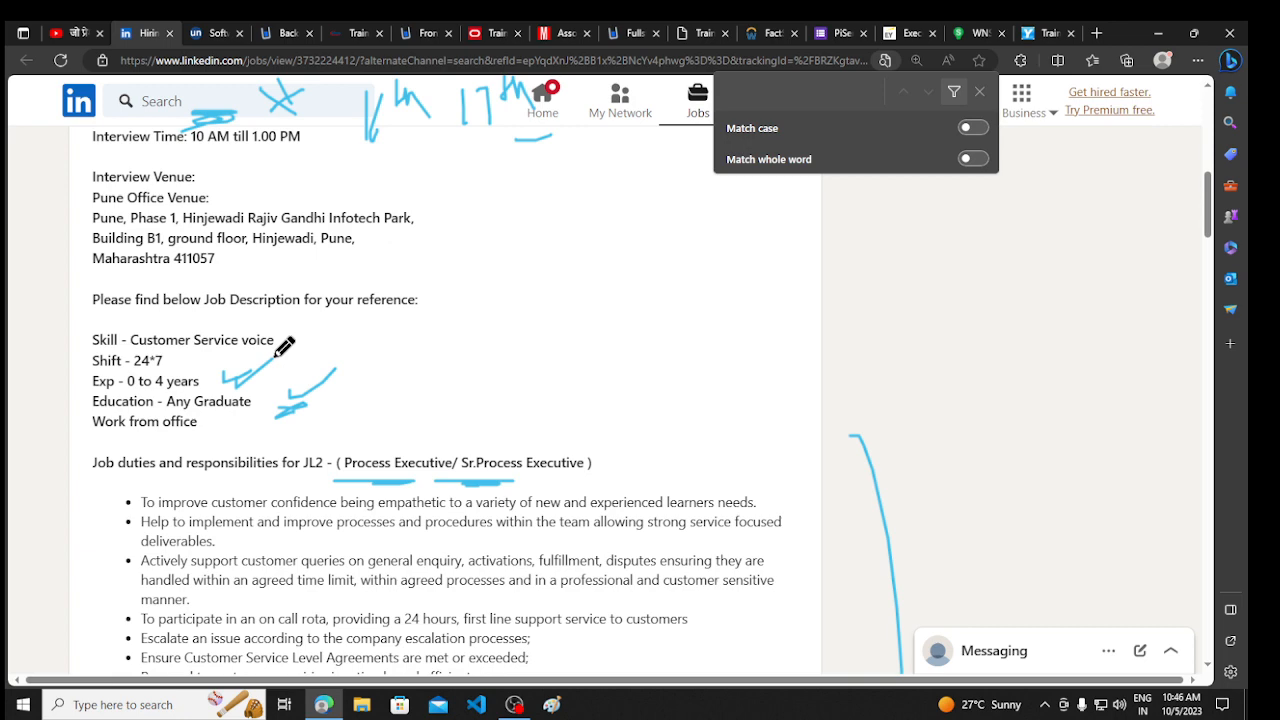
pyautogui.scroll(-3)
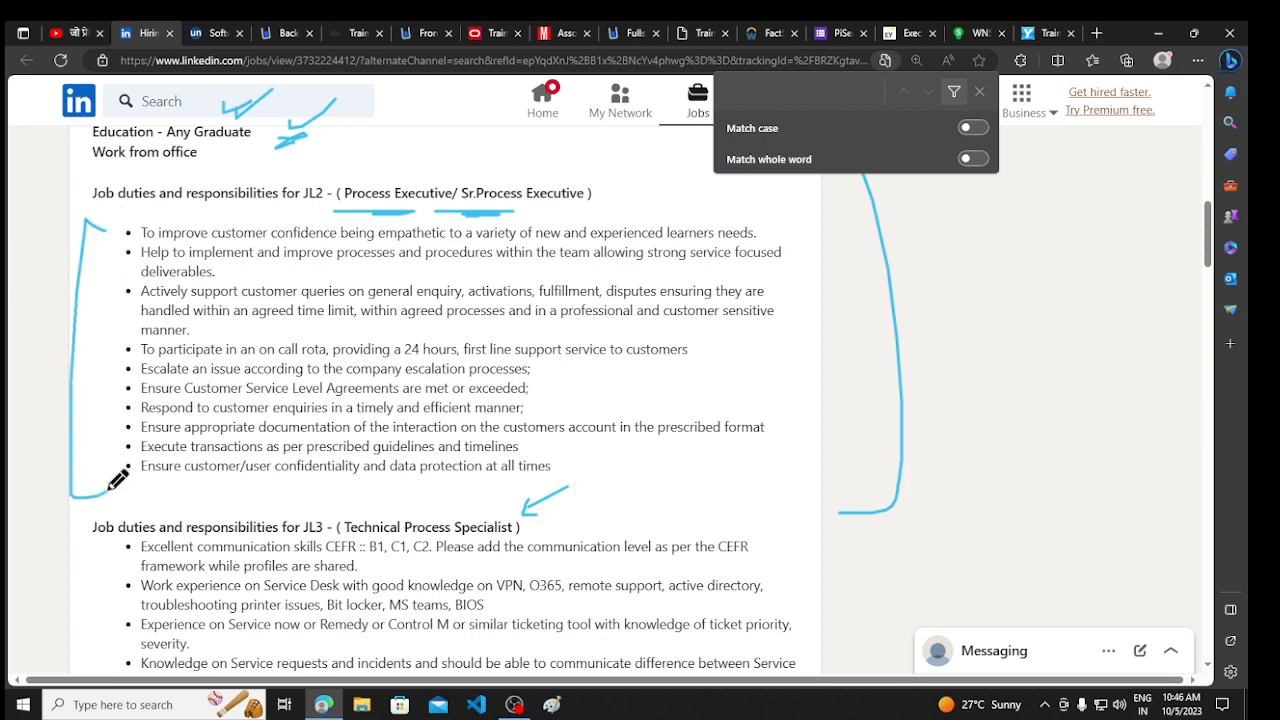
pyautogui.scroll(-3)
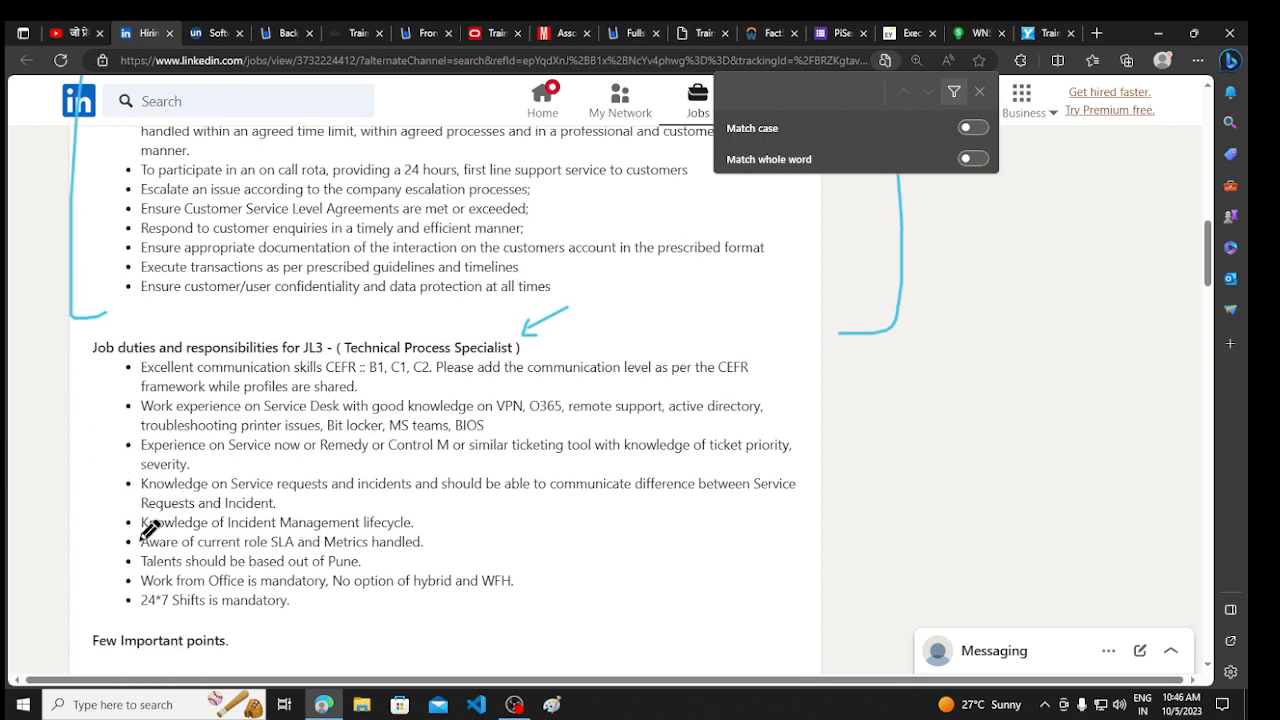
pyautogui.moveTo(378, 495)
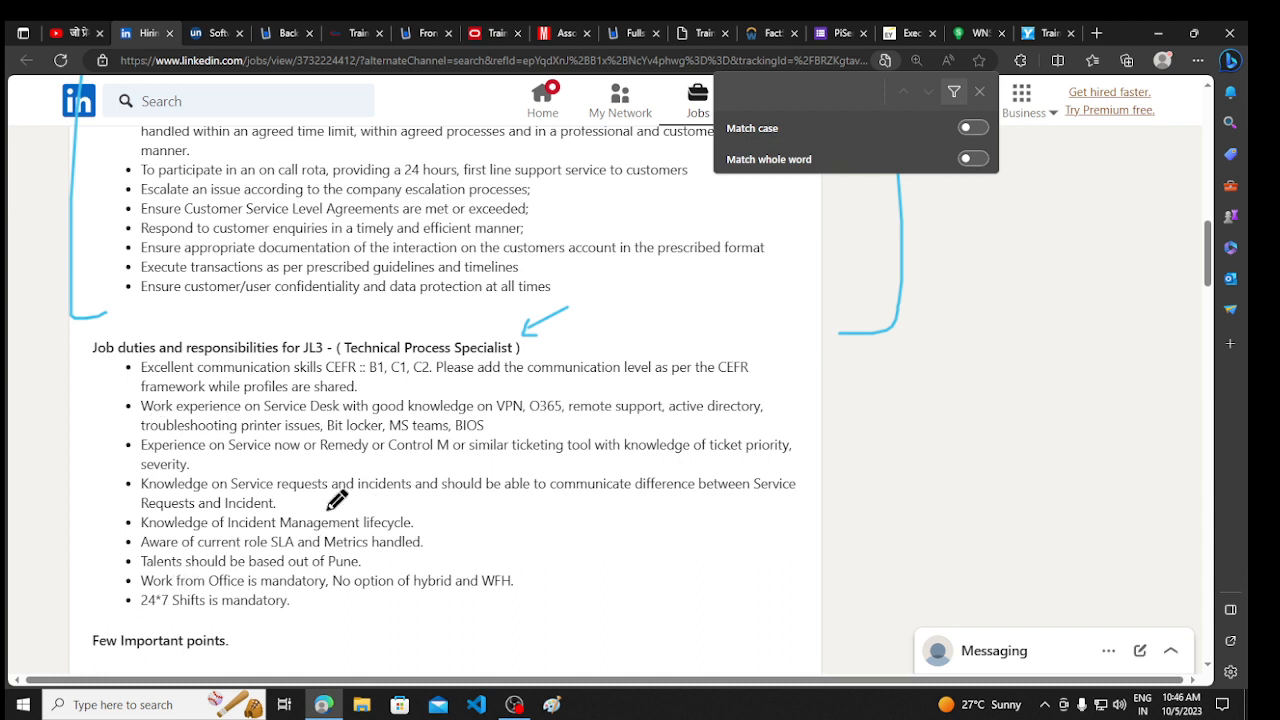
pyautogui.moveTo(372, 533)
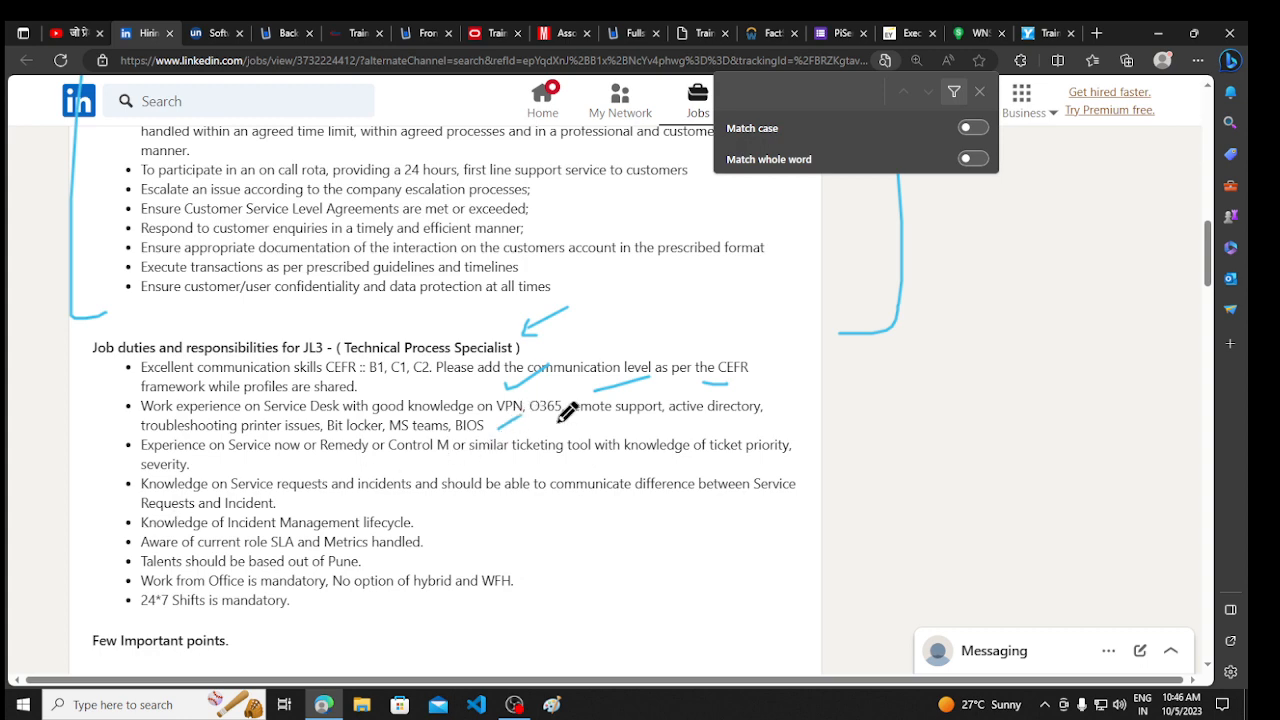
pyautogui.scroll(-3)
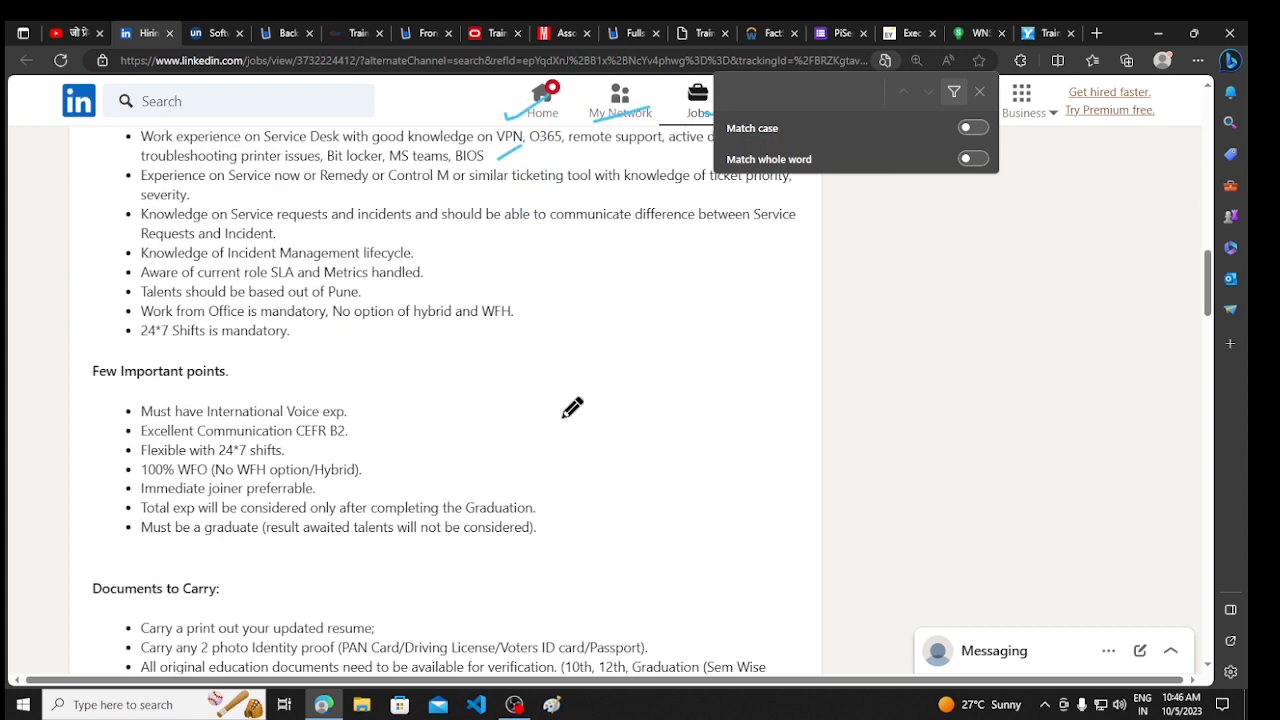
pyautogui.scroll(-3)
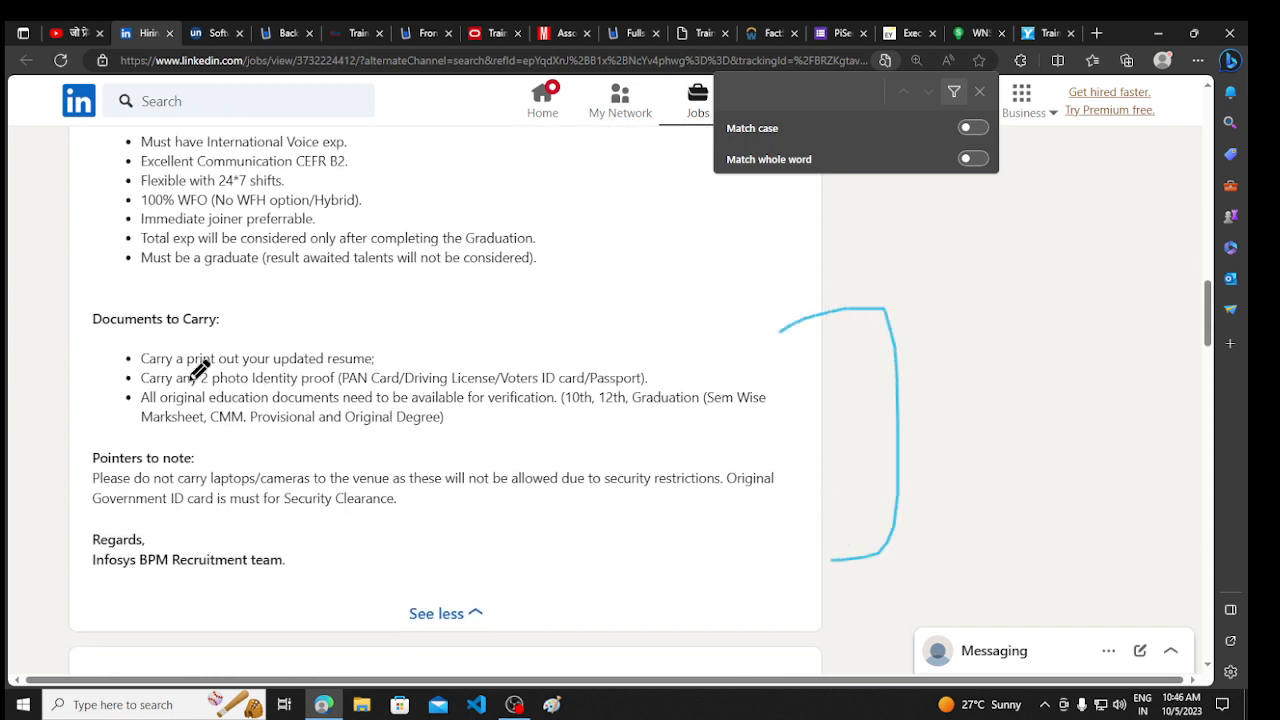
pyautogui.moveTo(430, 290); pyautogui.dragTo(390, 370)
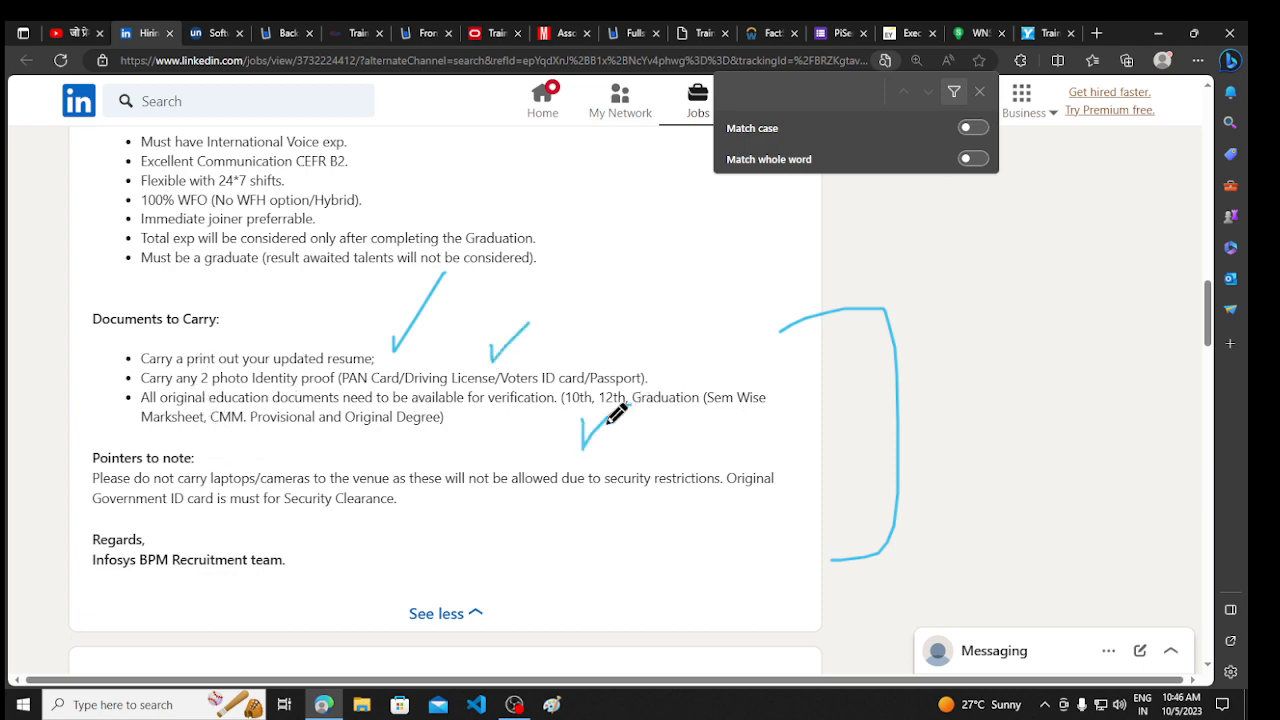
pyautogui.scroll(3)
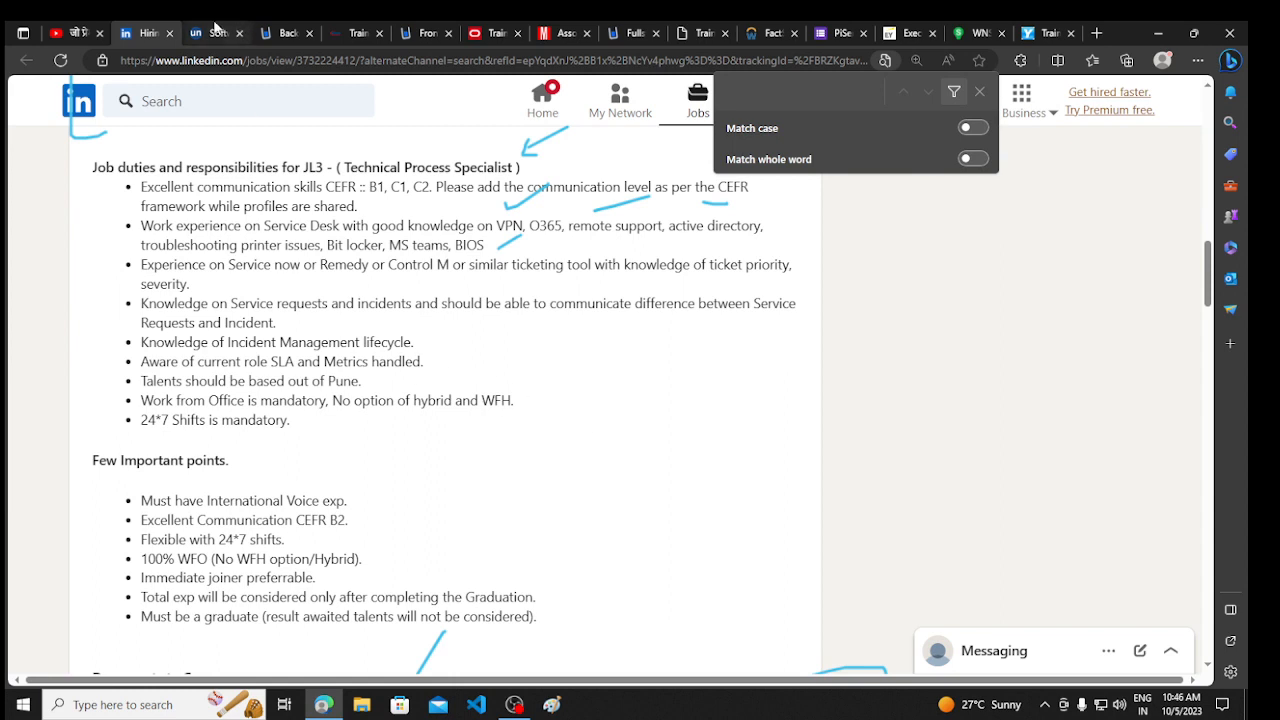
# Switch to the PayPal Software Engineer posting and read its Responsibilities and Requirements
pyautogui.click(215, 33)
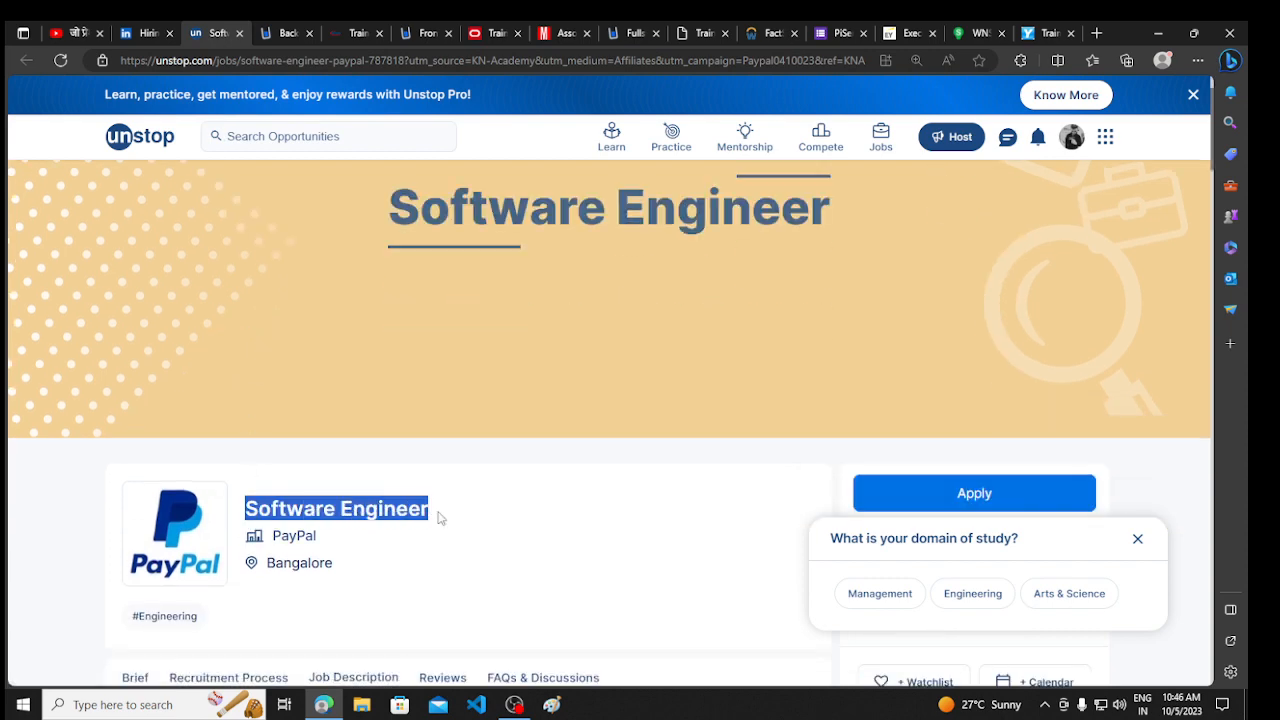
pyautogui.scroll(-3)
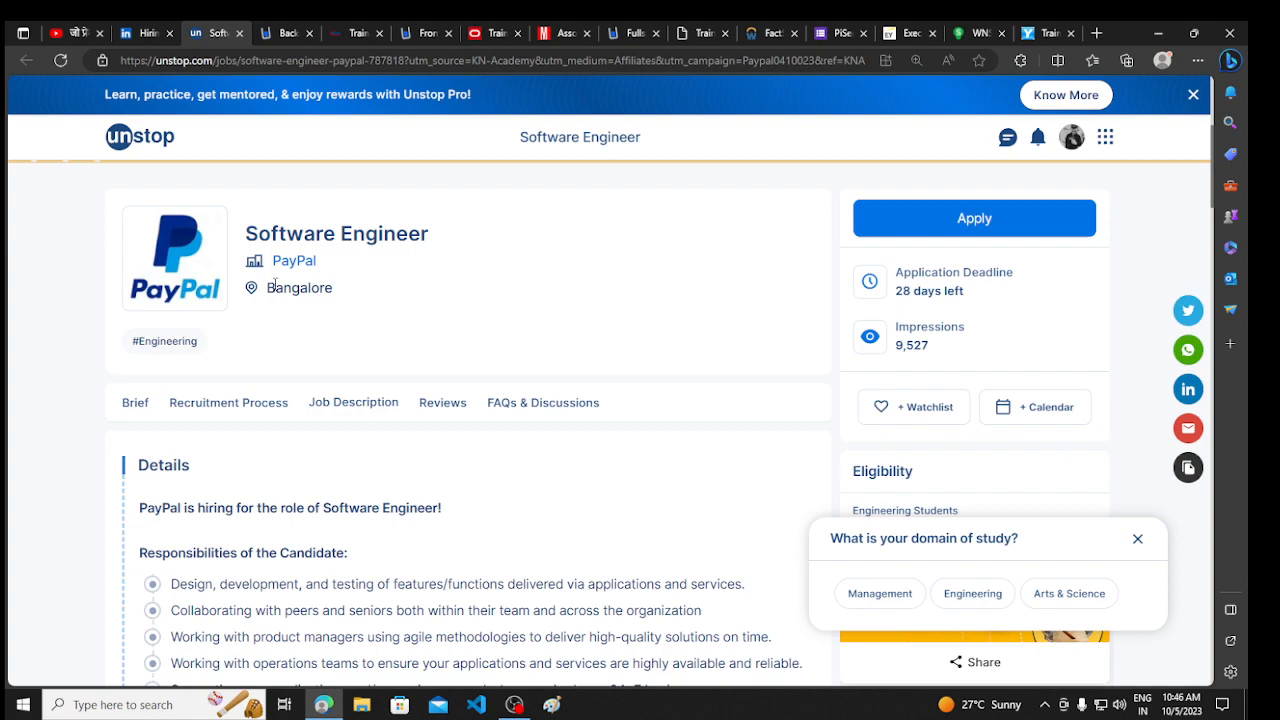
pyautogui.scroll(-3)
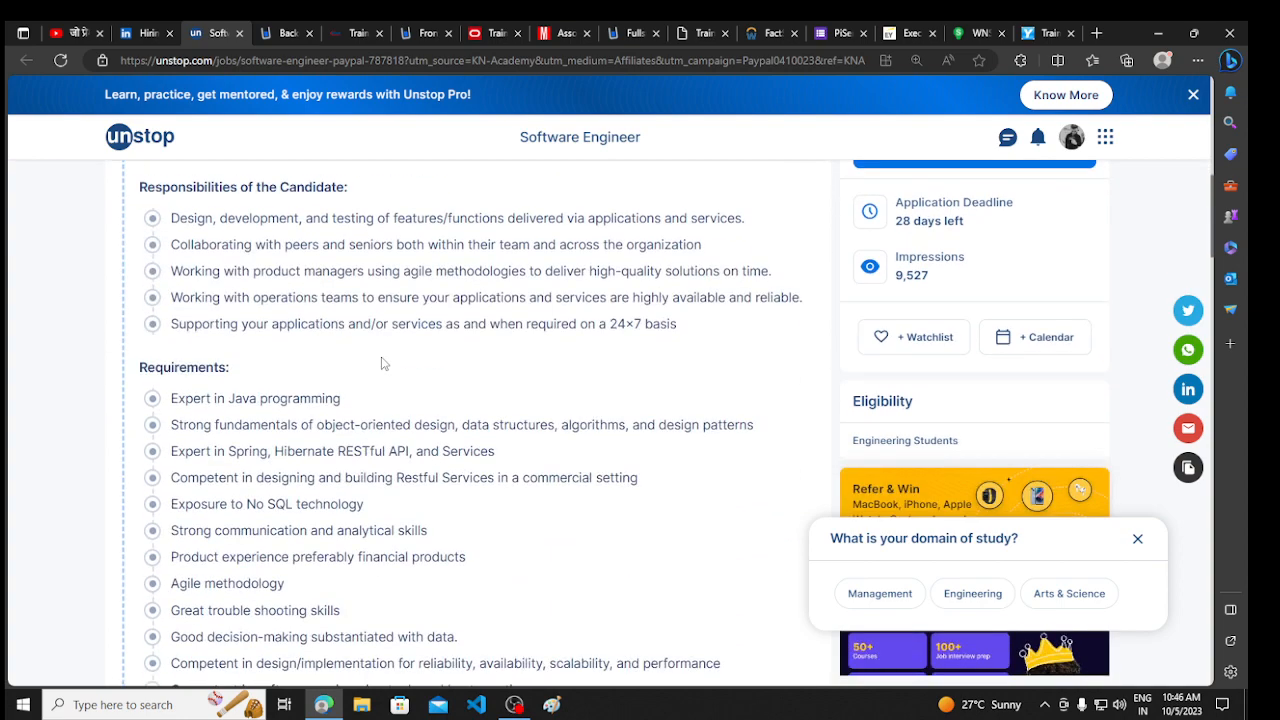
pyautogui.scroll(-3)
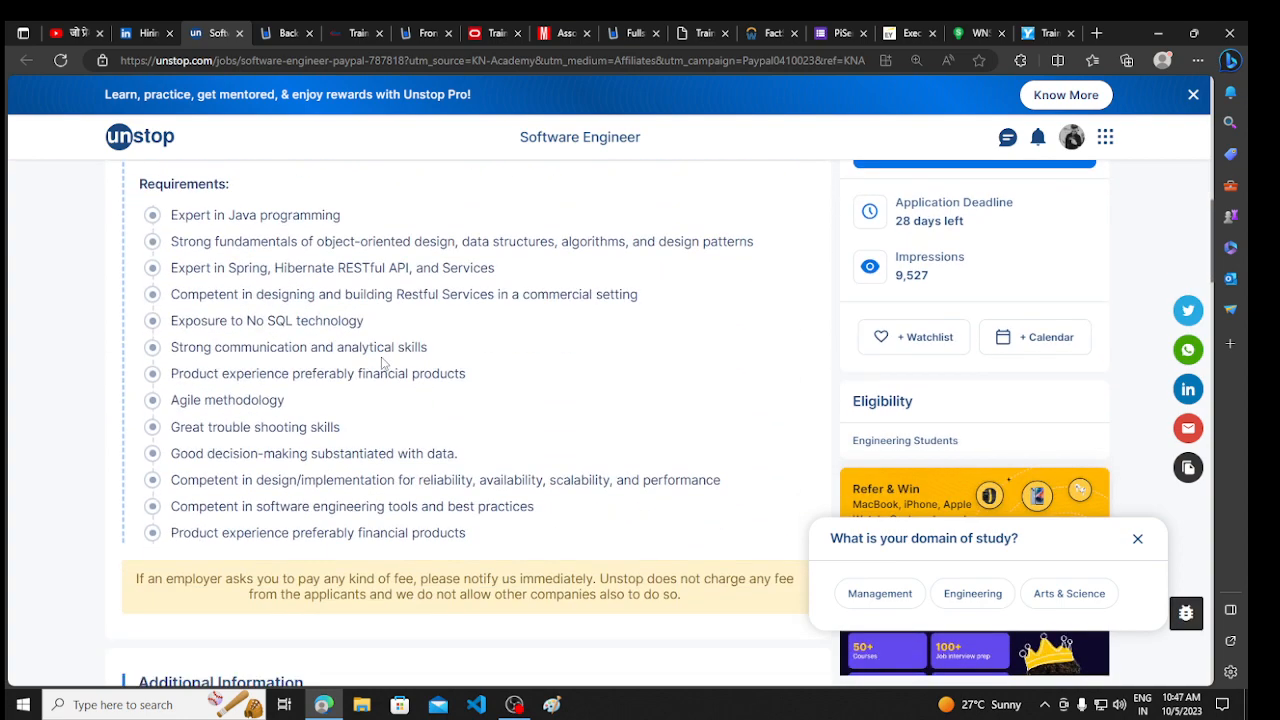
pyautogui.scroll(3)
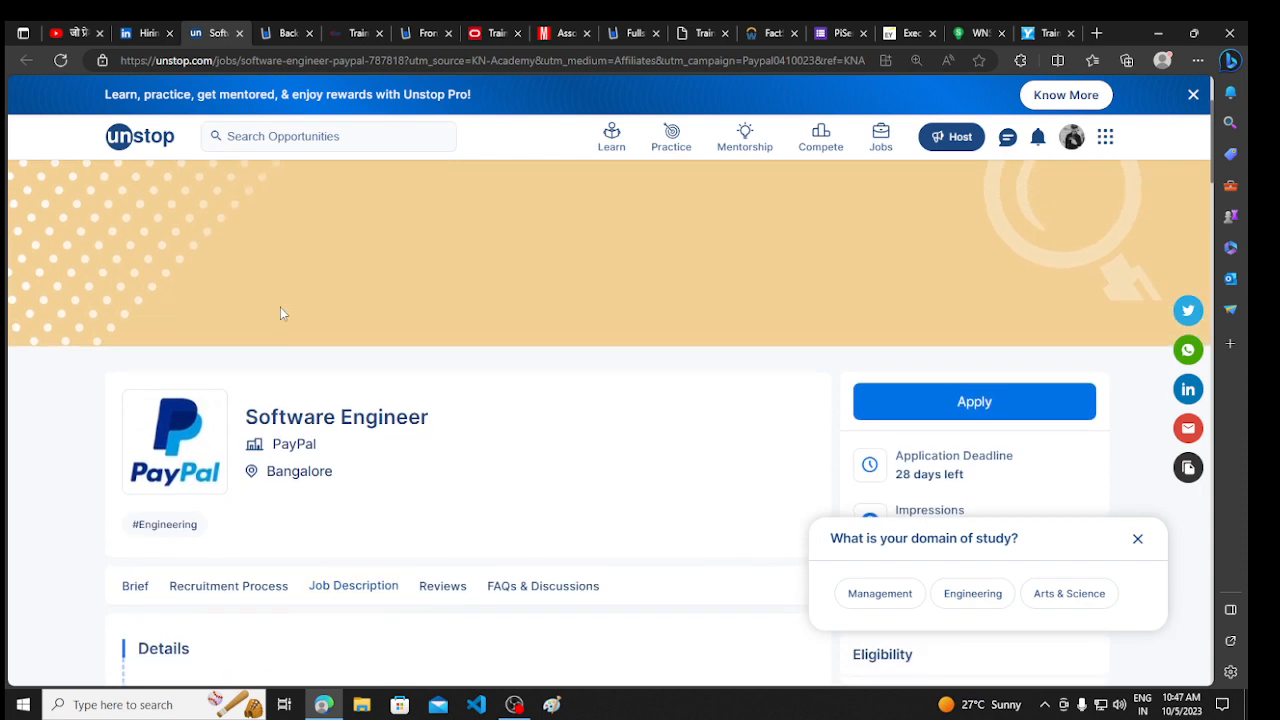
pyautogui.scroll(-3)
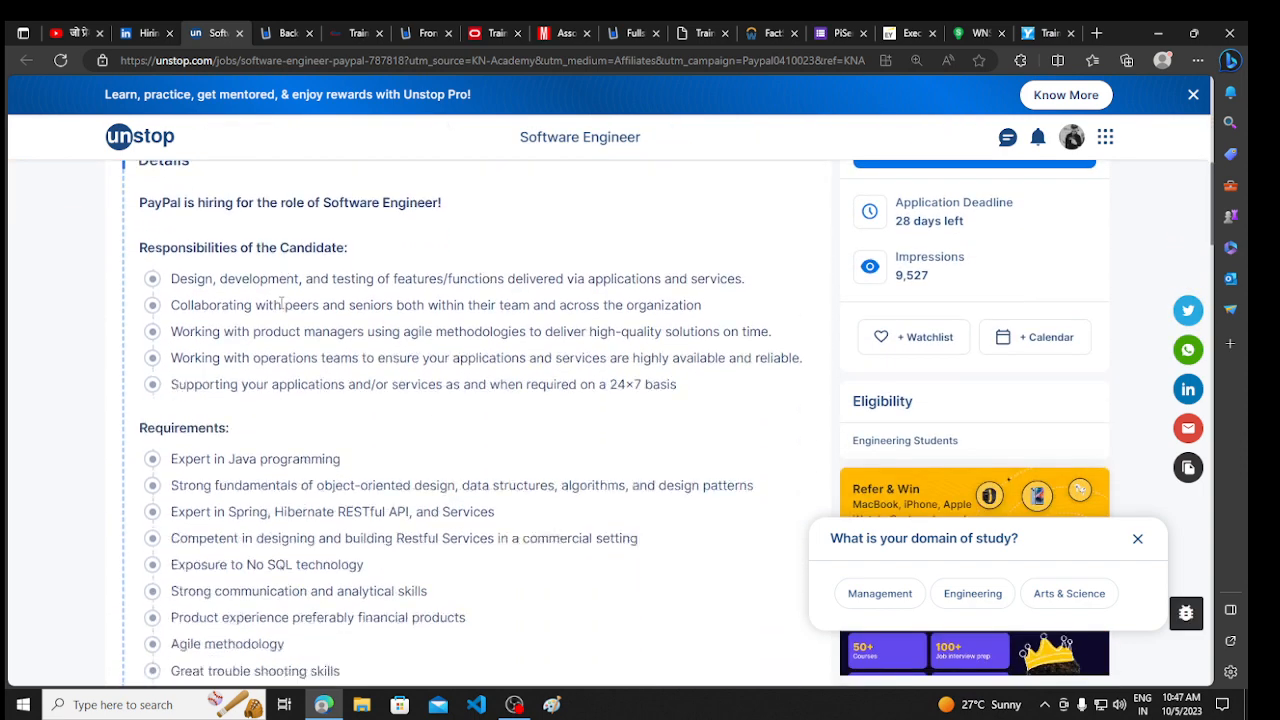
pyautogui.scroll(-3)
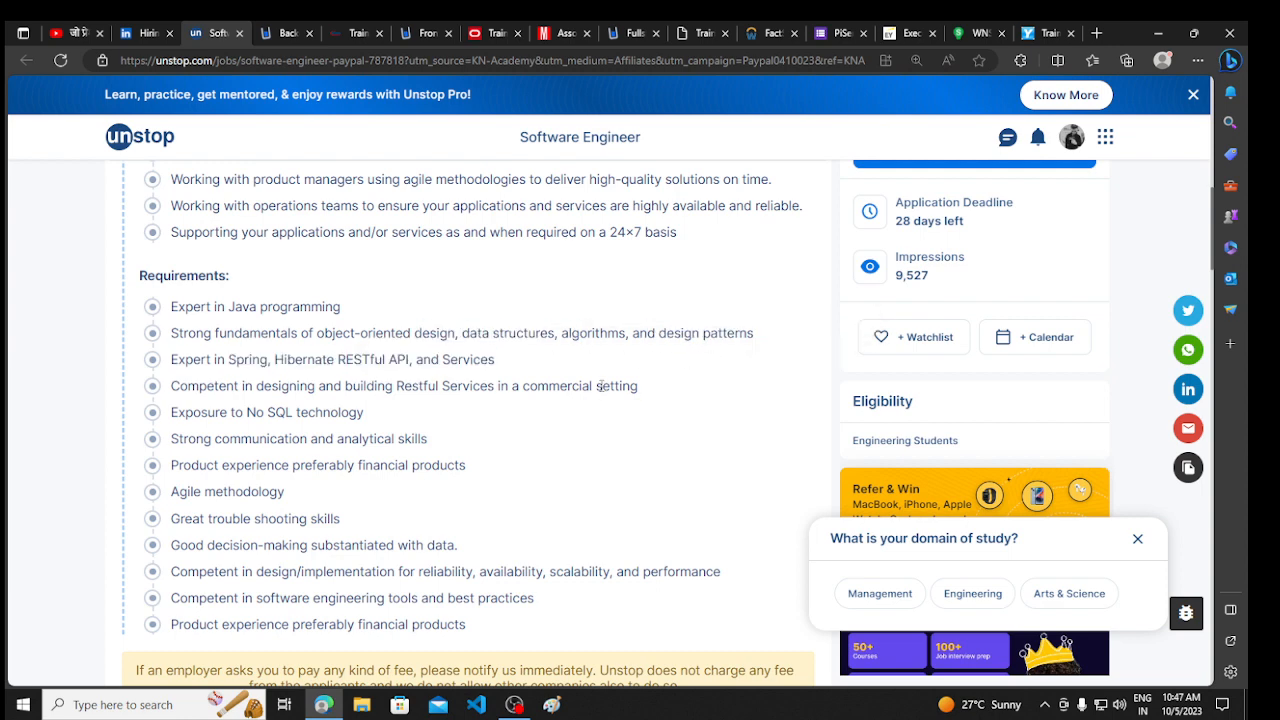
pyautogui.moveTo(517, 435)
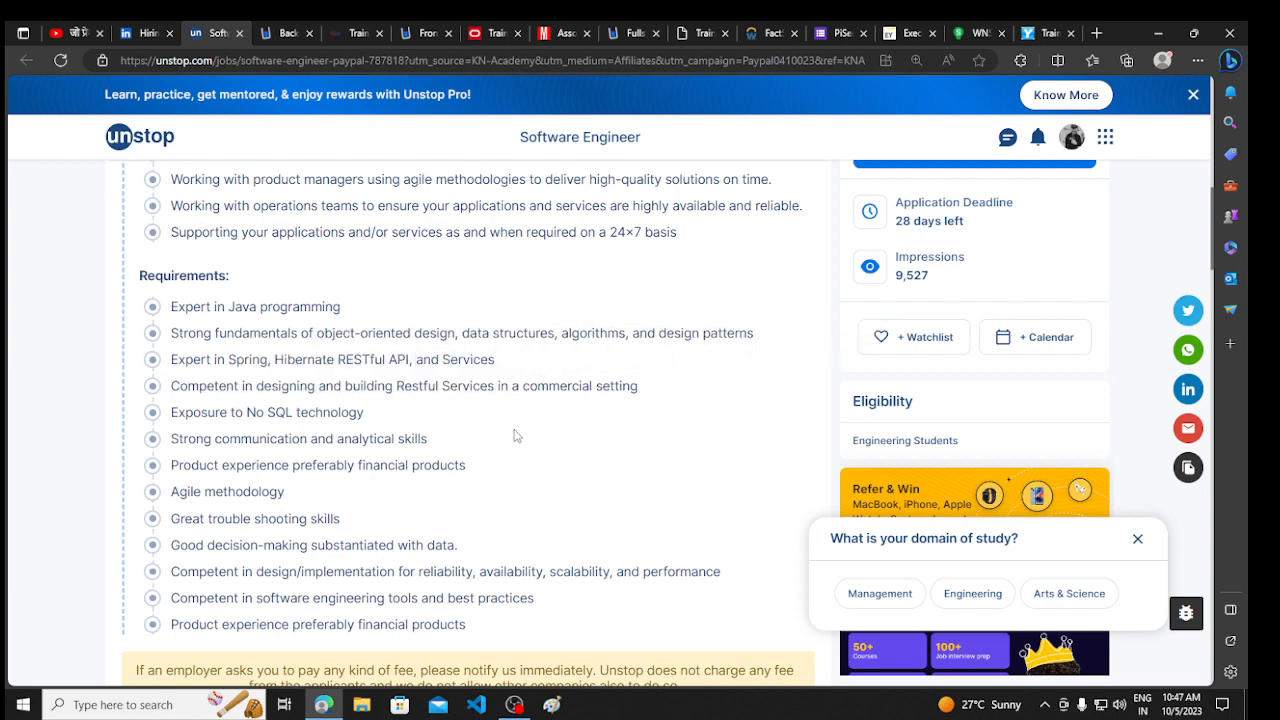
pyautogui.scroll(-3)
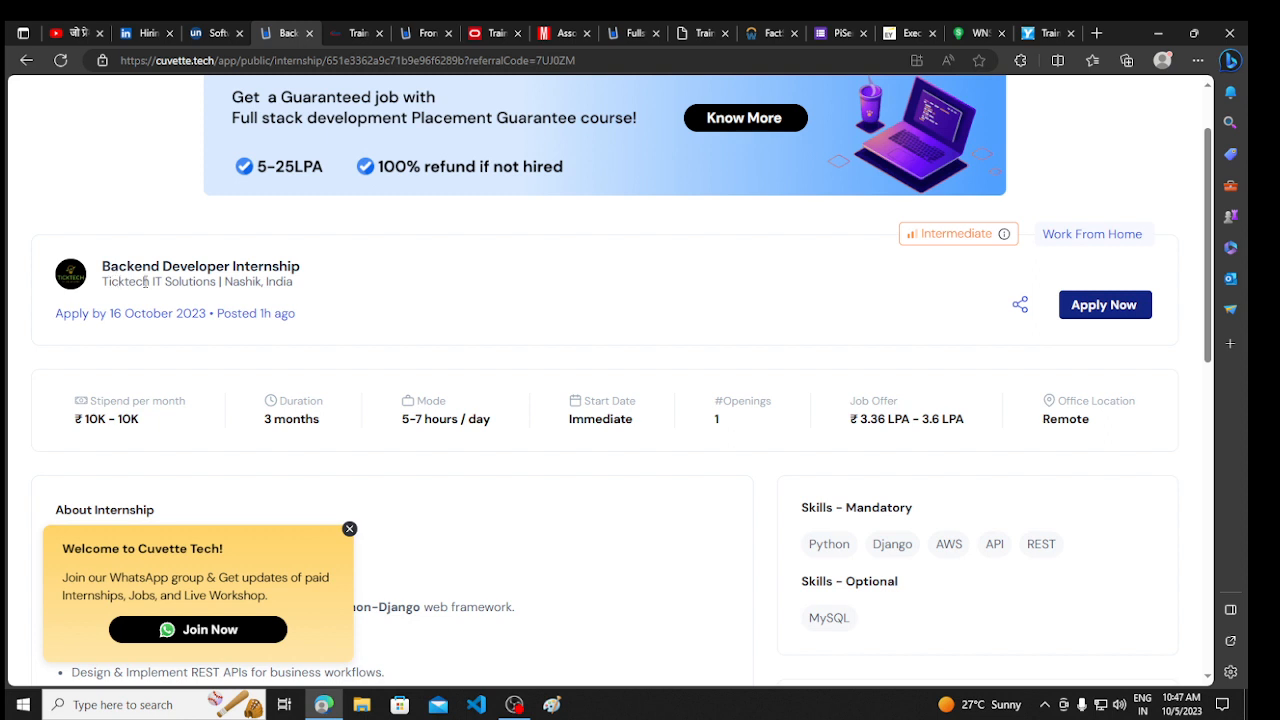
pyautogui.moveTo(103, 275)
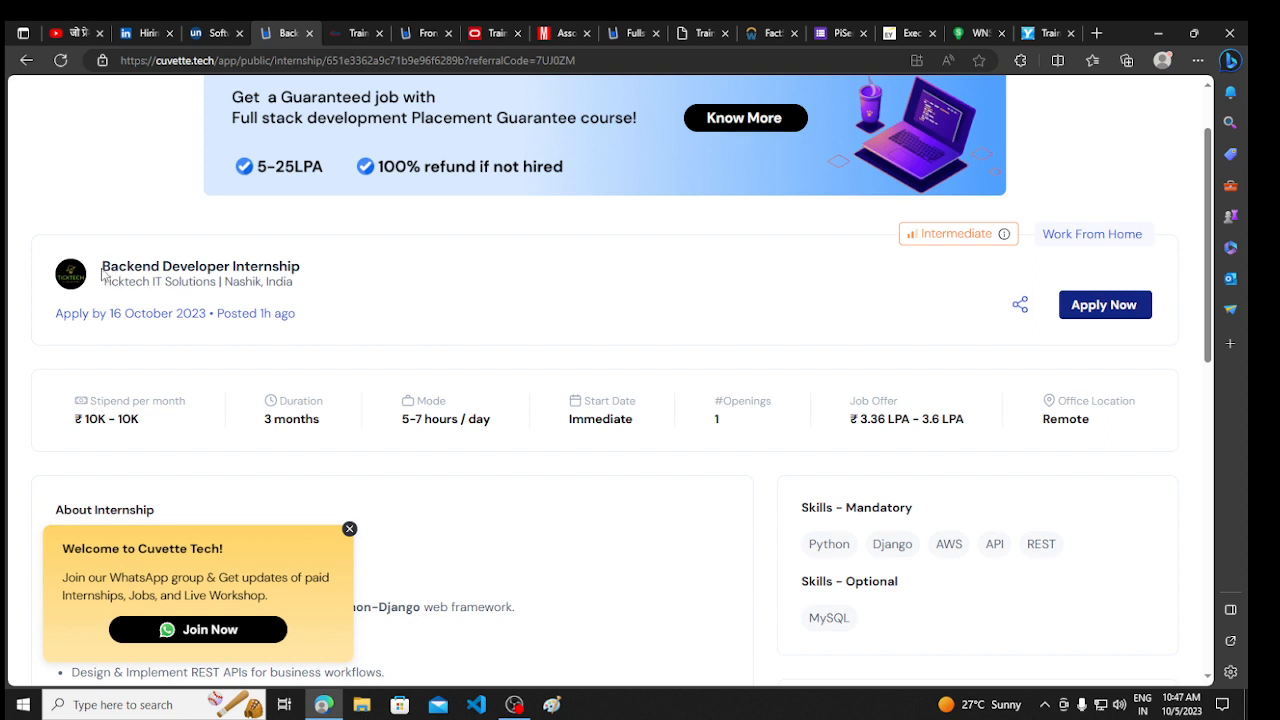
# Highlight the Ticktech internship's monthly stipend and scroll down to its skills and hiring rounds
pyautogui.doubleClick(90, 419)
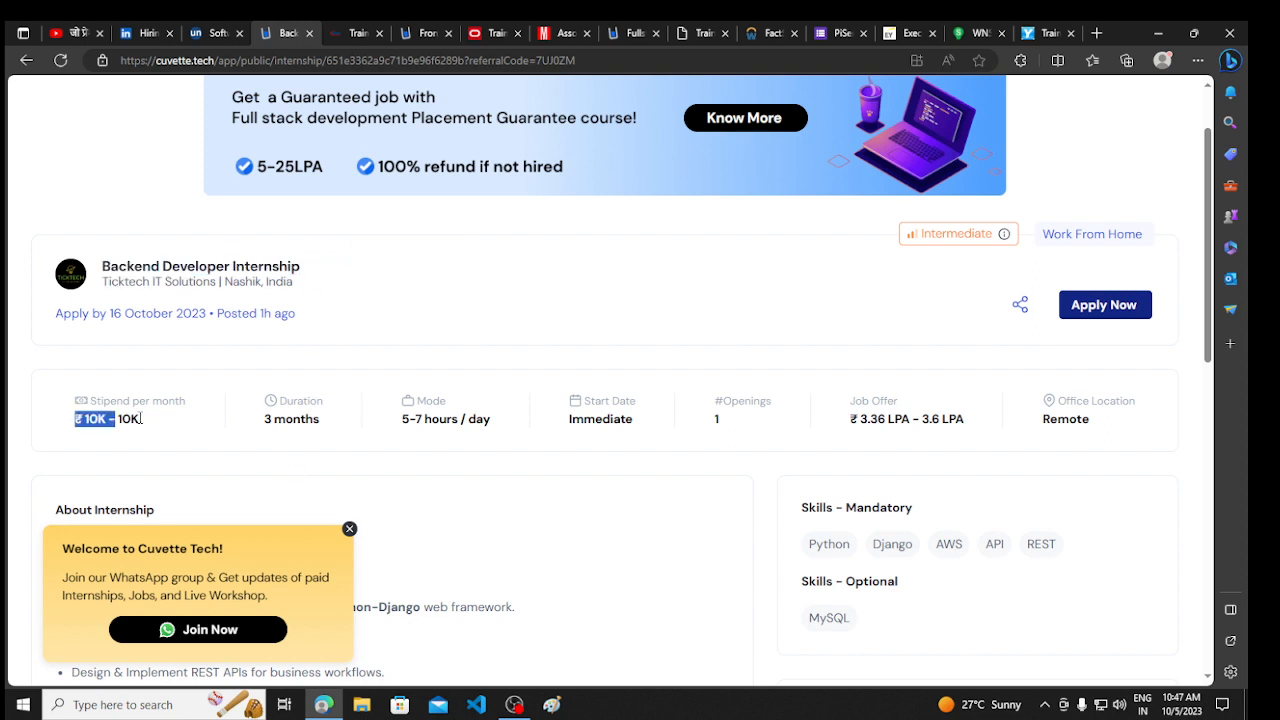
pyautogui.doubleClick(291, 419)
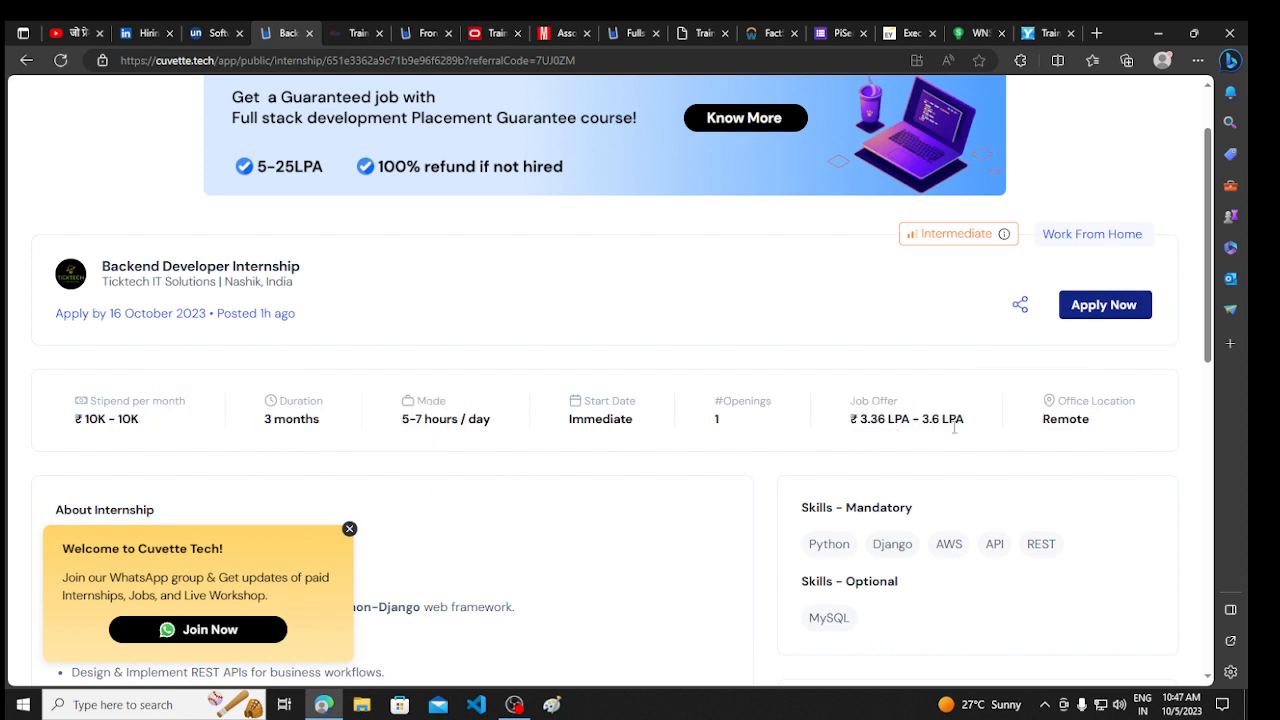
pyautogui.scroll(-3)
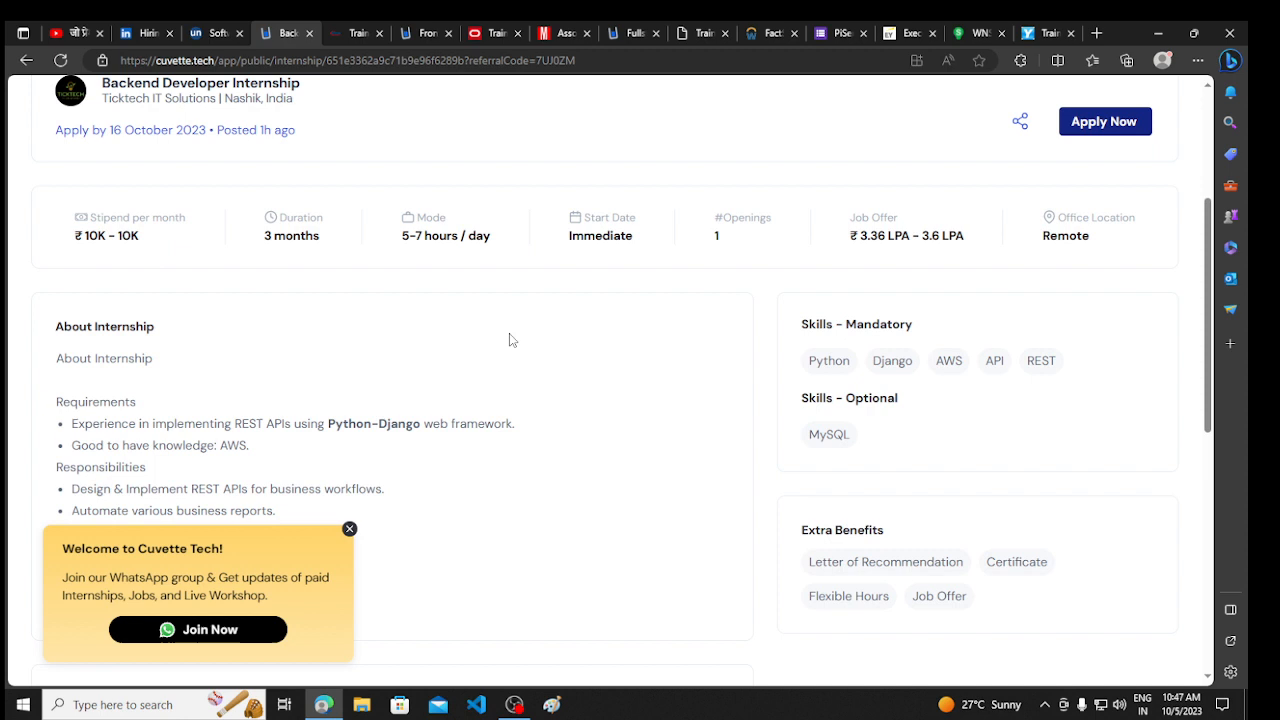
pyautogui.scroll(-3)
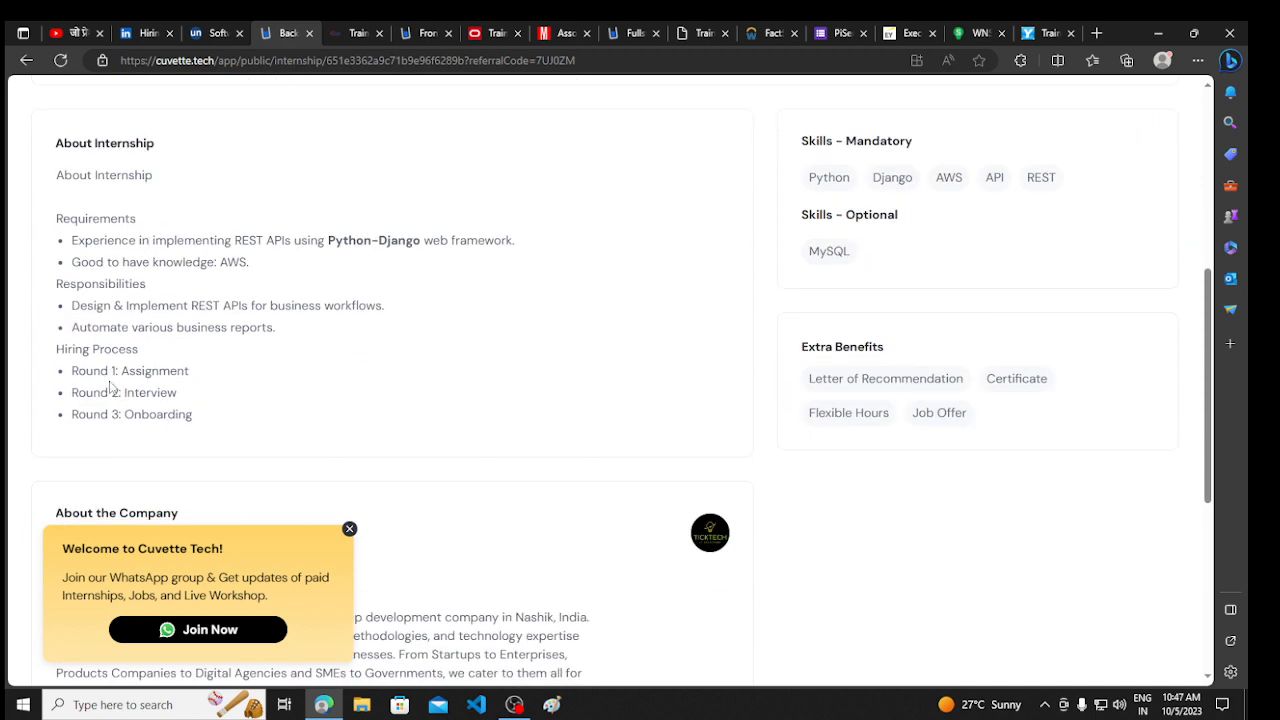
pyautogui.doubleClick(123, 392)
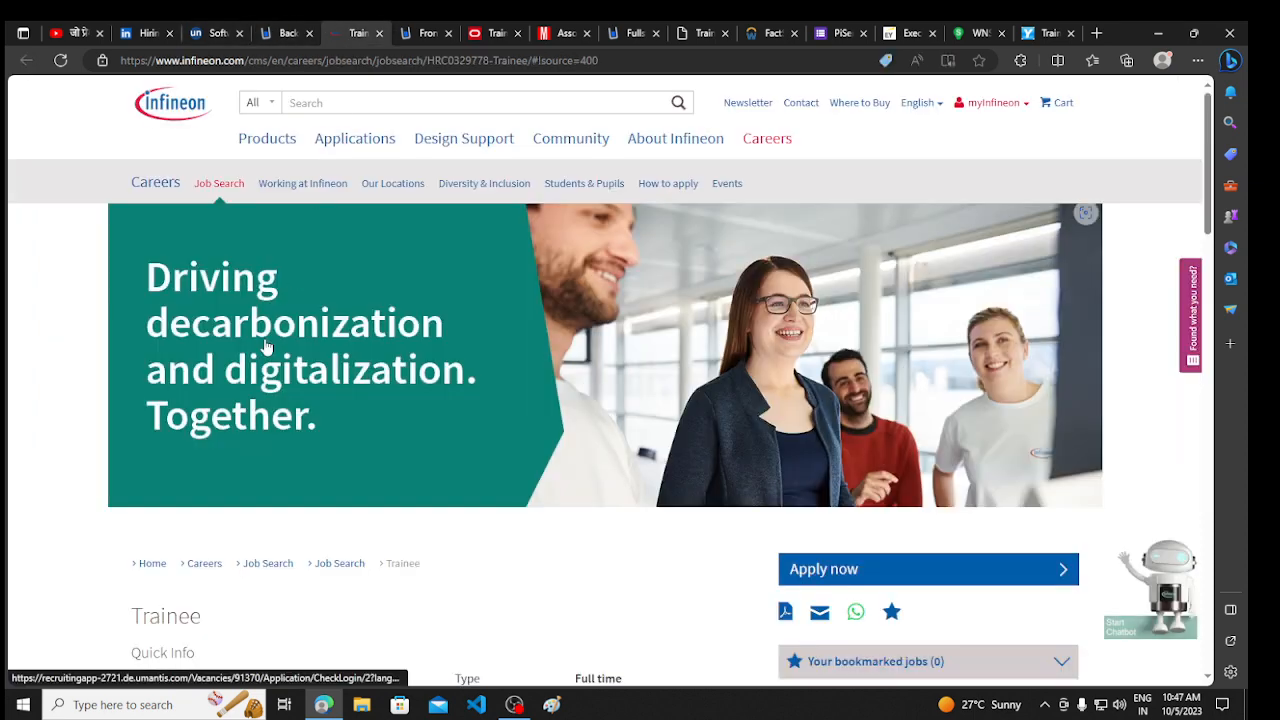
# Scroll the Infineon Trainee page through Job description, Your Profile and Benefits
pyautogui.scroll(-3)
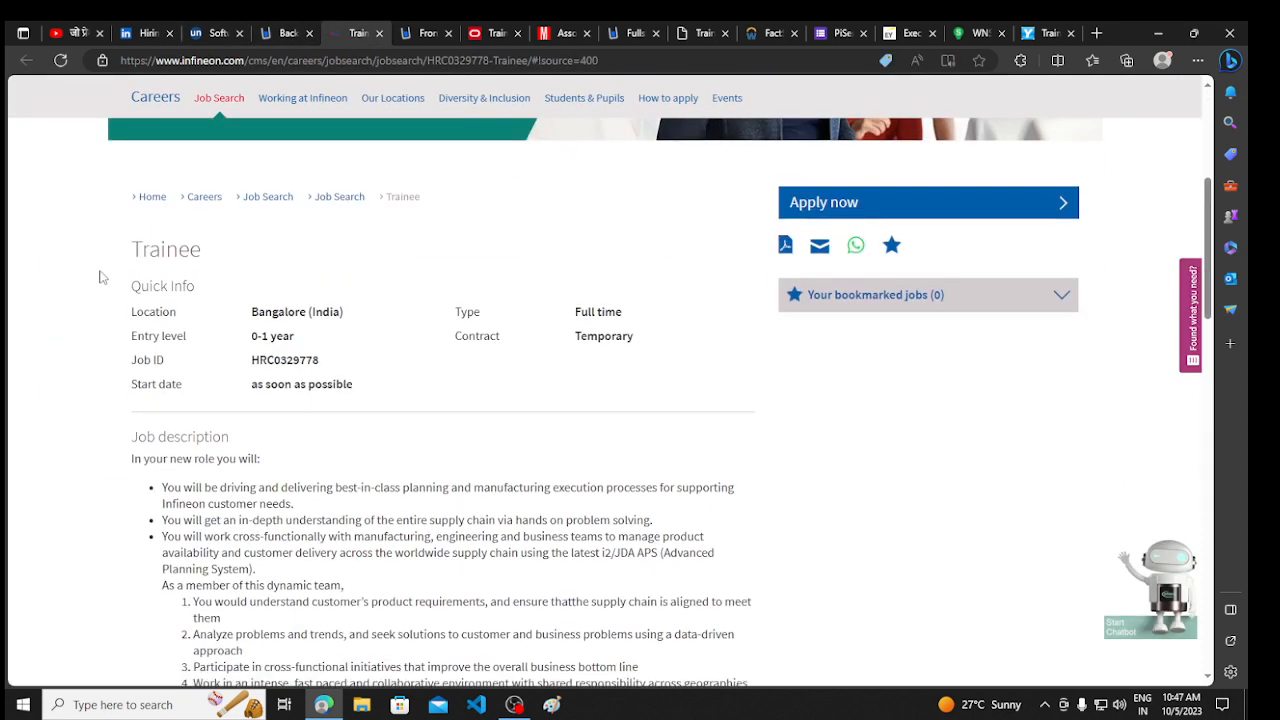
pyautogui.moveTo(240, 325)
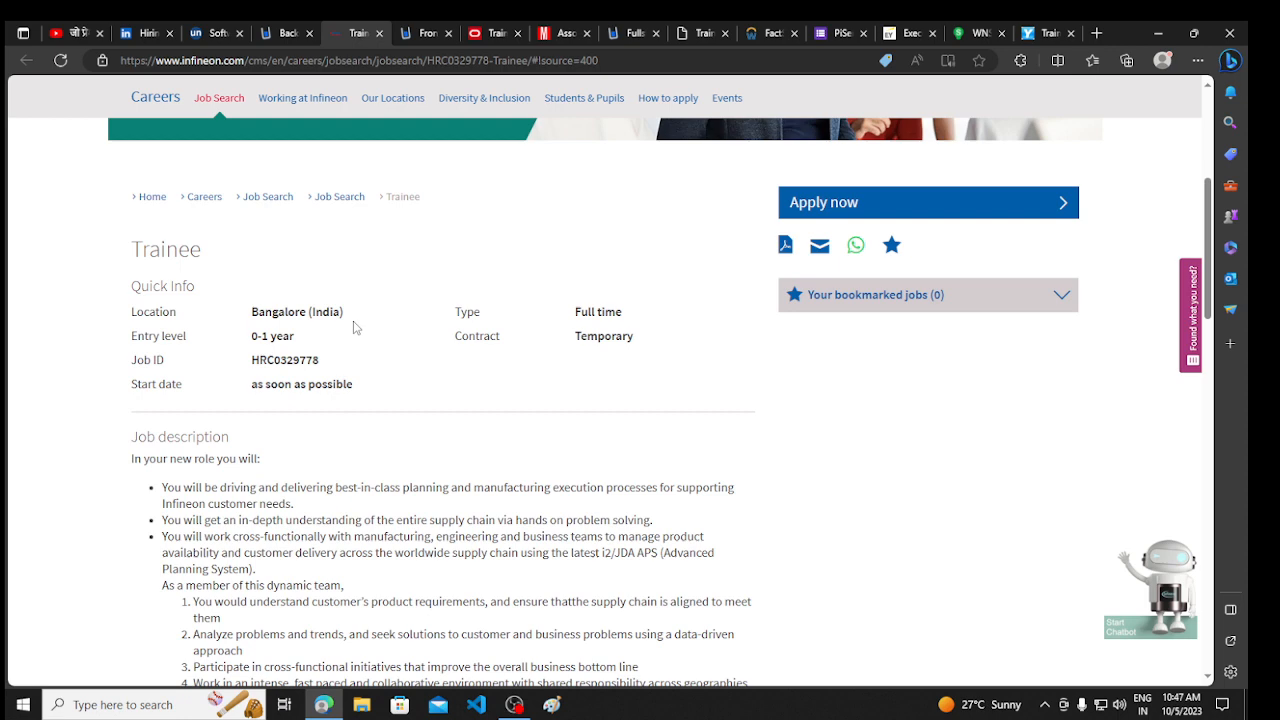
pyautogui.scroll(-3)
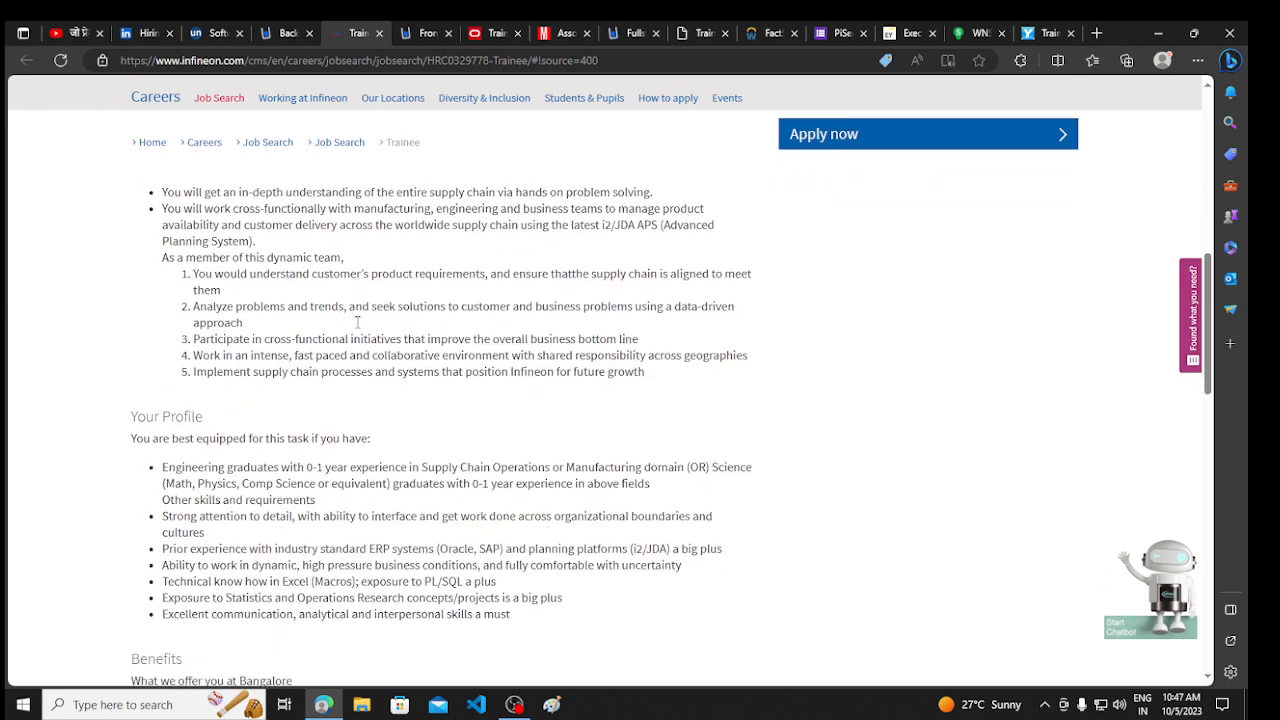
pyautogui.scroll(-3)
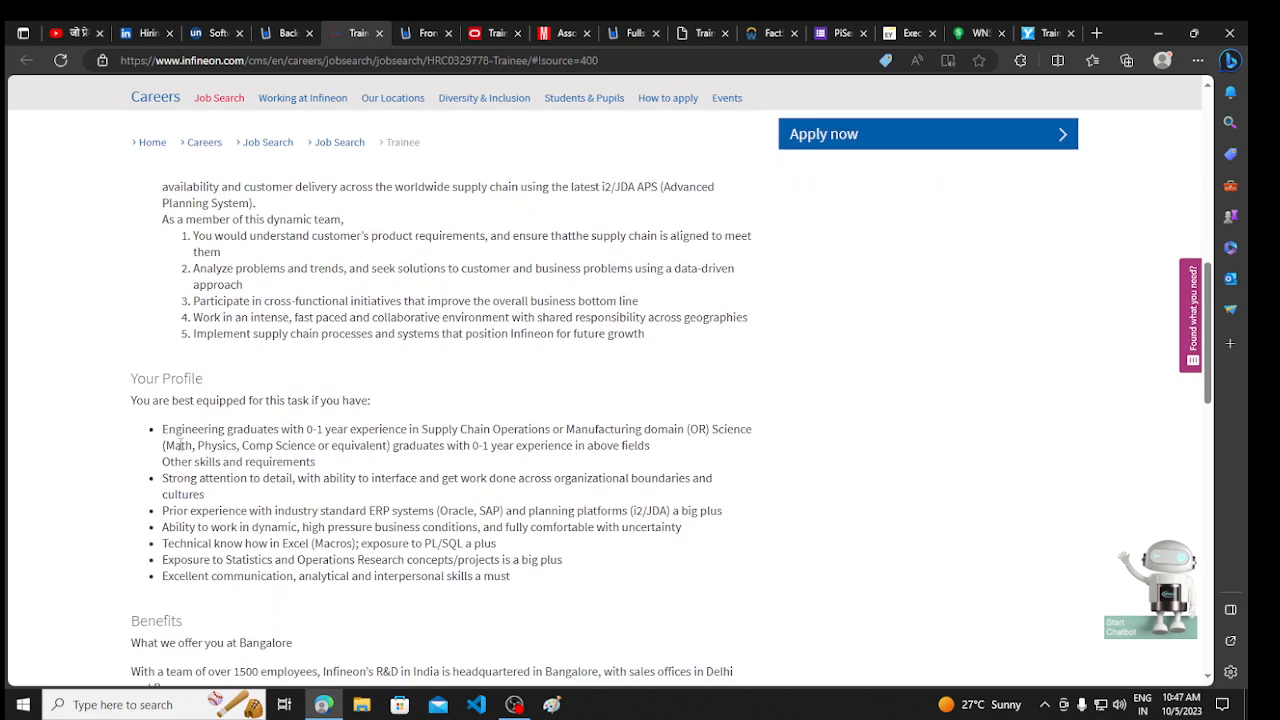
pyautogui.moveTo(147, 444)
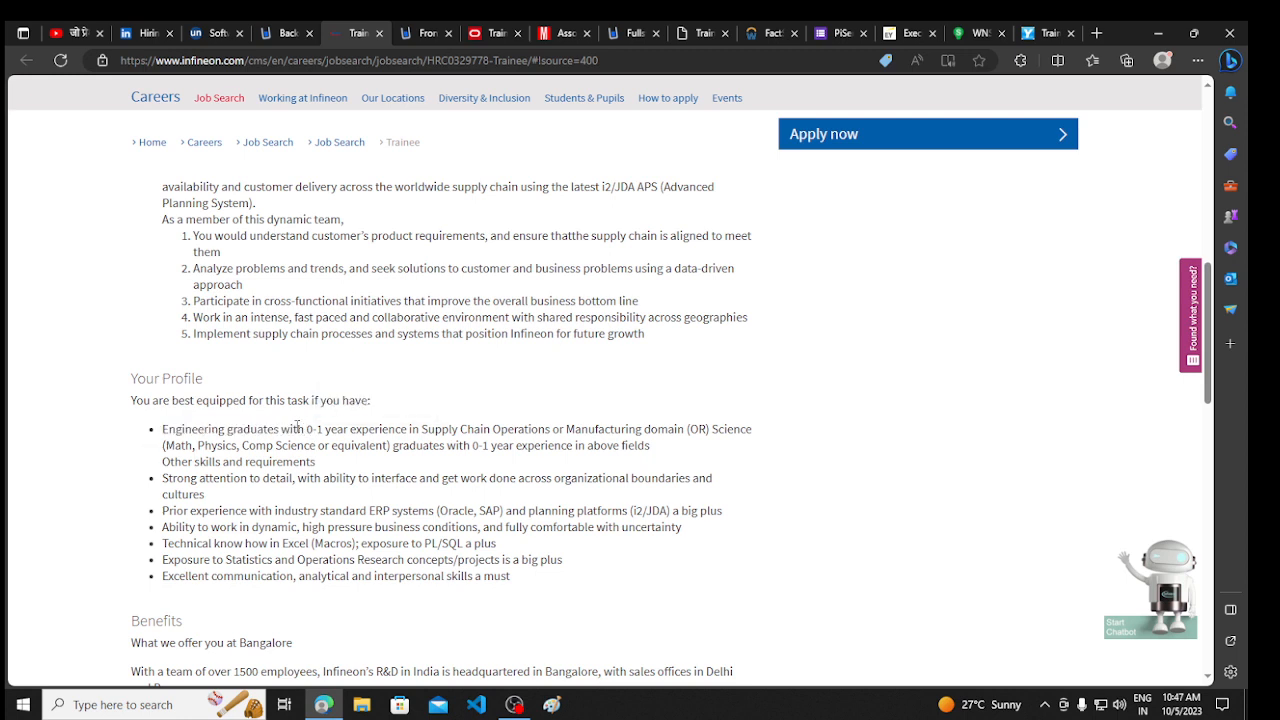
pyautogui.scroll(-3)
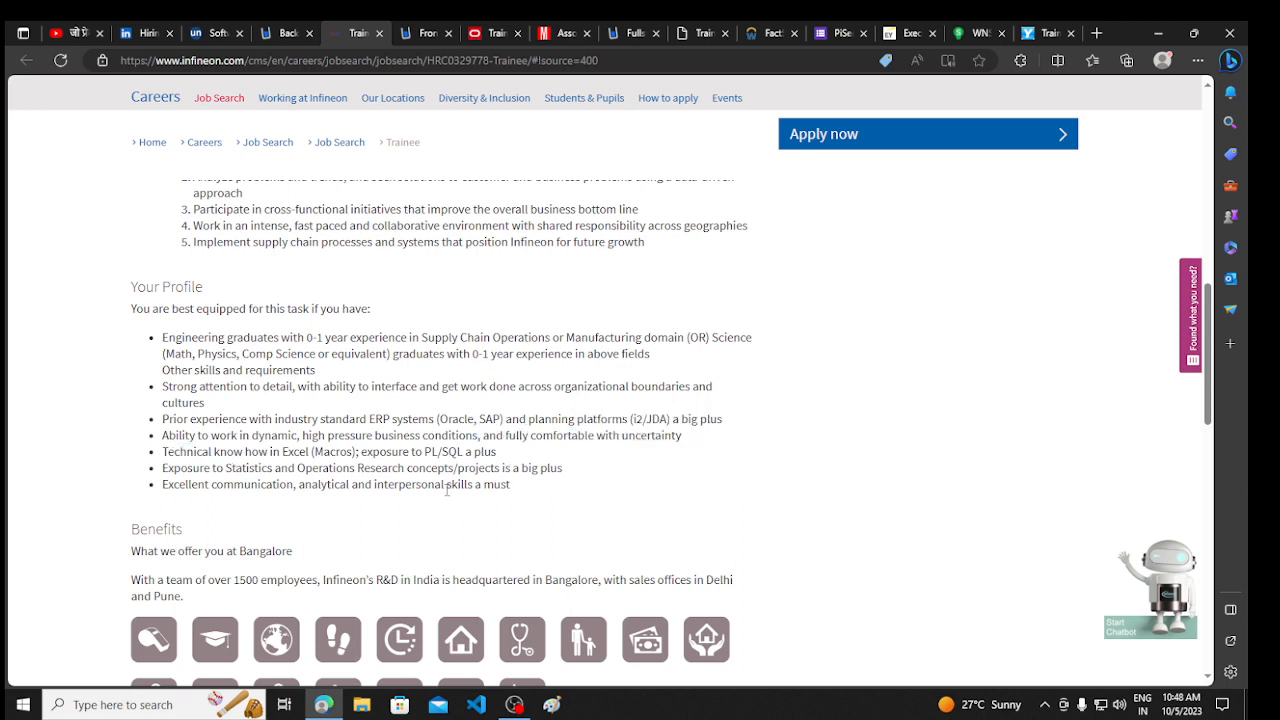
pyautogui.moveTo(422, 507)
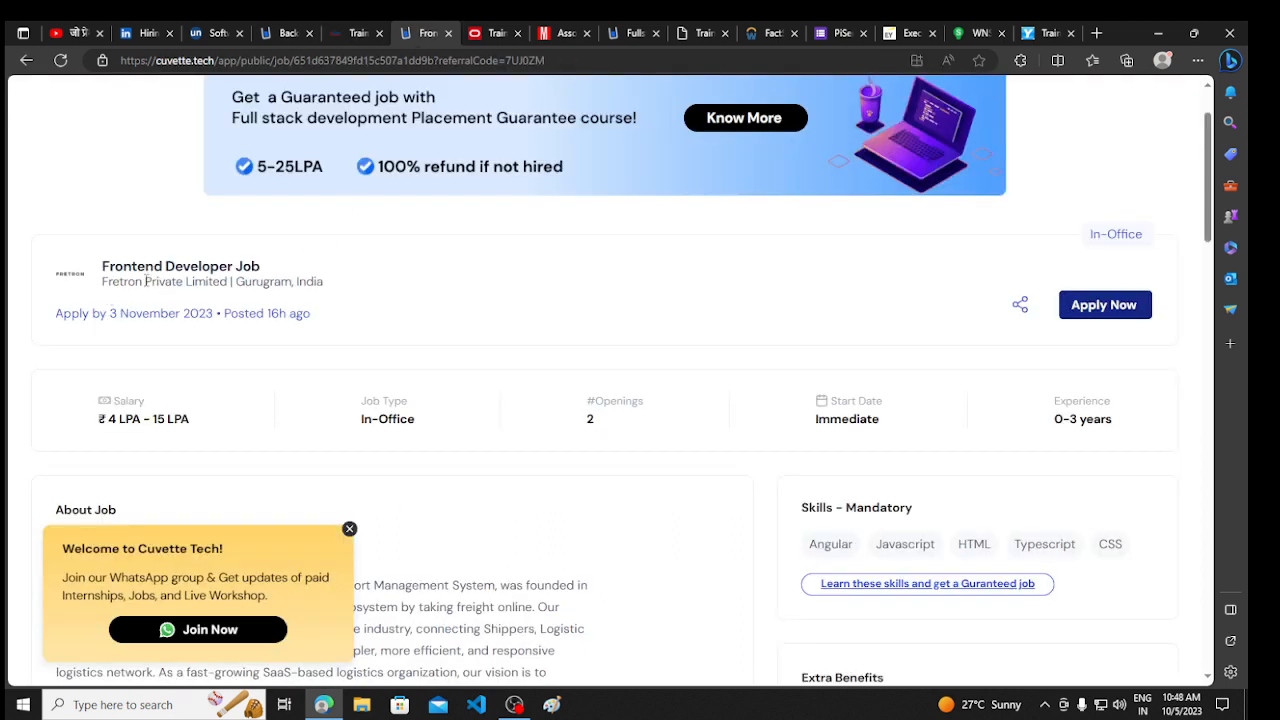
# Scroll the Fretron Frontend Developer Job description down through its qualifications
pyautogui.scroll(-3)
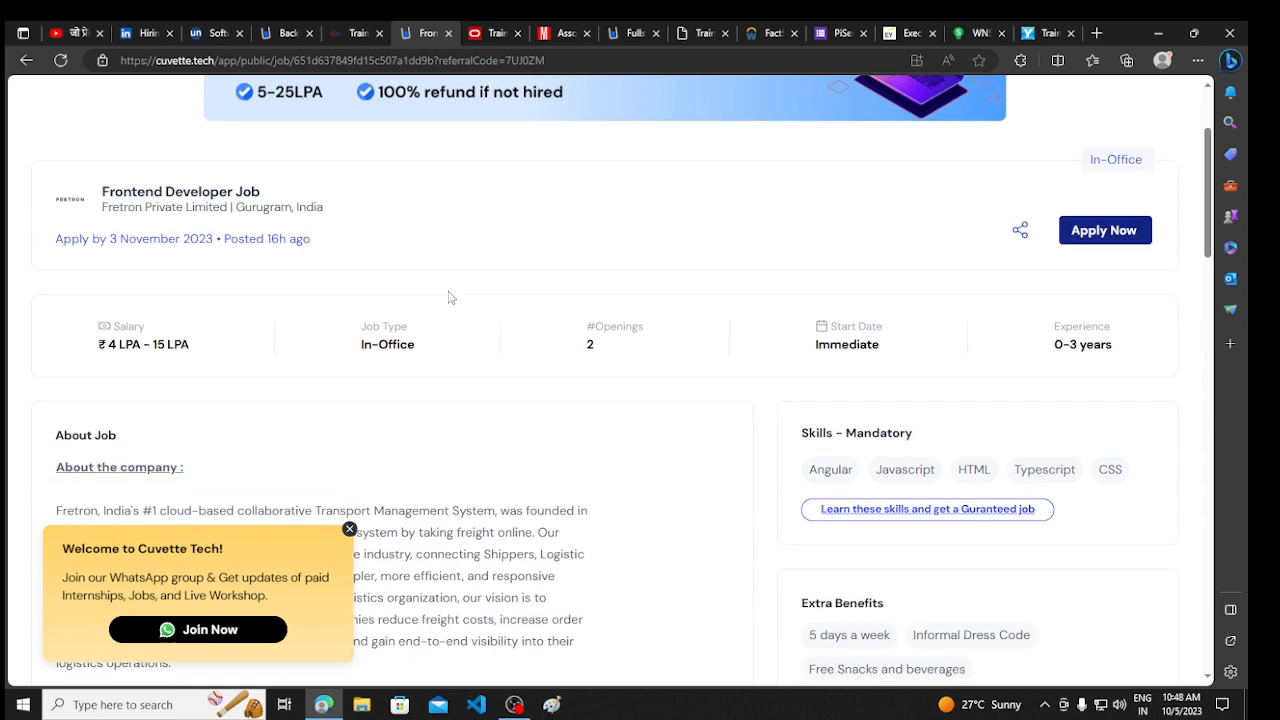
pyautogui.scroll(-3)
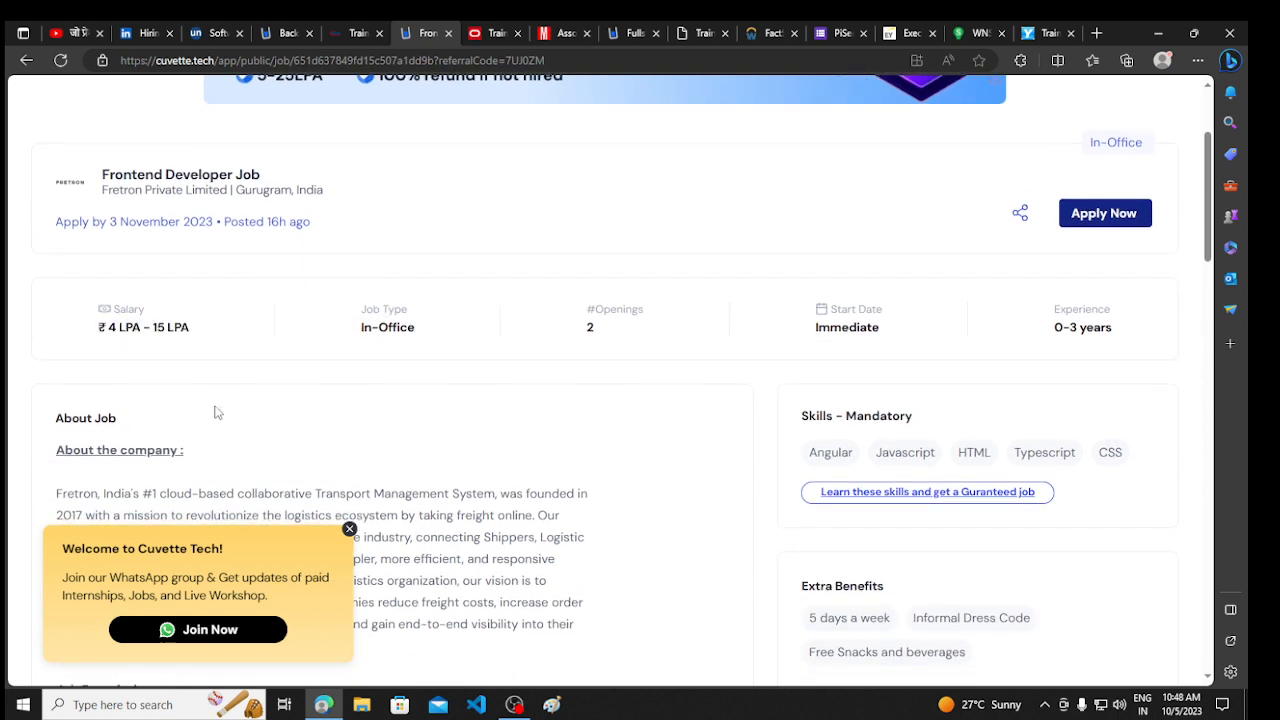
pyautogui.moveTo(260, 332)
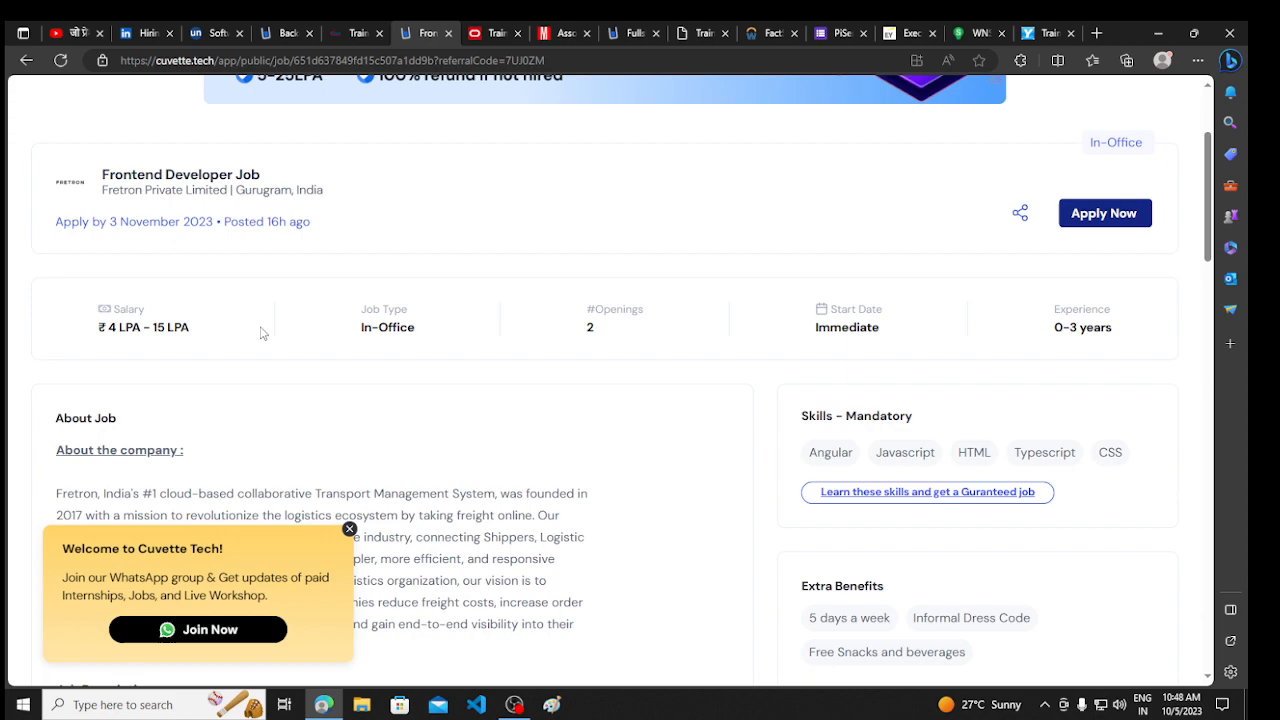
pyautogui.scroll(-3)
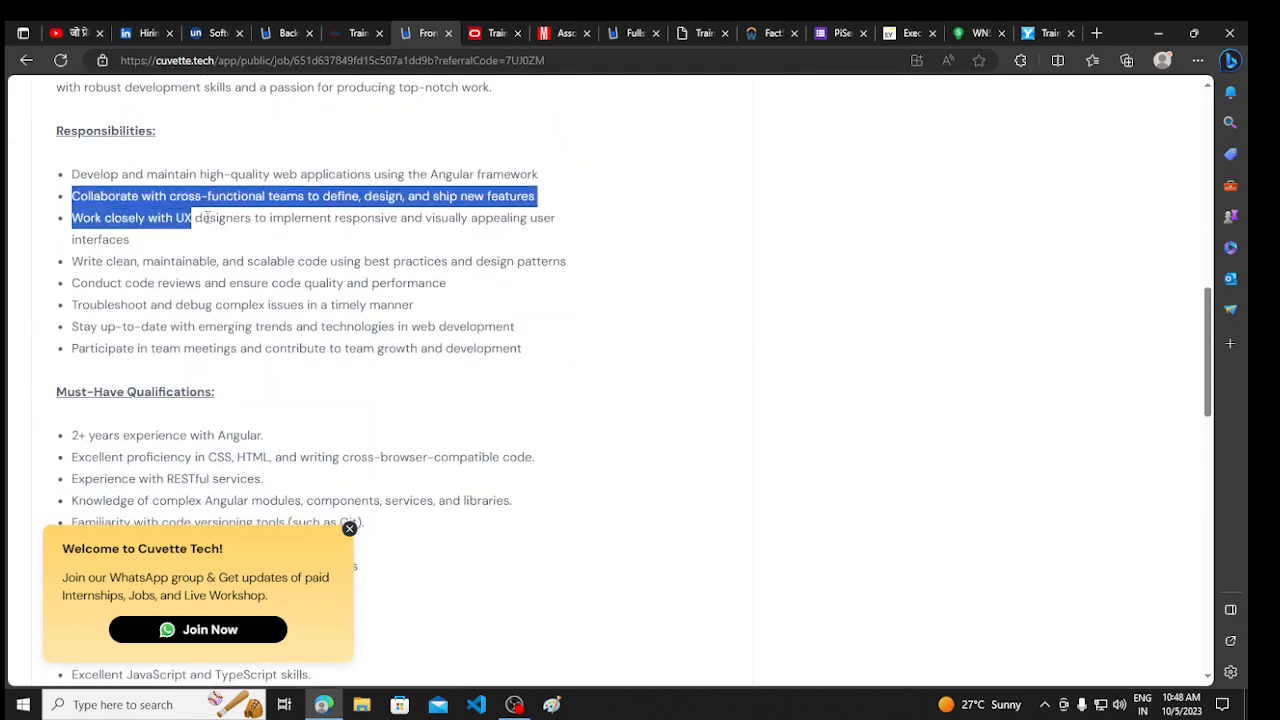
pyautogui.scroll(-3)
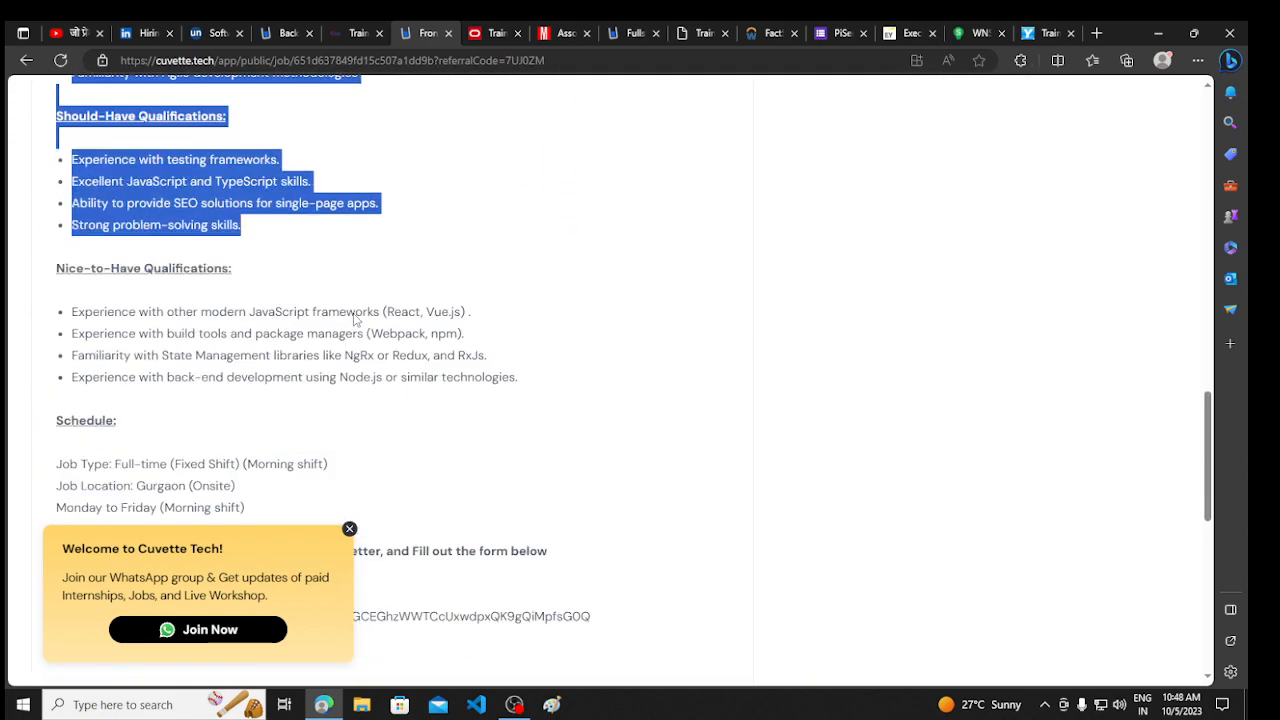
pyautogui.scroll(-3)
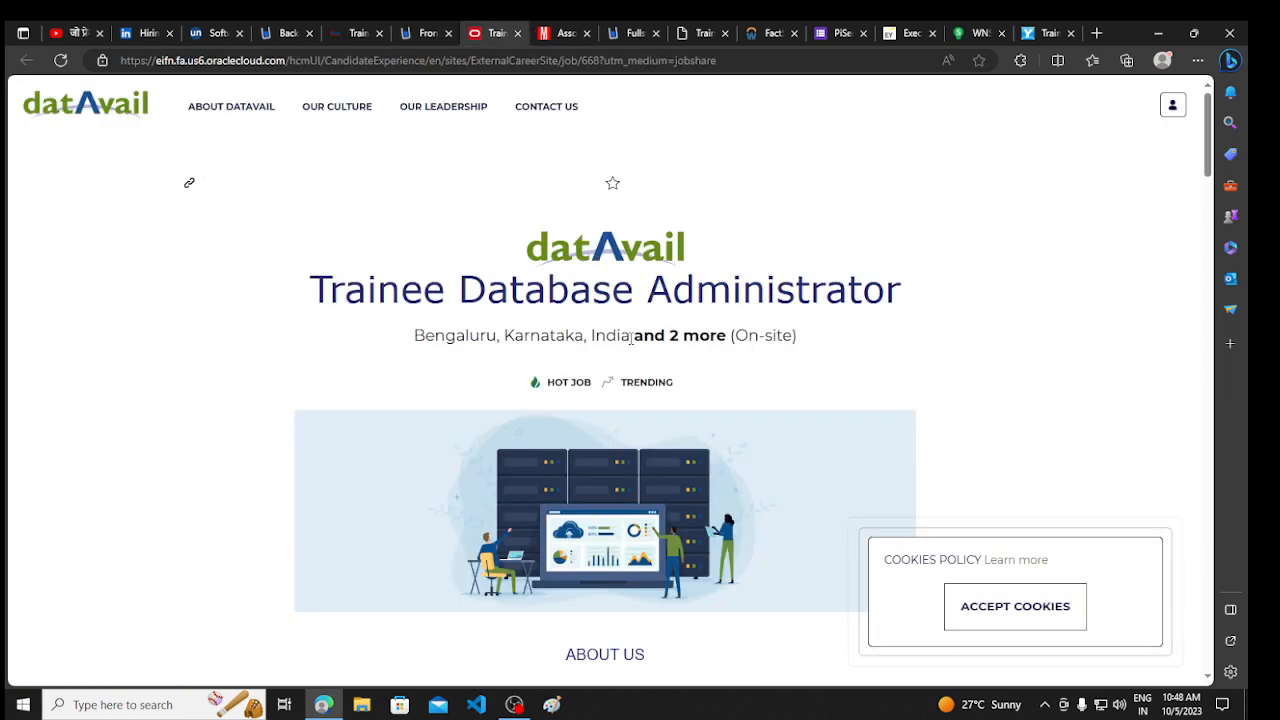
pyautogui.moveTo(565, 321)
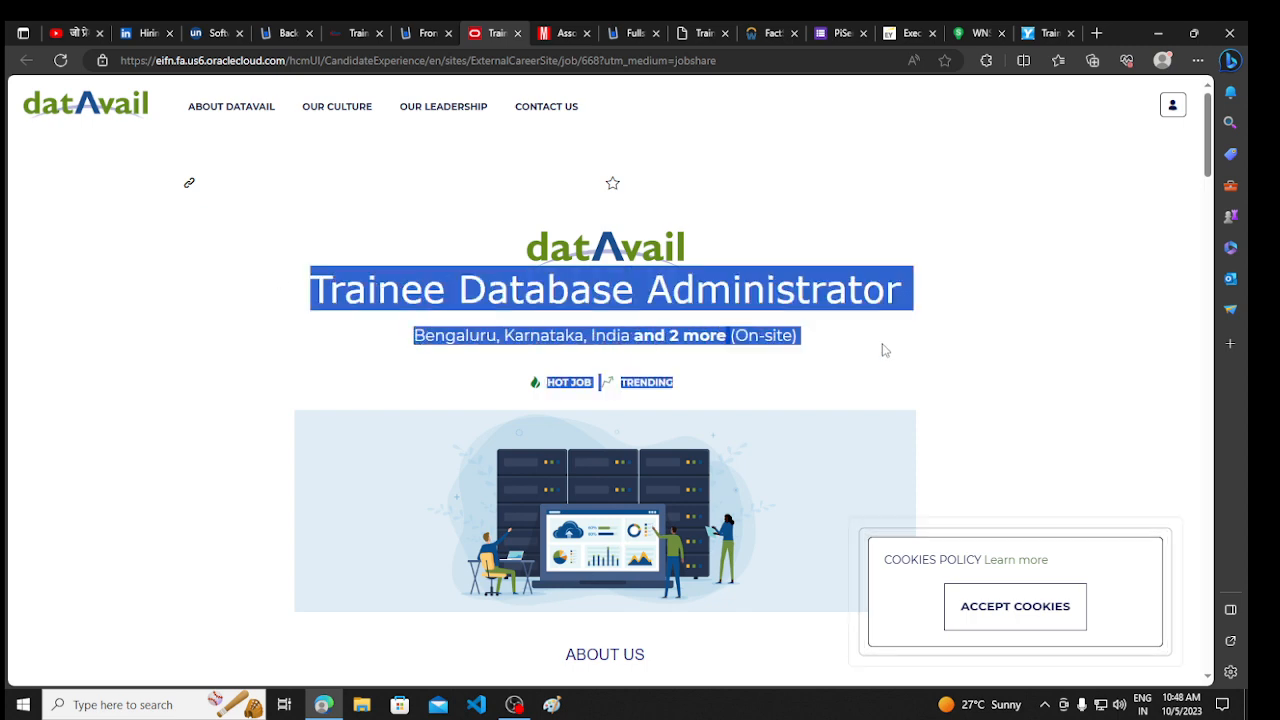
# Scroll the Datavail Trainee Database Administrator posting through key skills, responsibilities and requirements
pyautogui.scroll(-3)
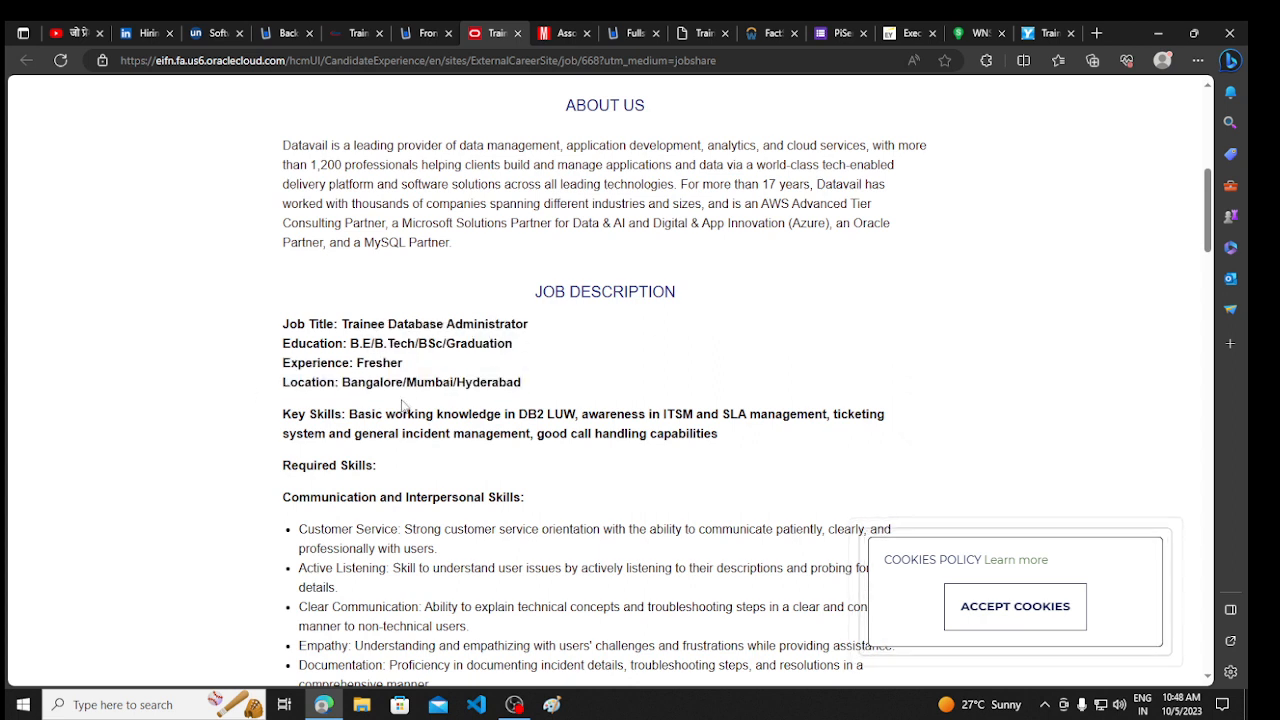
pyautogui.scroll(-3)
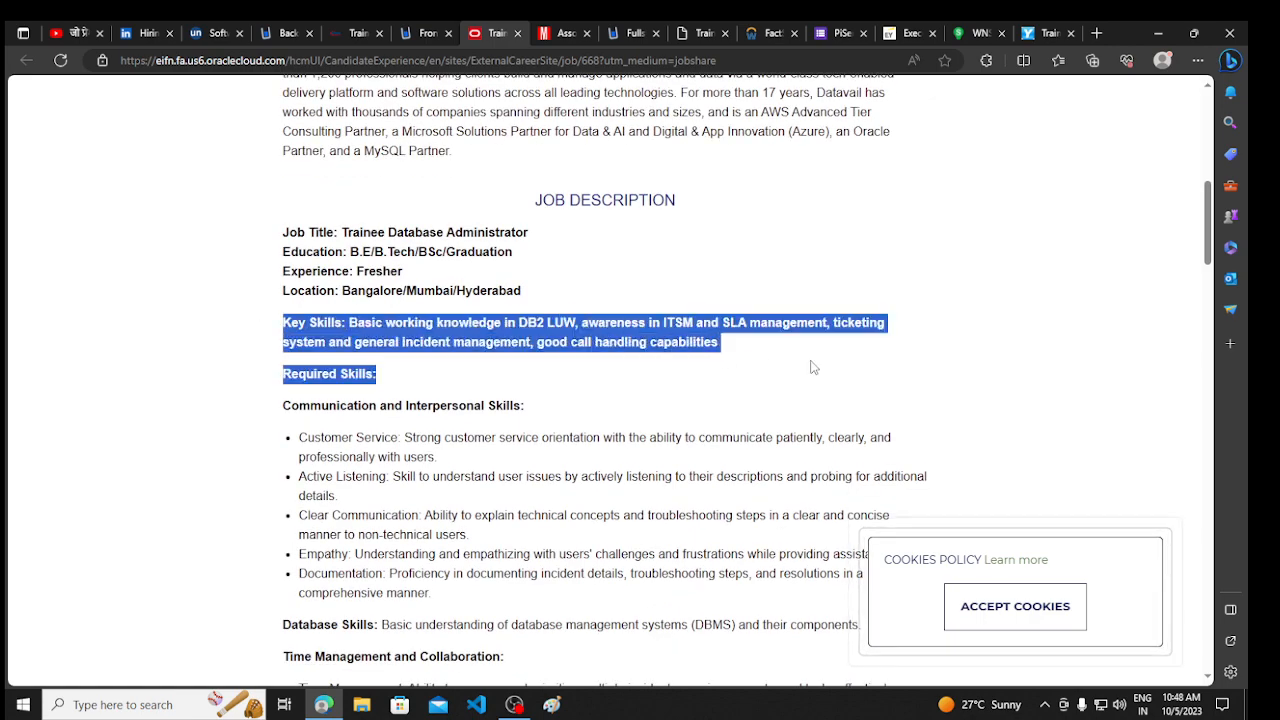
pyautogui.scroll(-3)
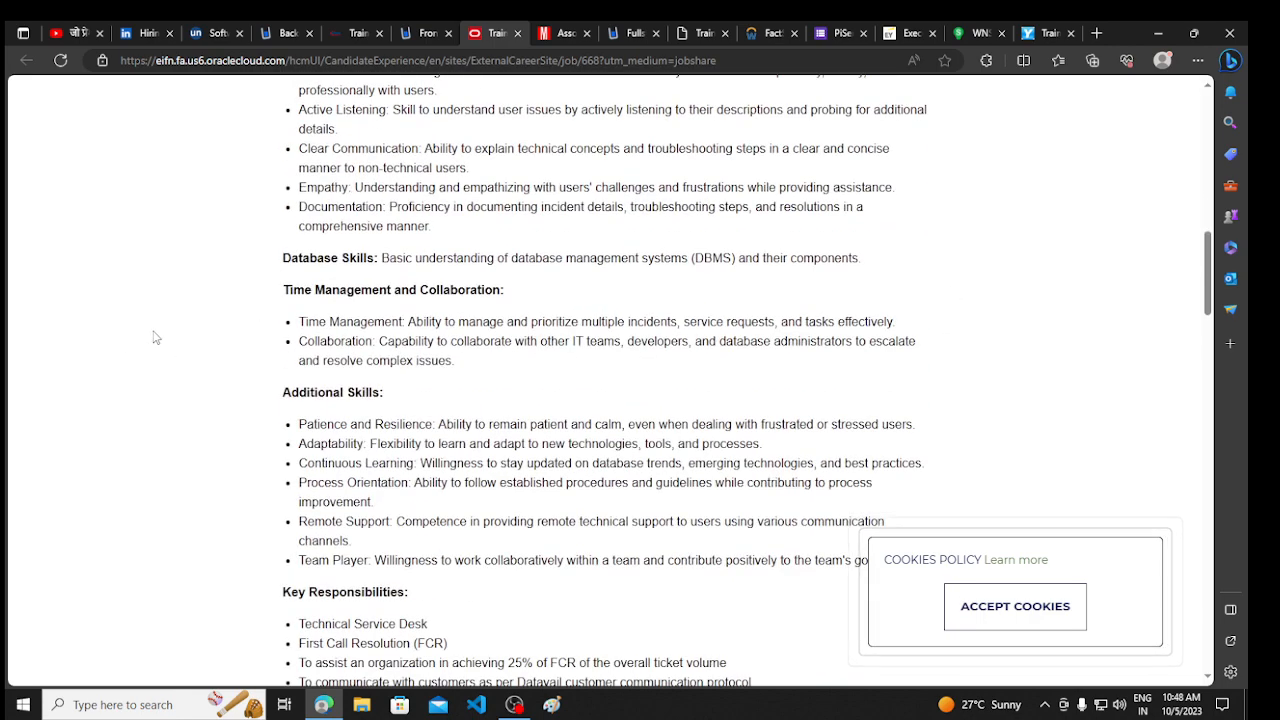
pyautogui.scroll(-3)
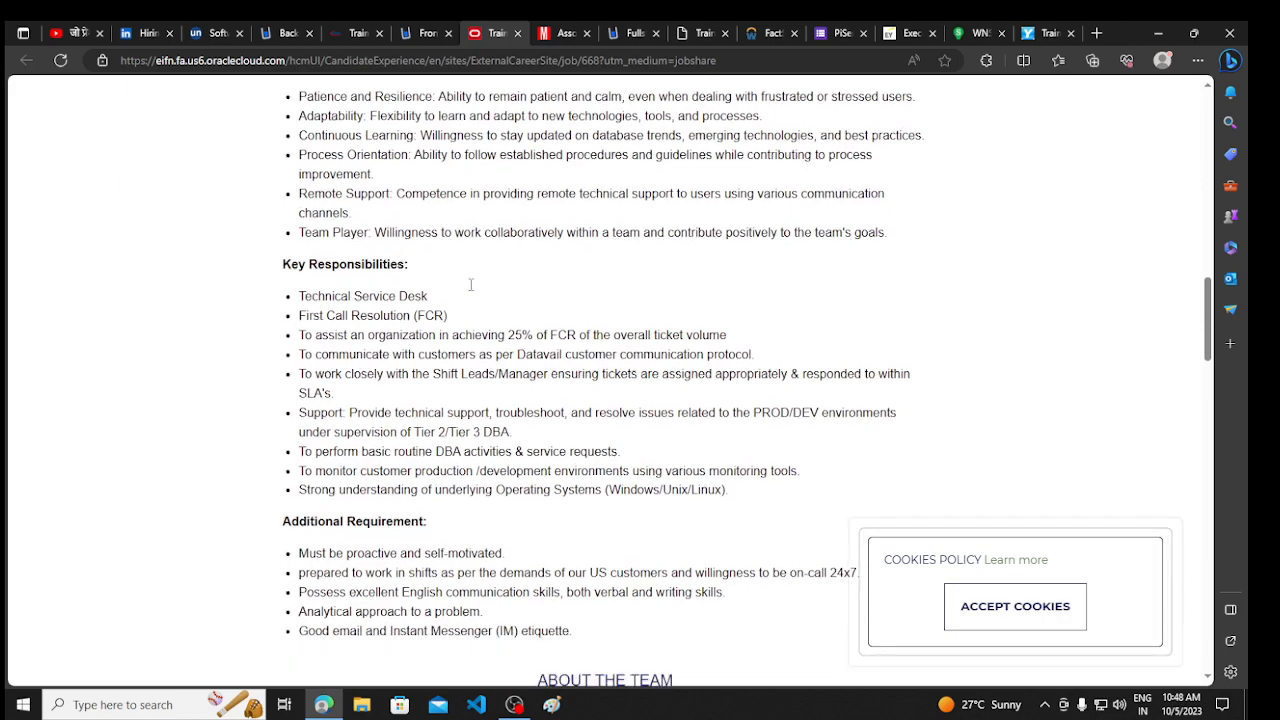
pyautogui.scroll(3)
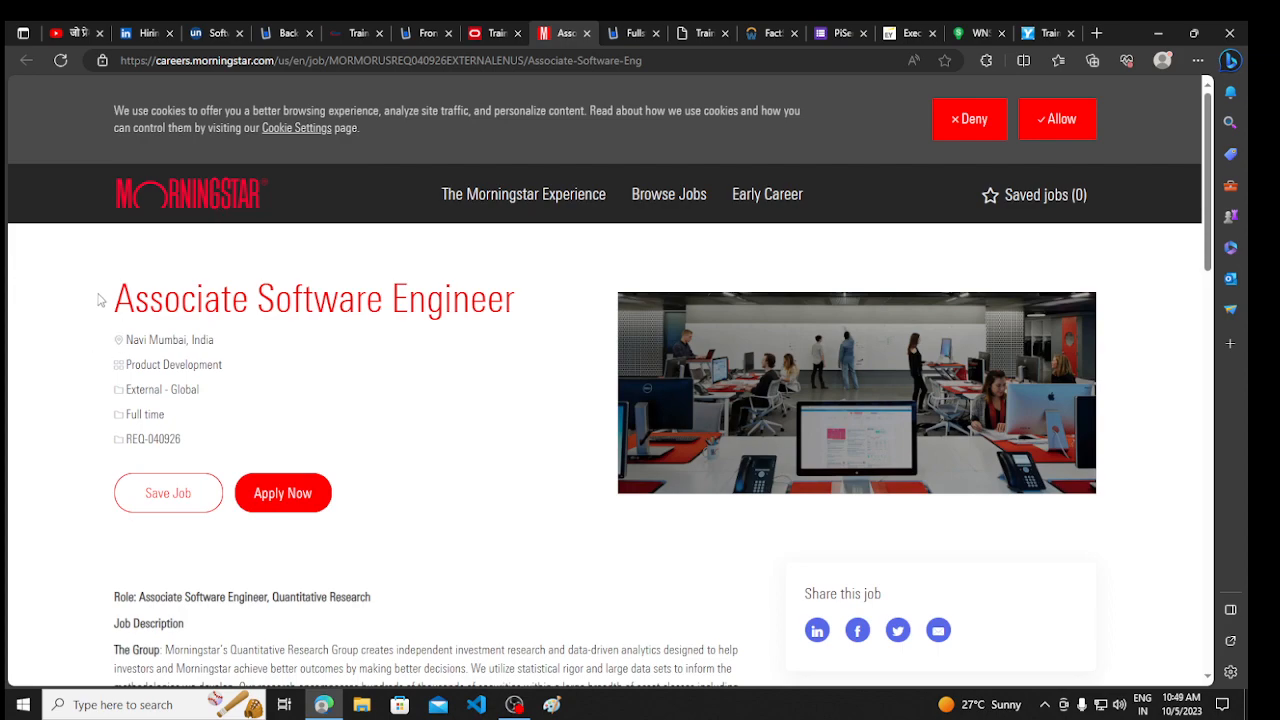
# Scroll Morningstar's Associate Software Engineer details down to the Requirements list
pyautogui.scroll(-3)
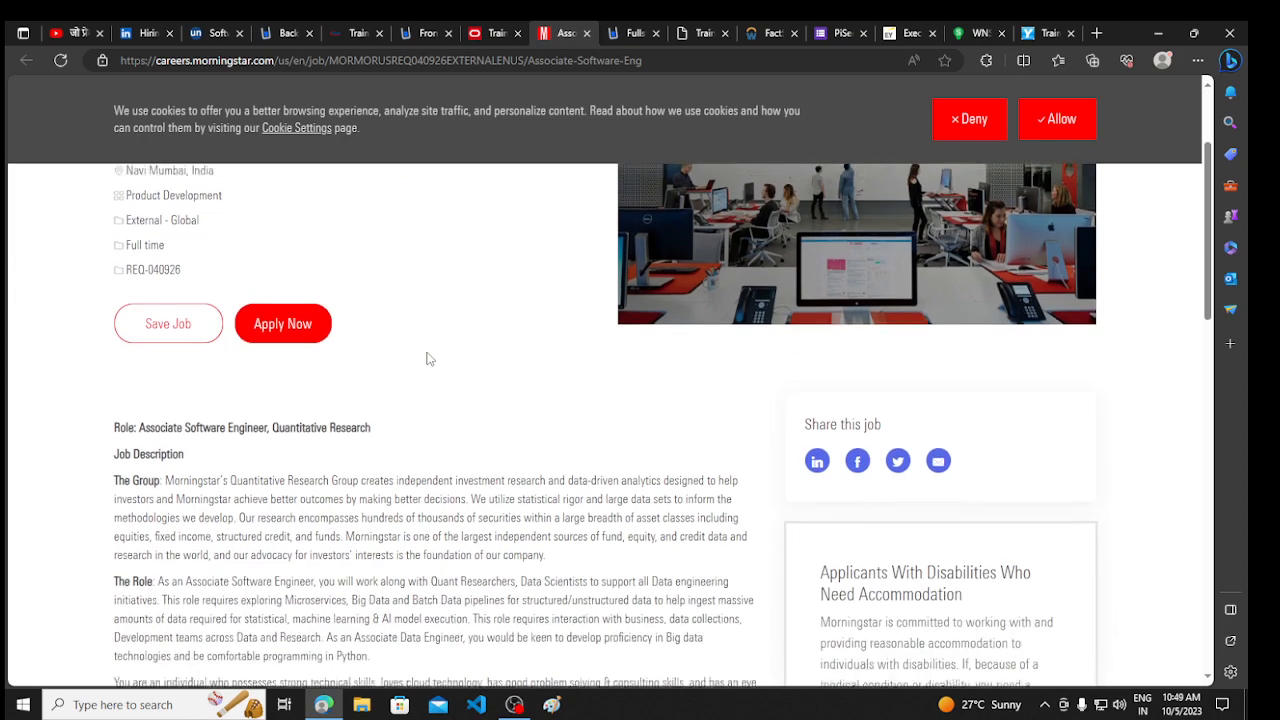
pyautogui.scroll(-3)
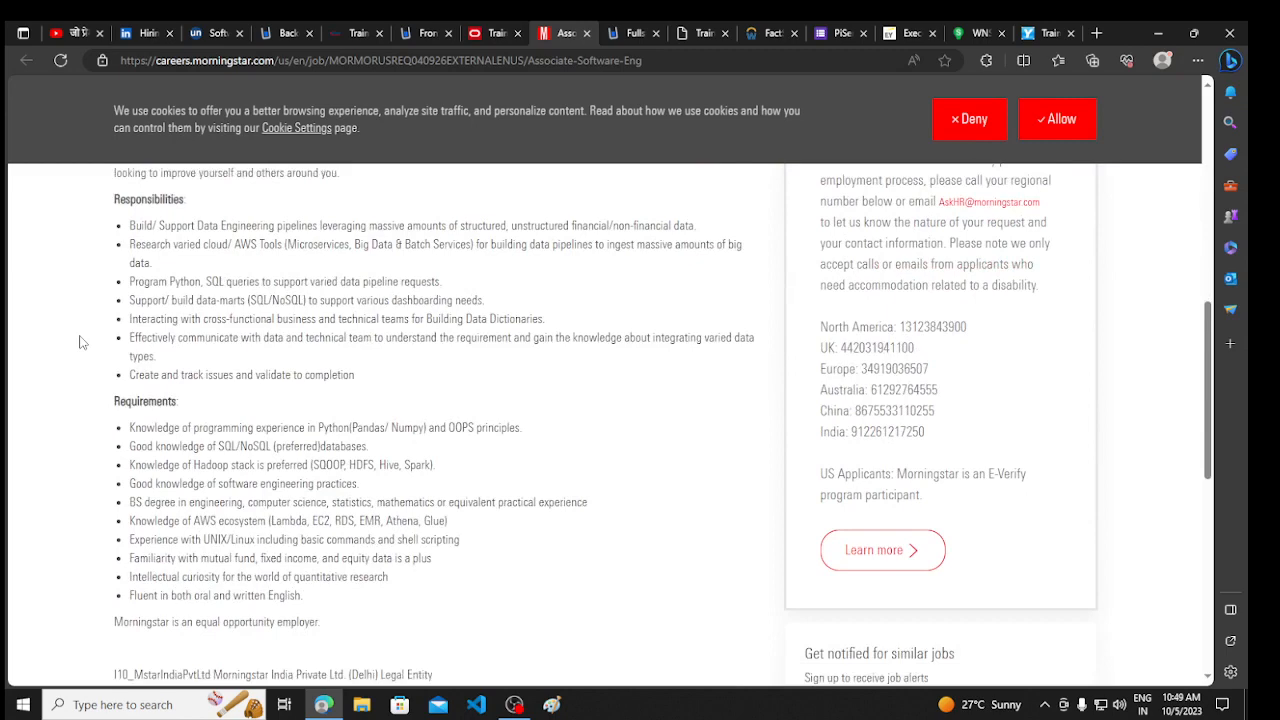
pyautogui.scroll(-3)
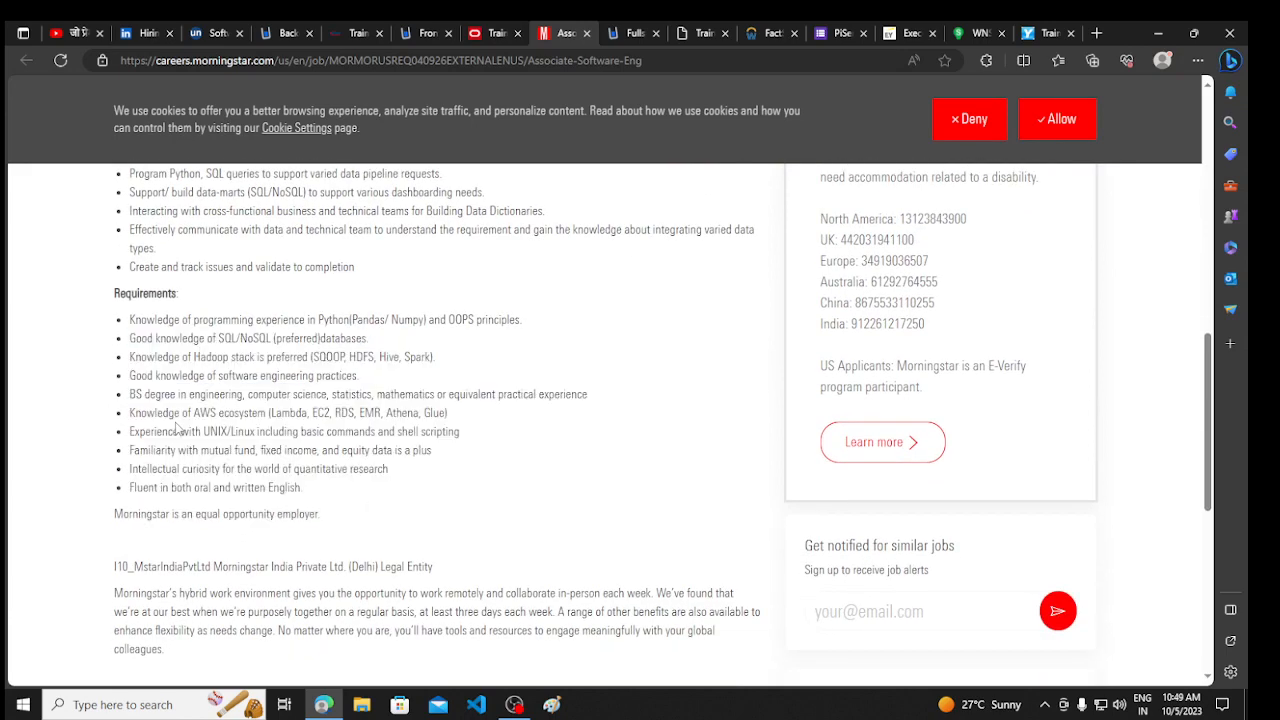
pyautogui.moveTo(118, 338)
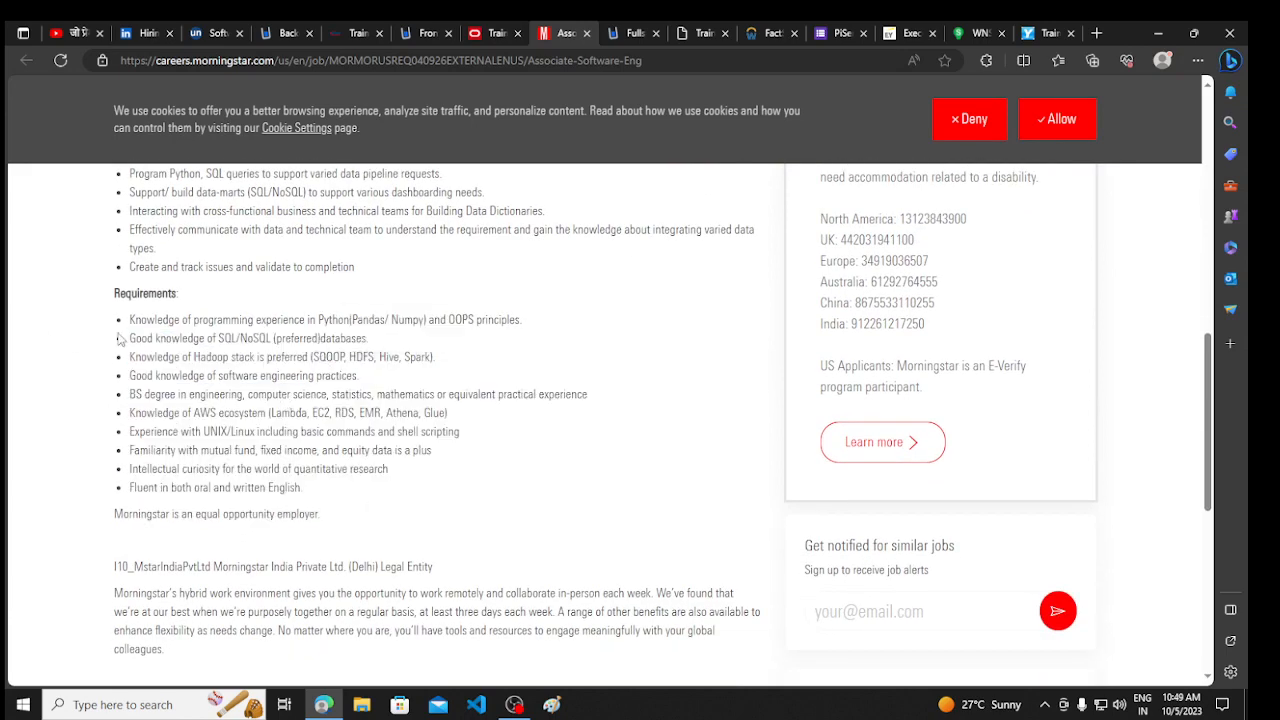
pyautogui.moveTo(408, 469)
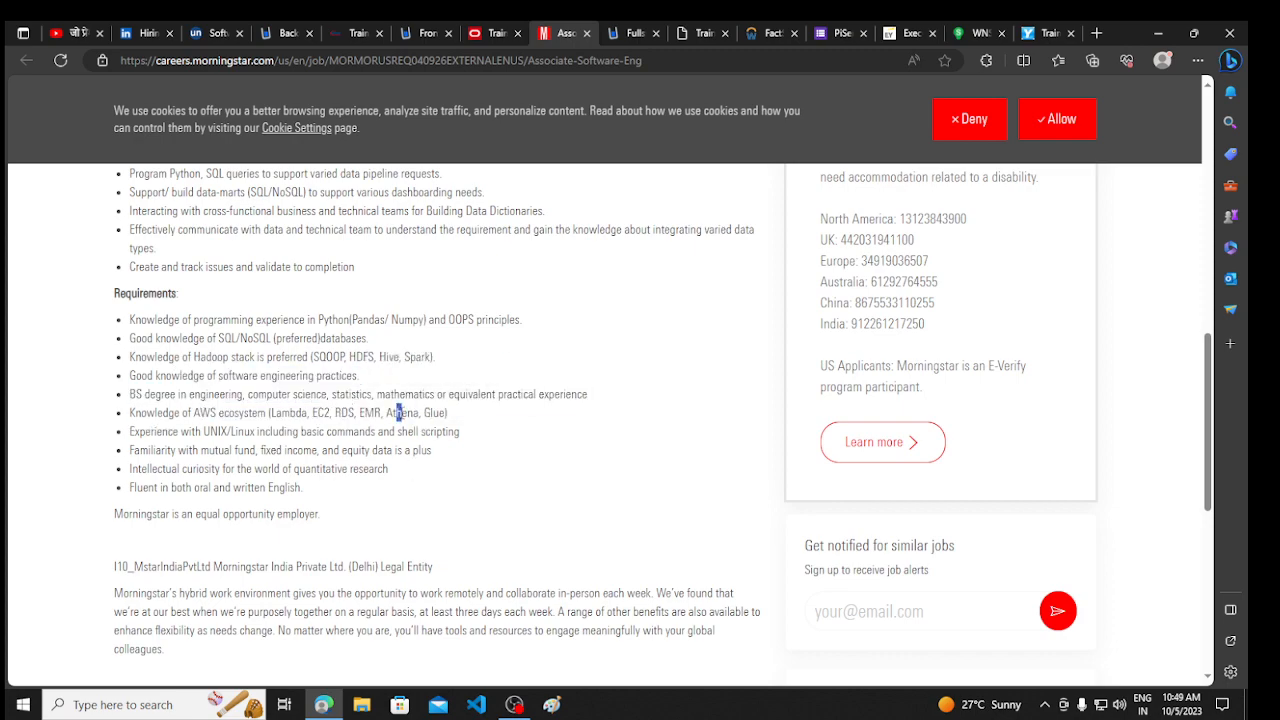
pyautogui.scroll(3)
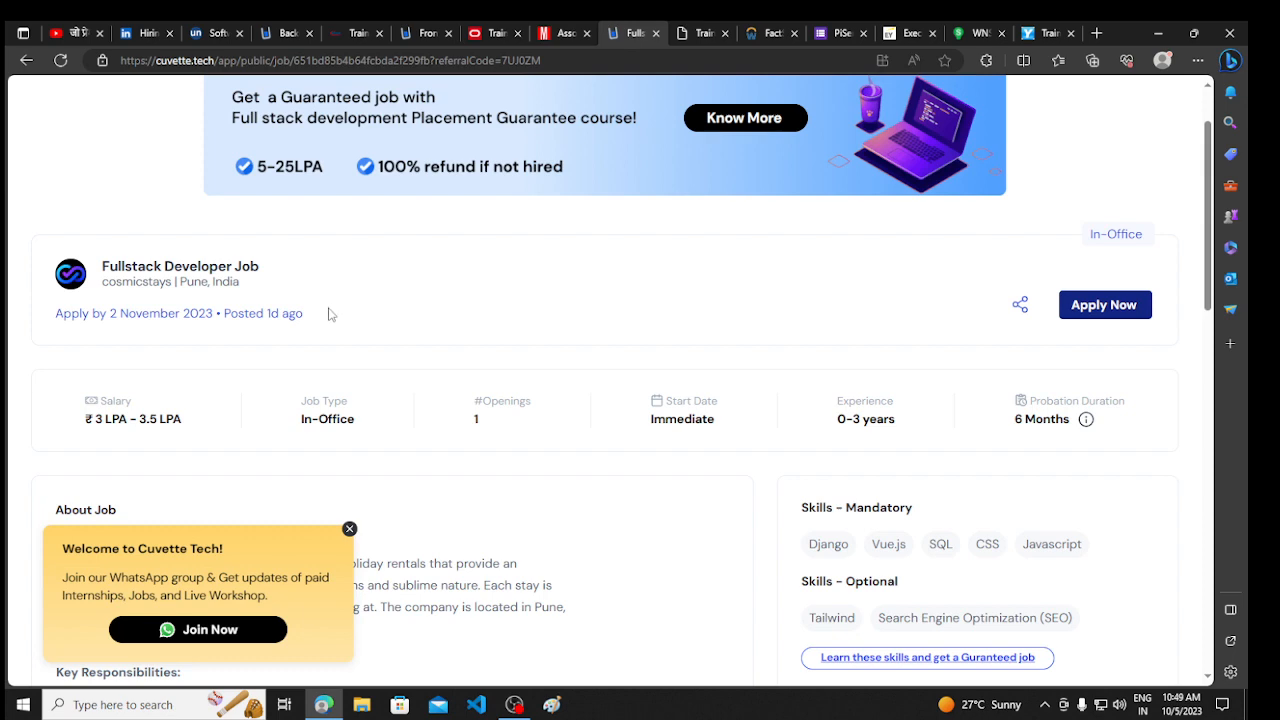
# Scan the cosmicstays Fullstack Developer qualifications, then switch to the Sandvine Trainee posting
pyautogui.scroll(-3)
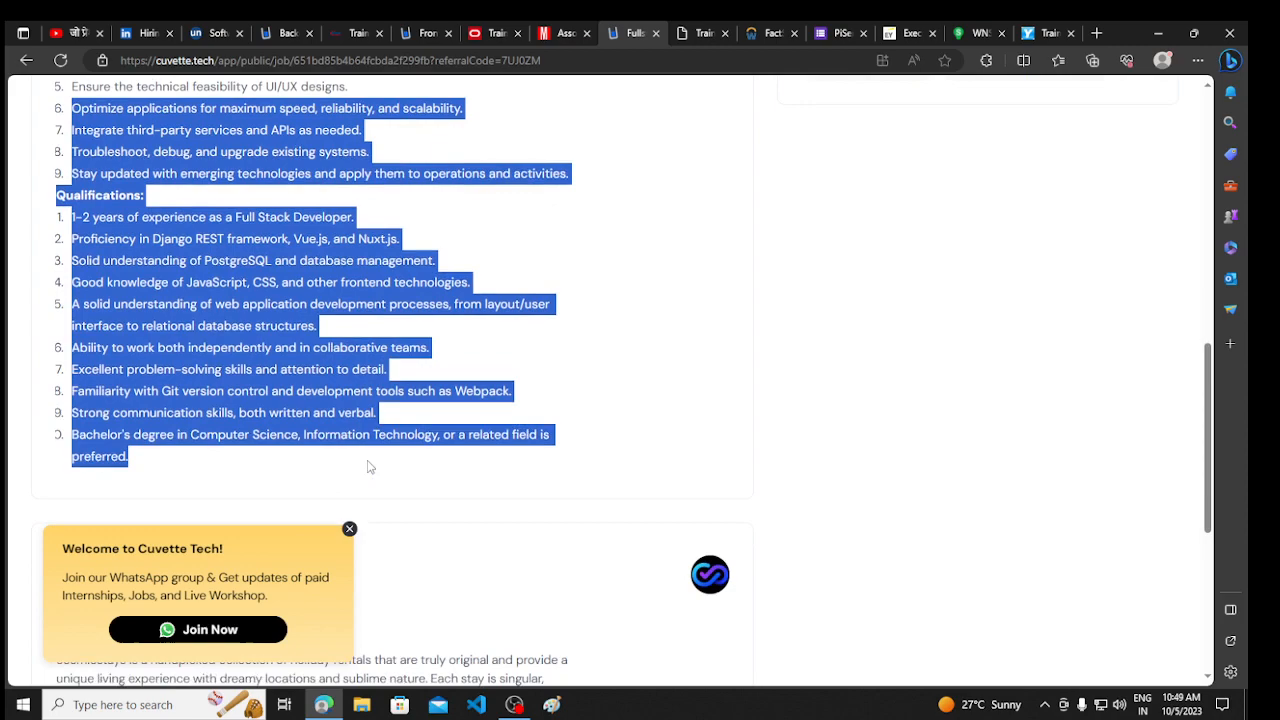
pyautogui.scroll(3)
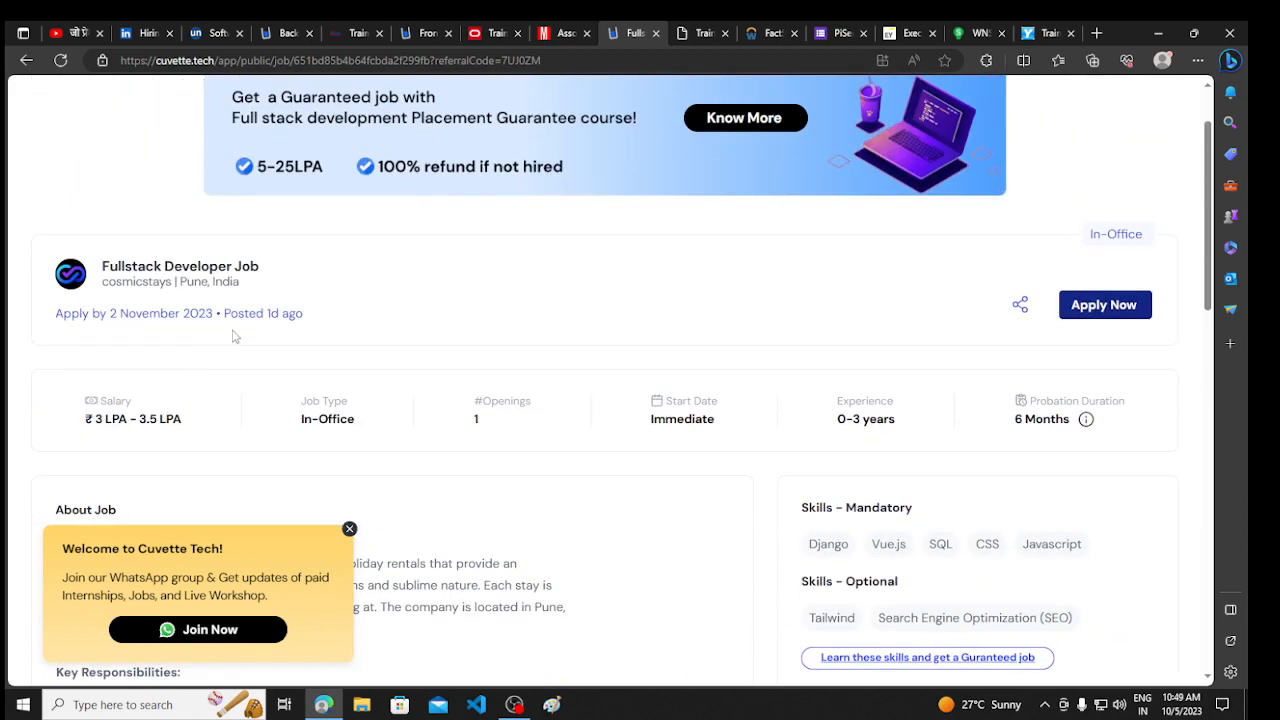
pyautogui.click(702, 33)
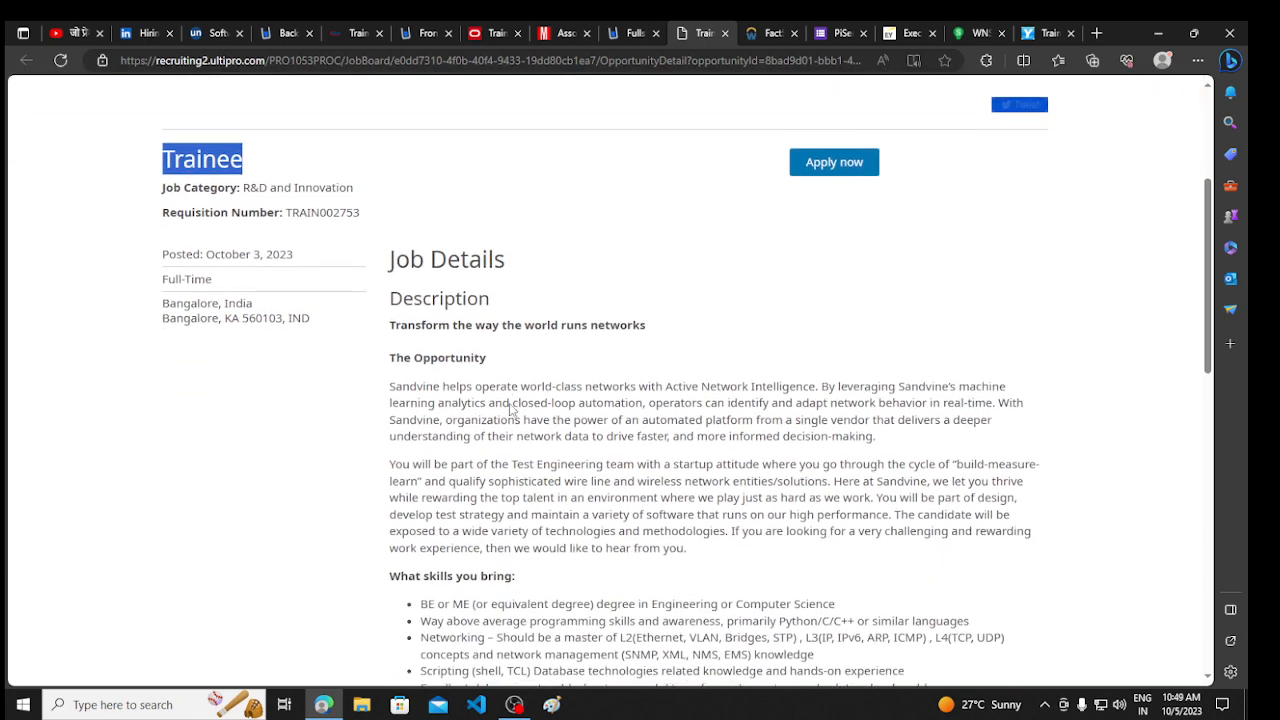
# Read the Sandvine Trainee skills and job duties, then switch to the FactSet posting
pyautogui.scroll(-3)
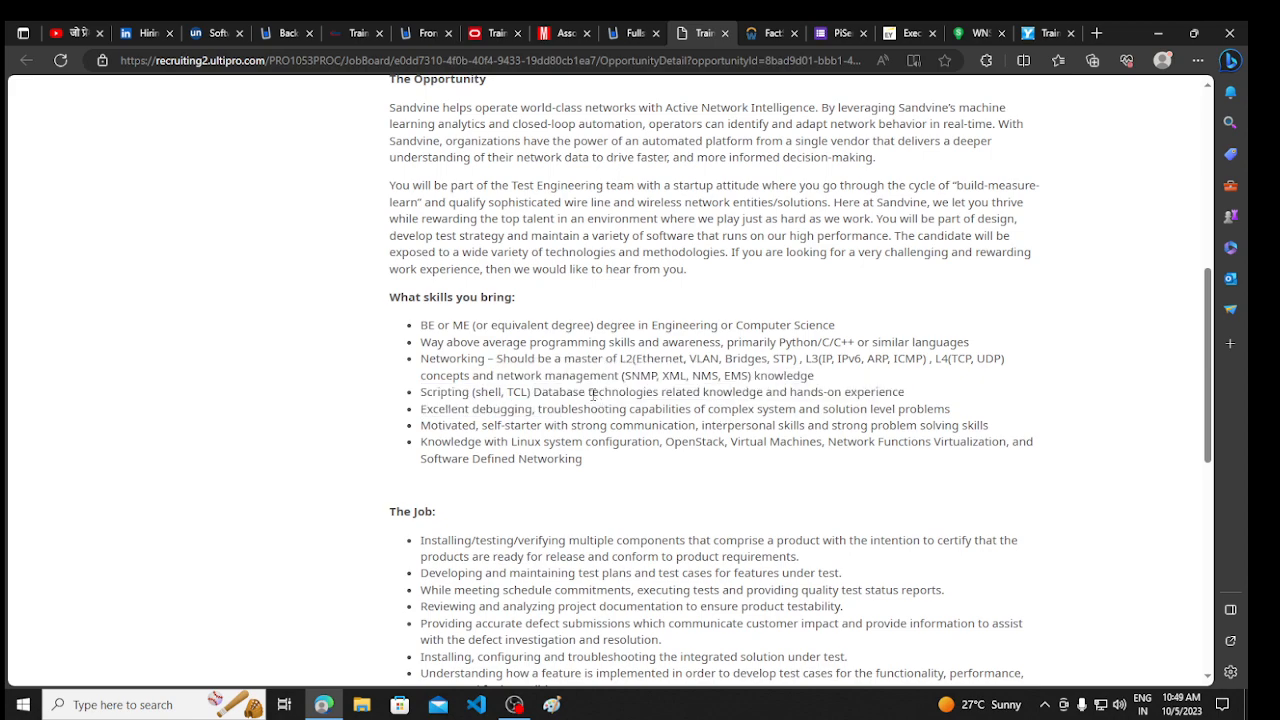
pyautogui.scroll(-3)
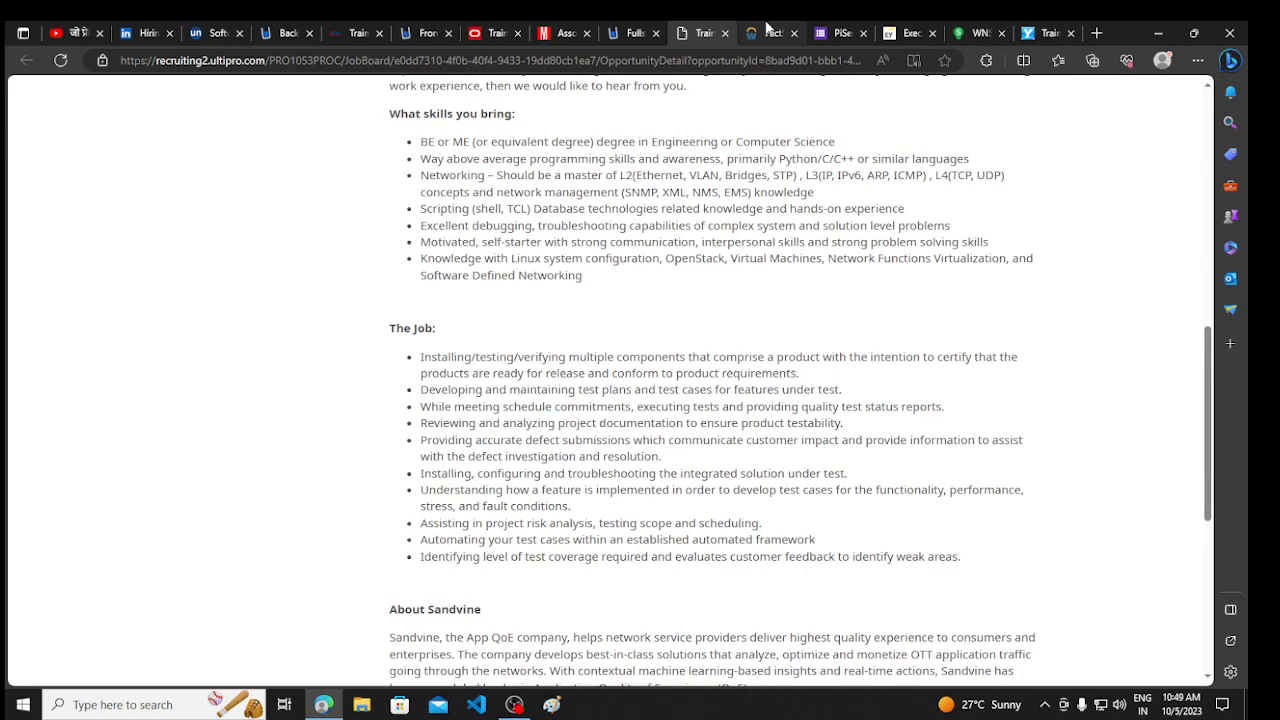
pyautogui.click(770, 33)
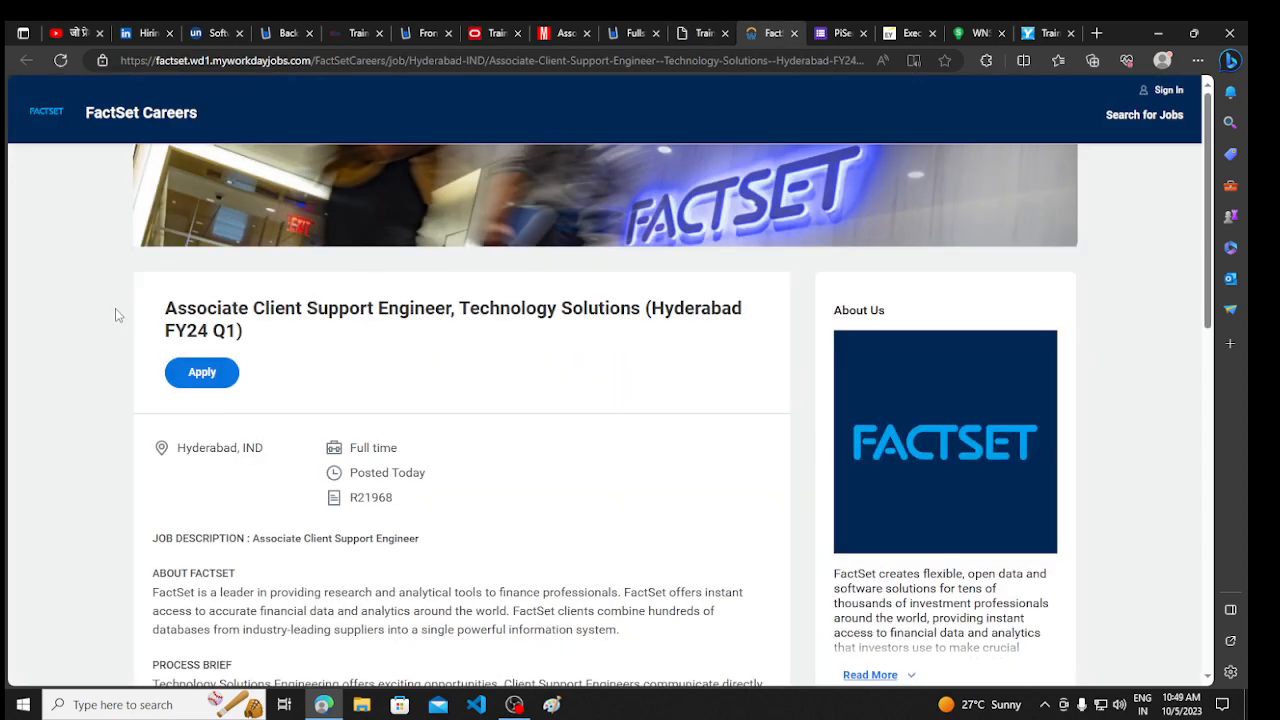
pyautogui.moveTo(435, 347)
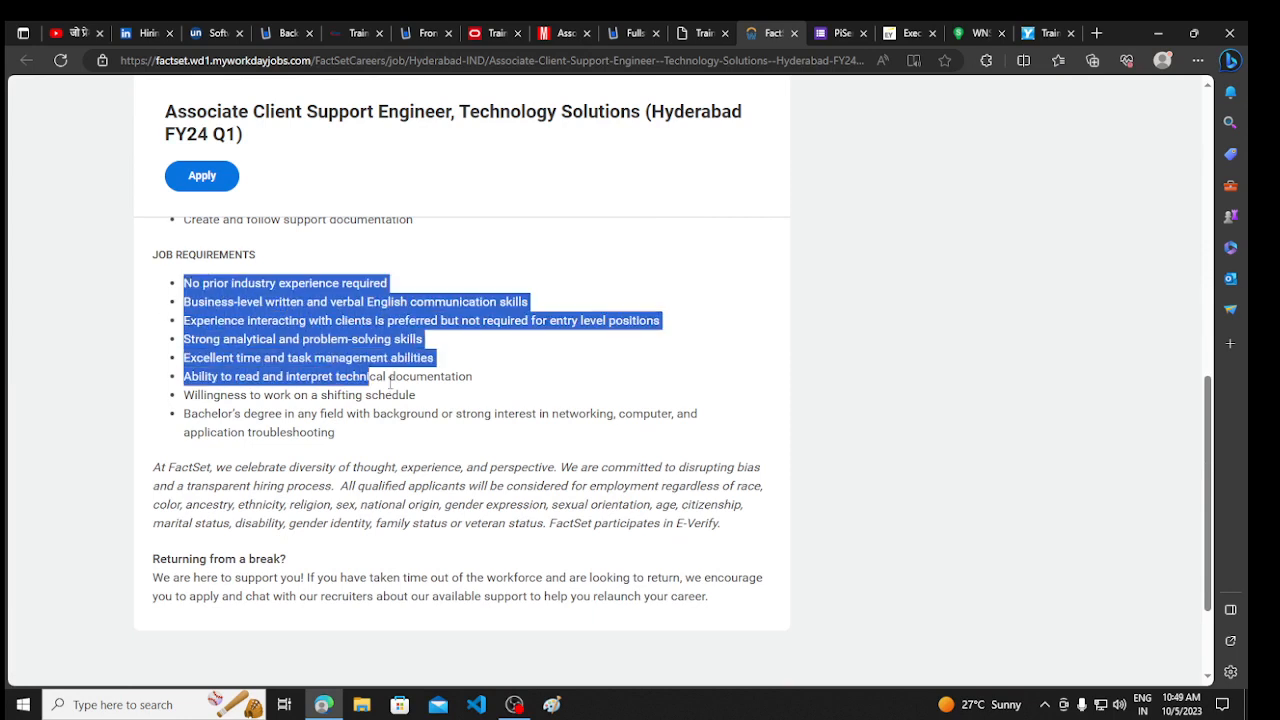
# Finish reading the FactSet Associate Client Support Engineer requirements, then switch to the PiServe walk-in form
pyautogui.click(180, 291)
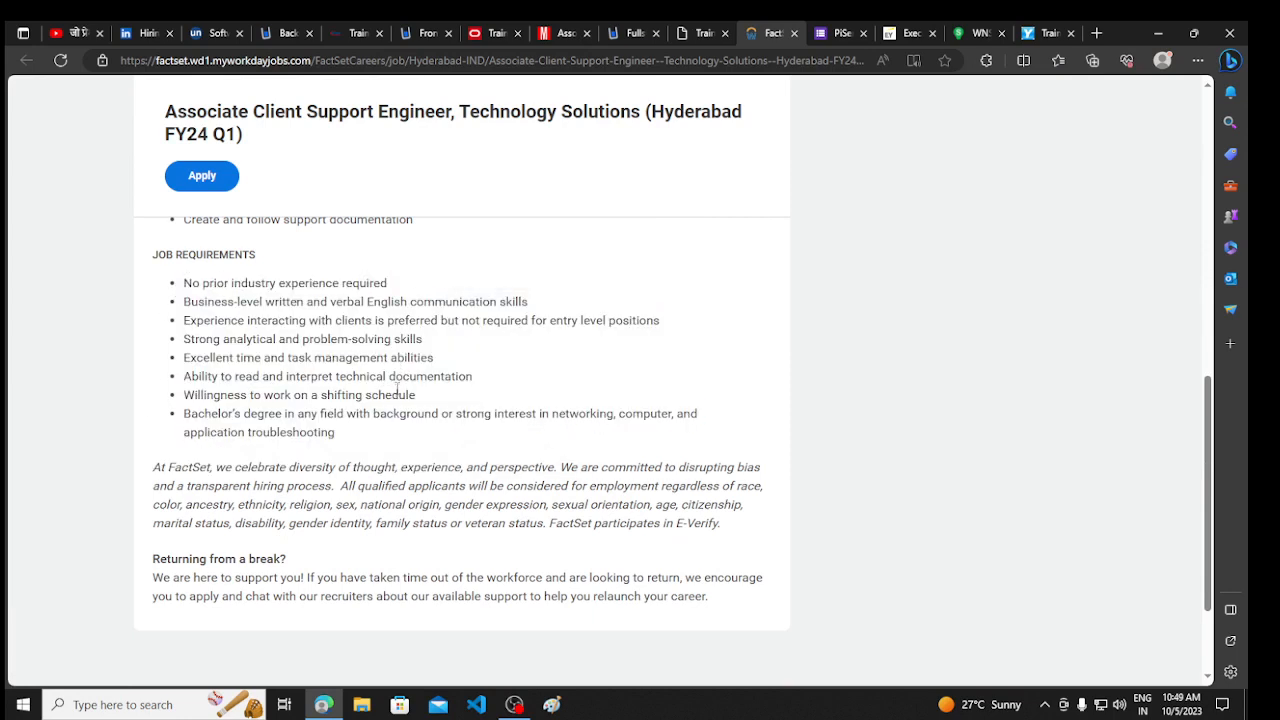
pyautogui.scroll(3)
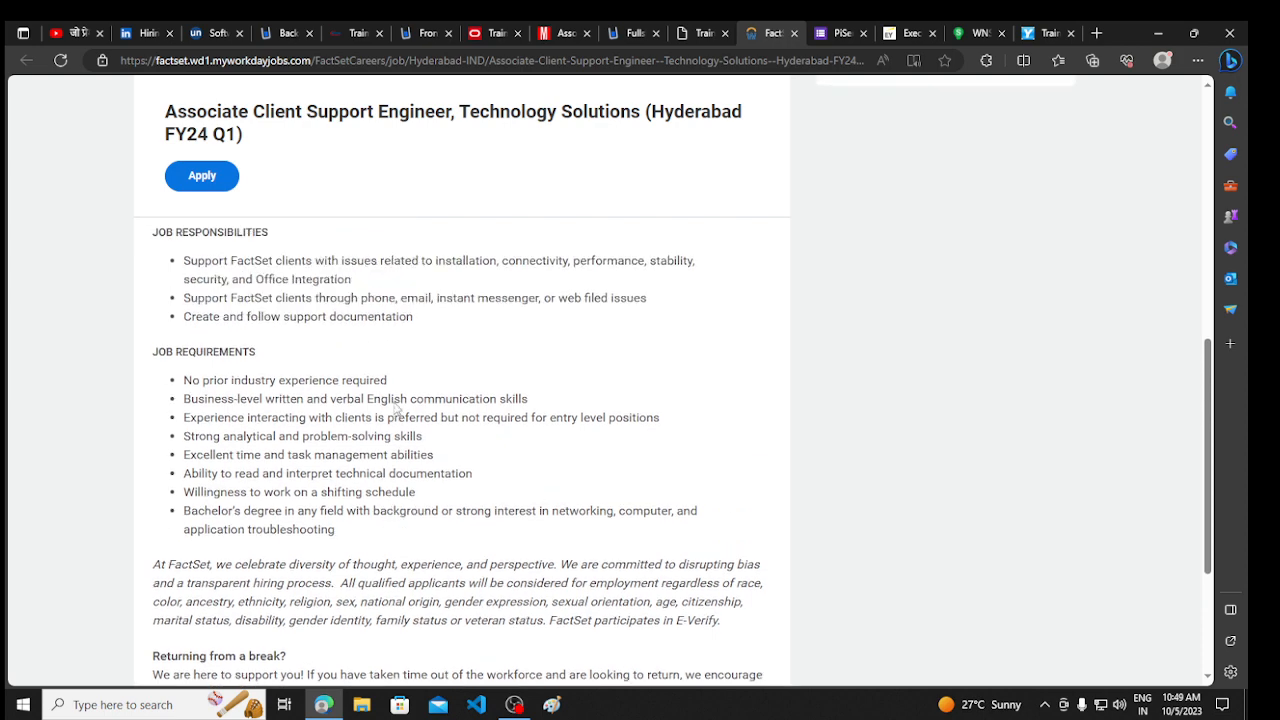
pyautogui.scroll(3)
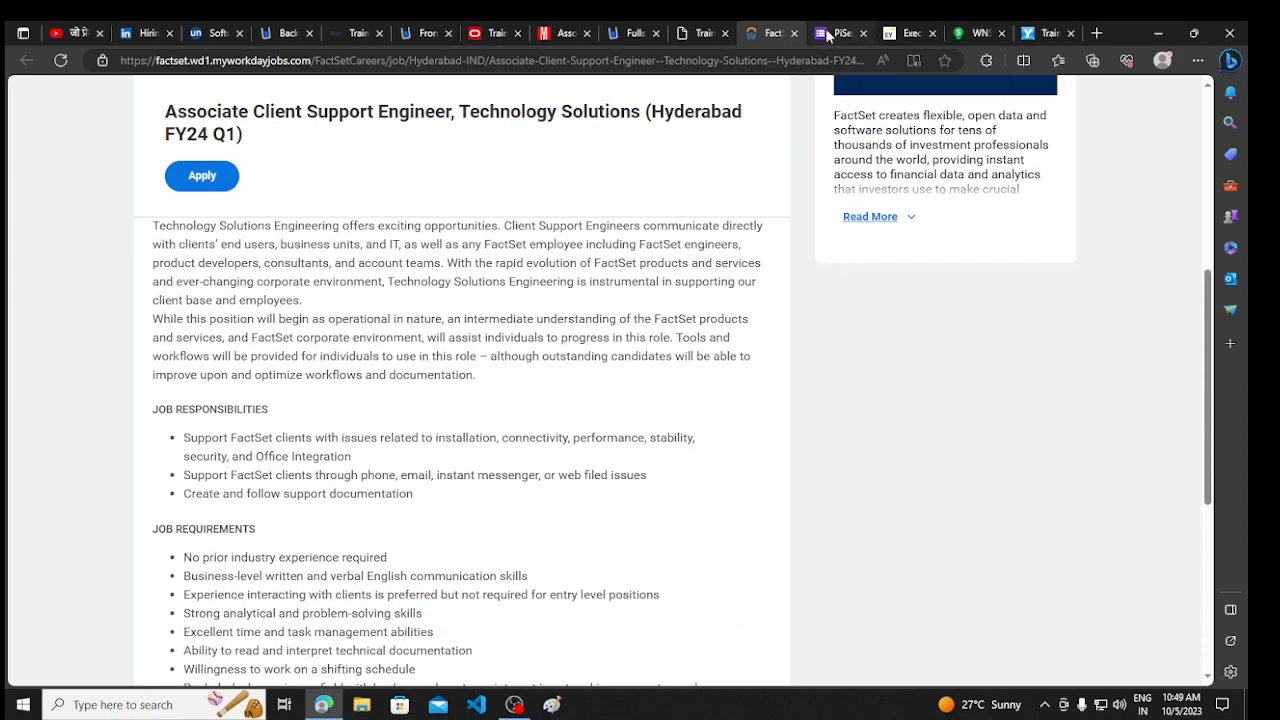
pyautogui.click(841, 33)
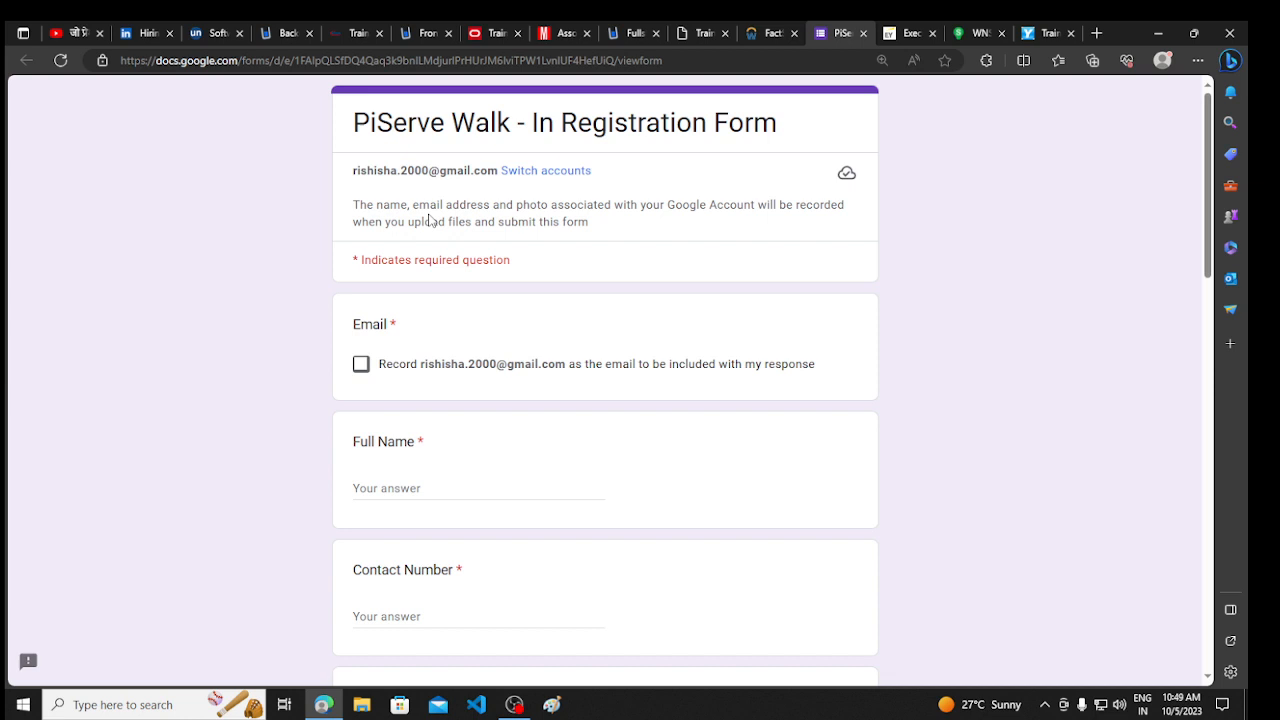
pyautogui.scroll(-3)
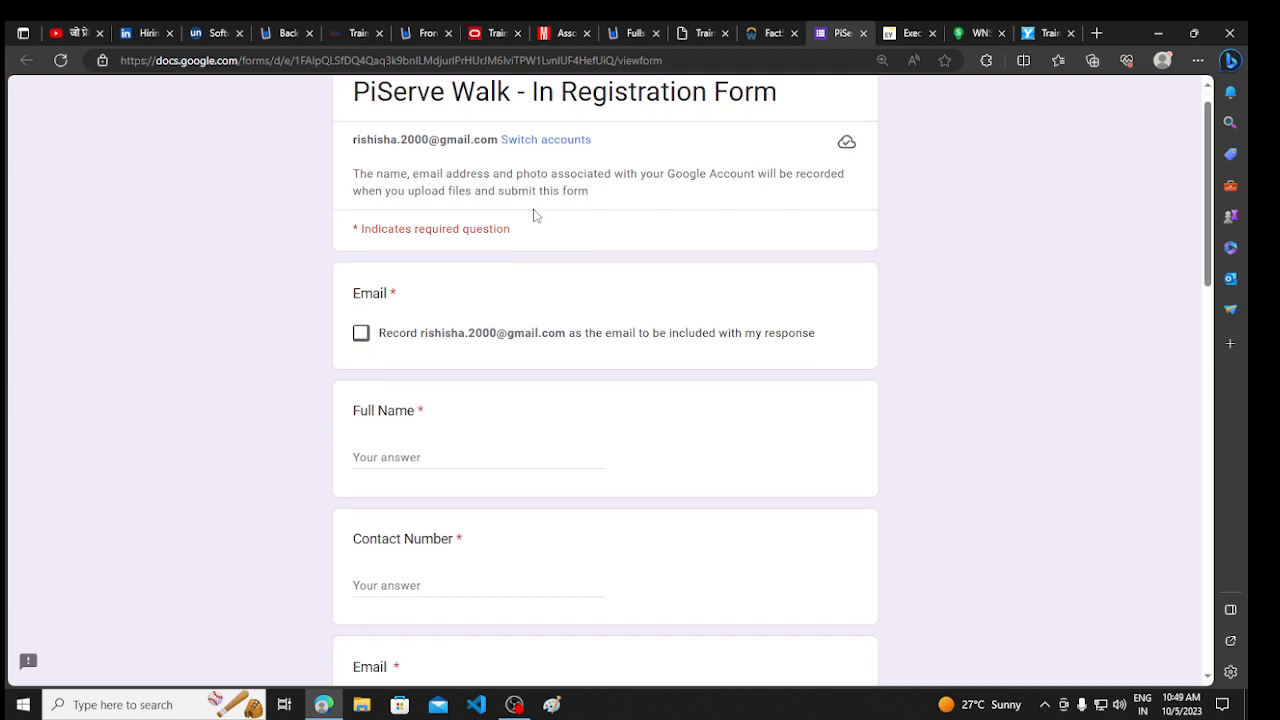
pyautogui.scroll(-3)
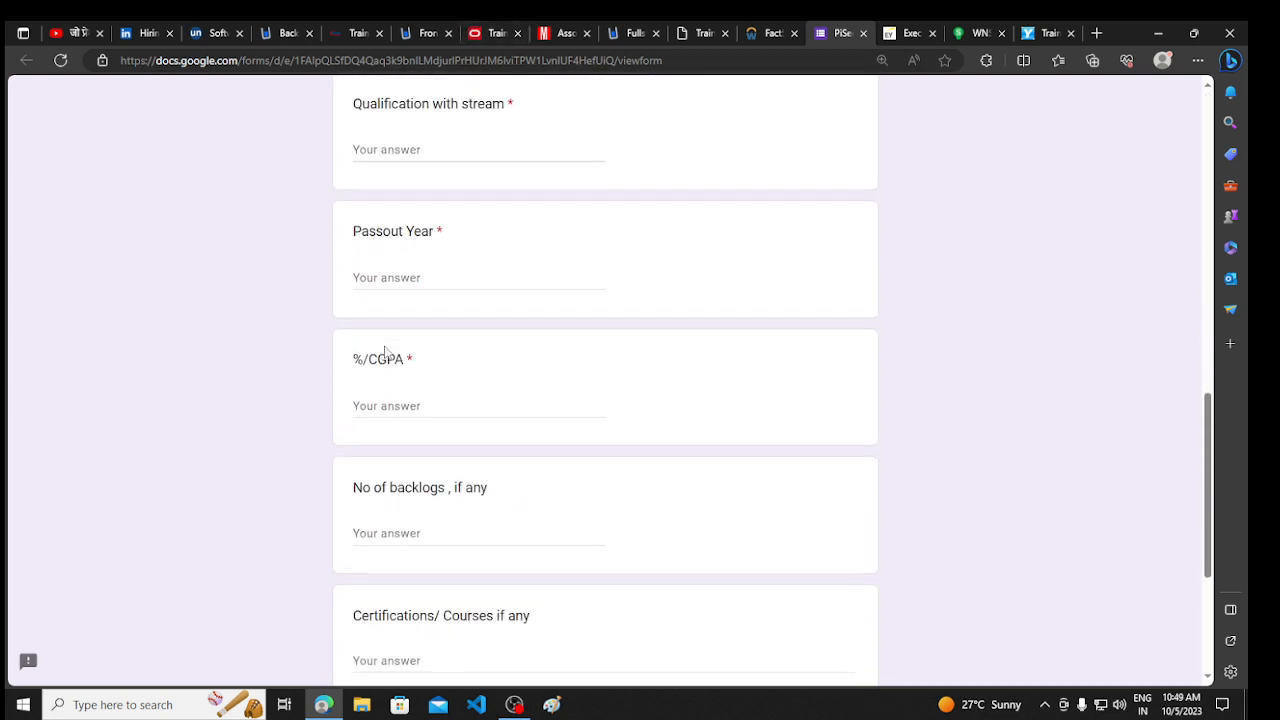
pyautogui.scroll(-3)
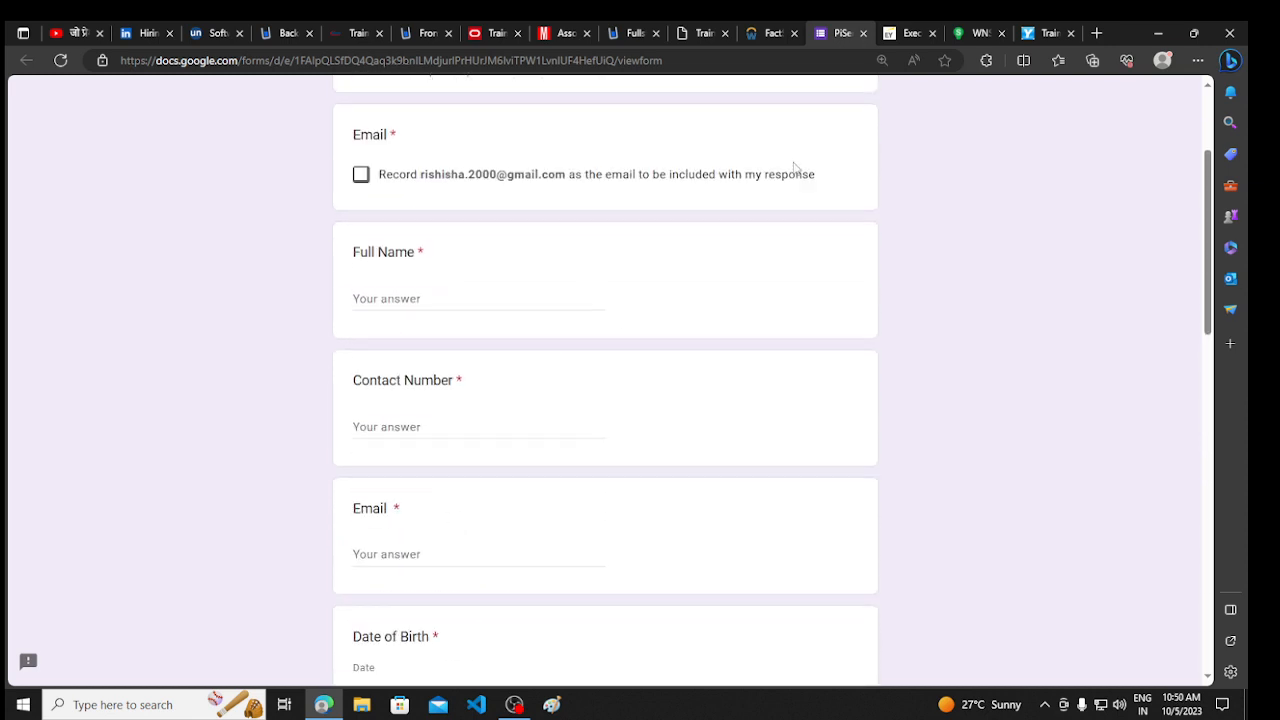
pyautogui.scroll(3)
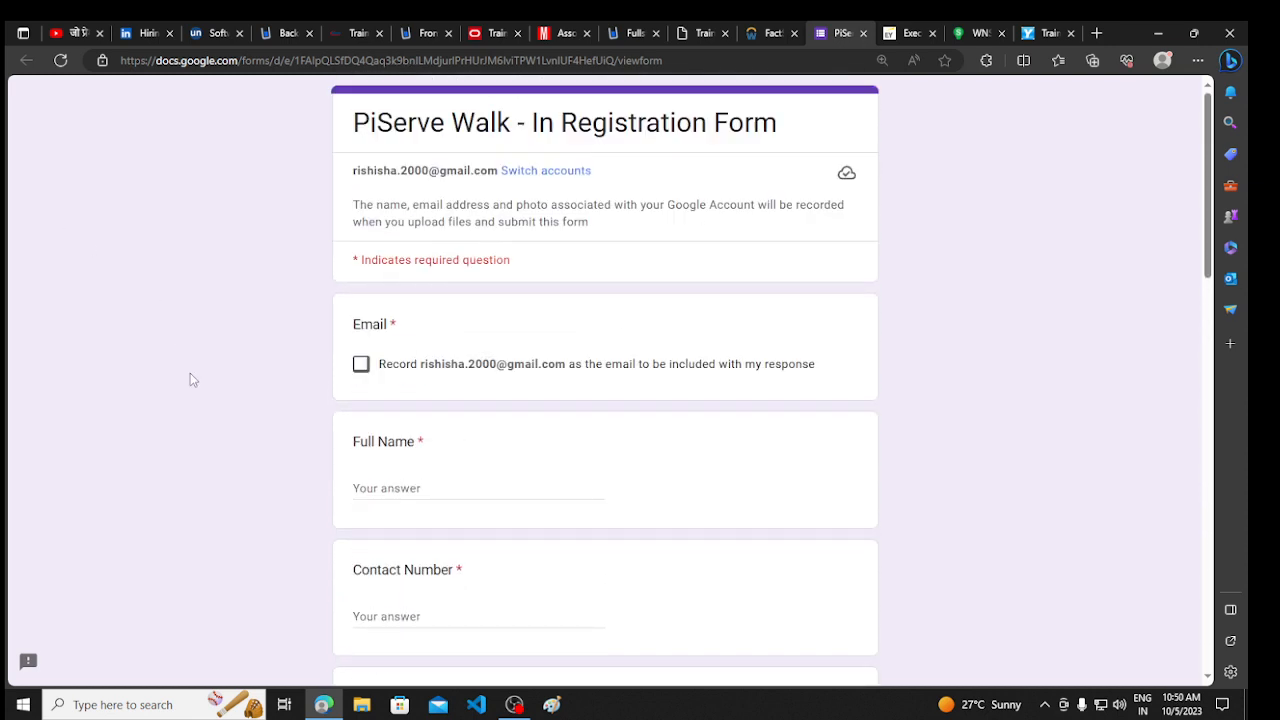